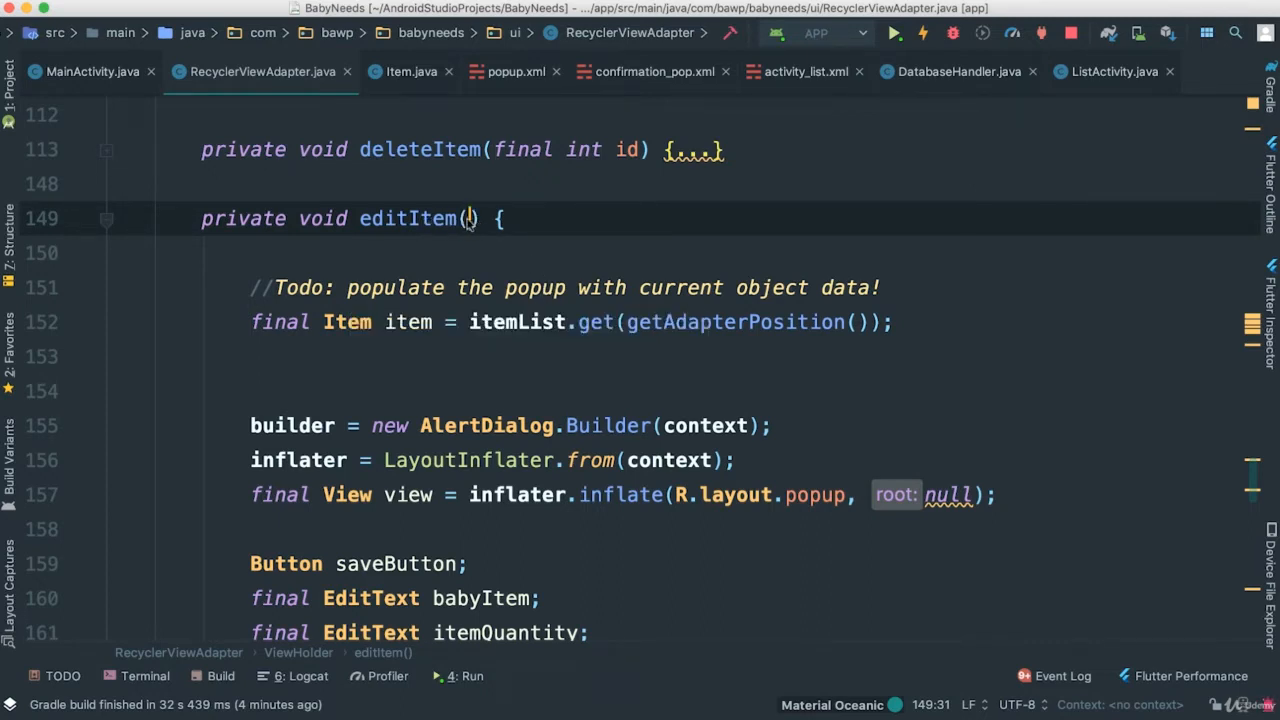
Add an 'Item newItem' parameter to editItem in RecyclerViewAdapter.java.
{"action": "type", "text": "Item"}
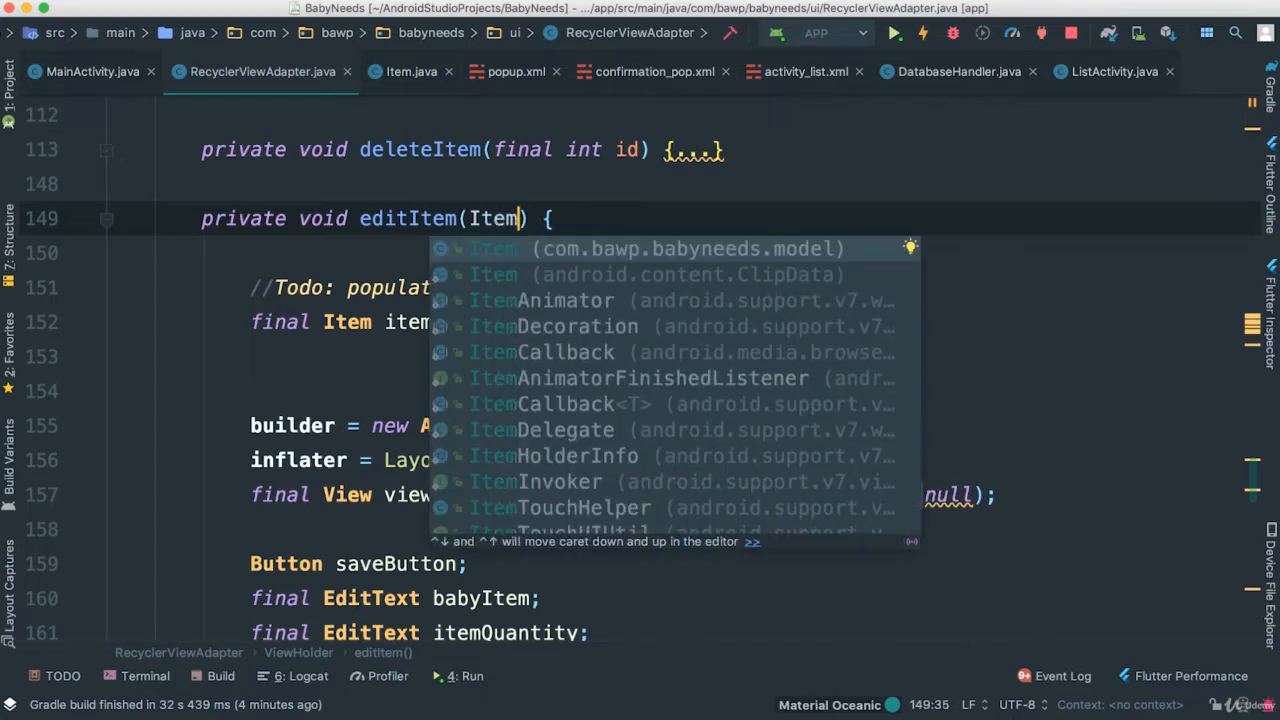
{"action": "type", "text": "newItem"}
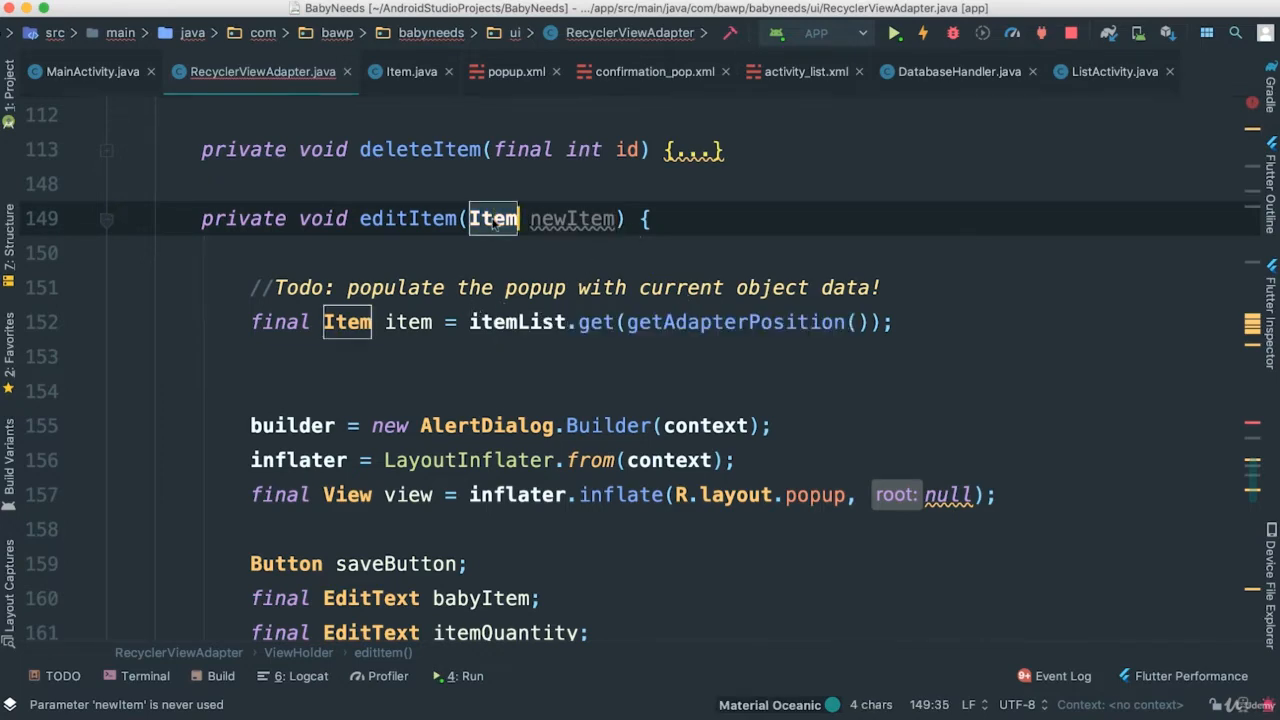
{"action": "scroll", "scroll_direction": "down", "scroll_amount": 3}
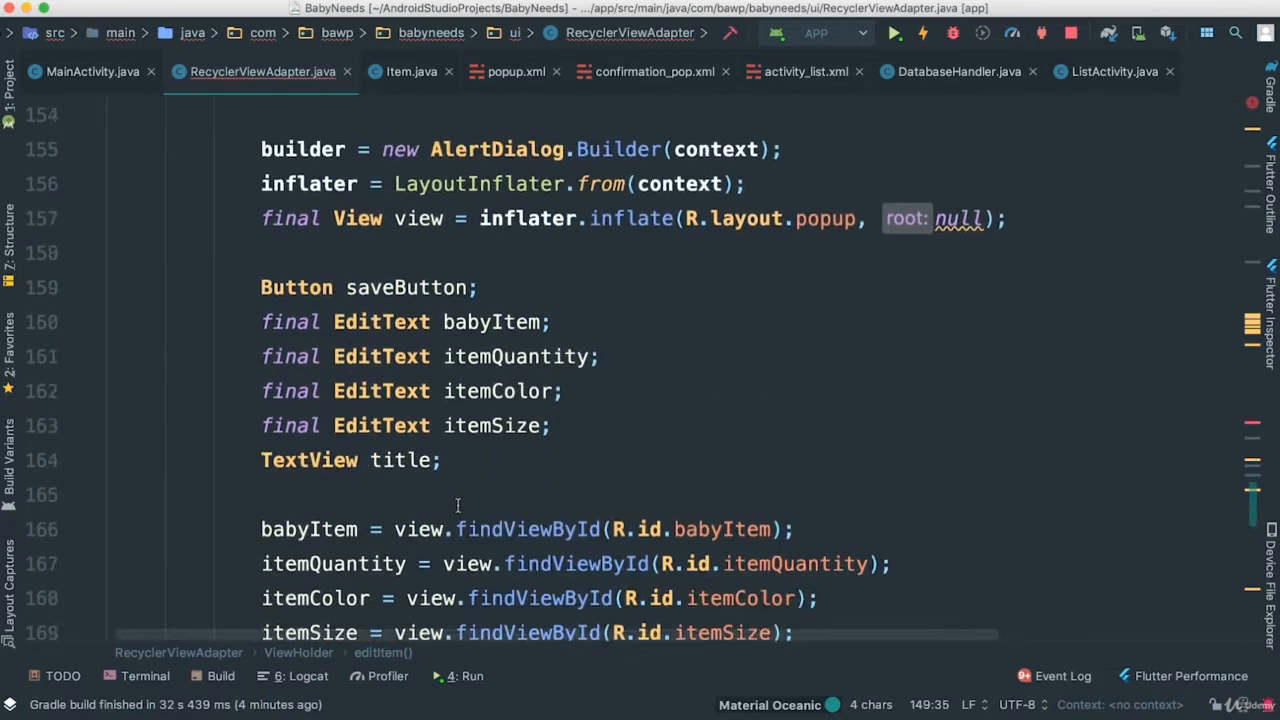
{"action": "scroll", "scroll_direction": "down", "scroll_amount": 3}
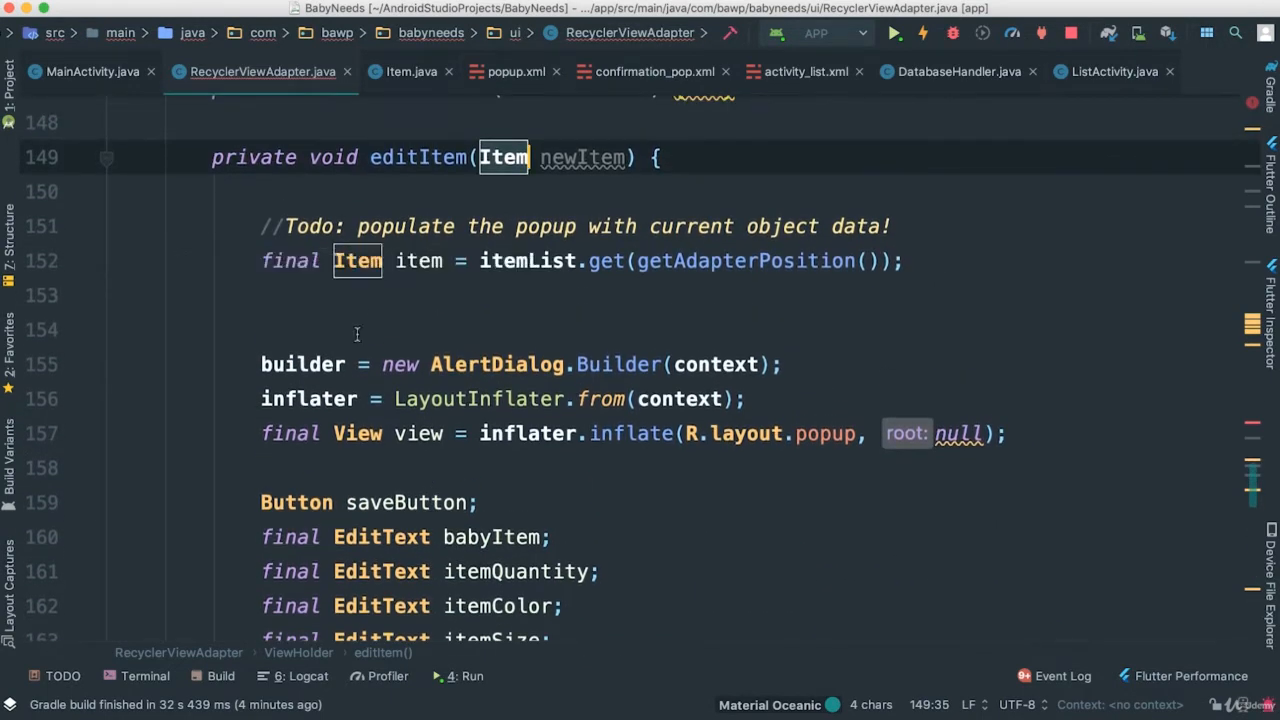
{"action": "mouse_move", "coordinate": [670, 280]}
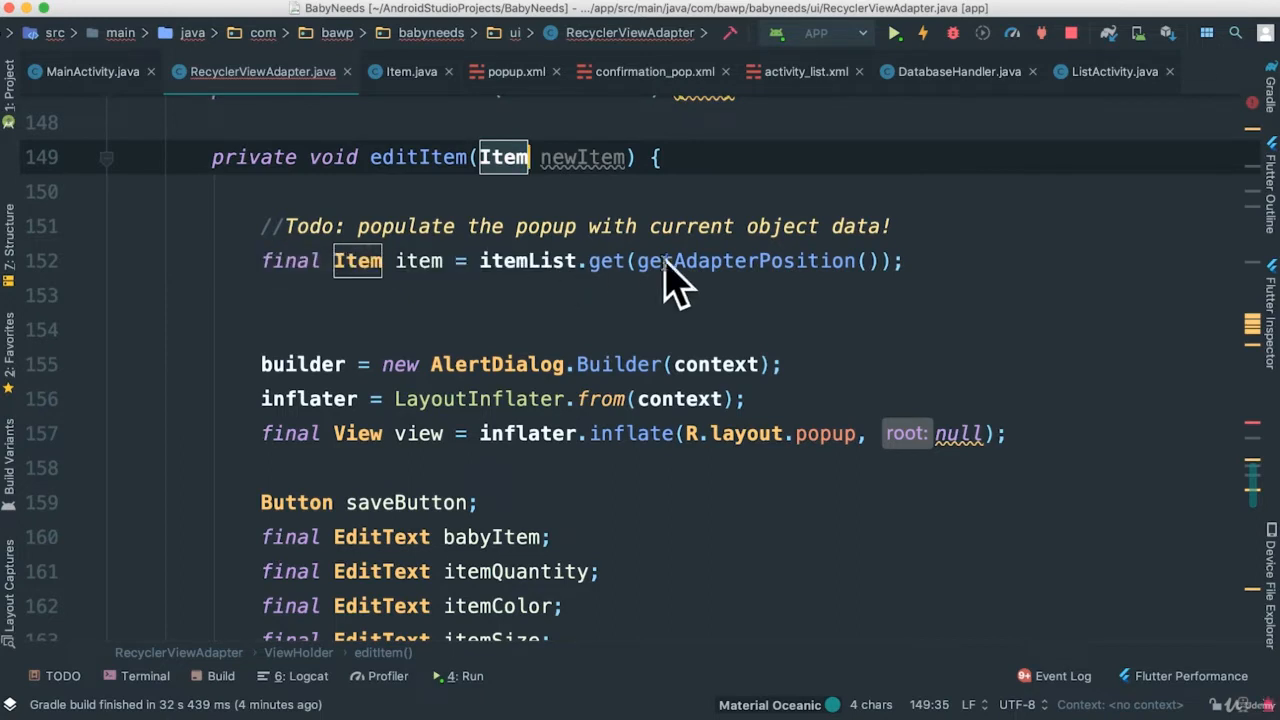
{"action": "mouse_move", "coordinate": [605, 237]}
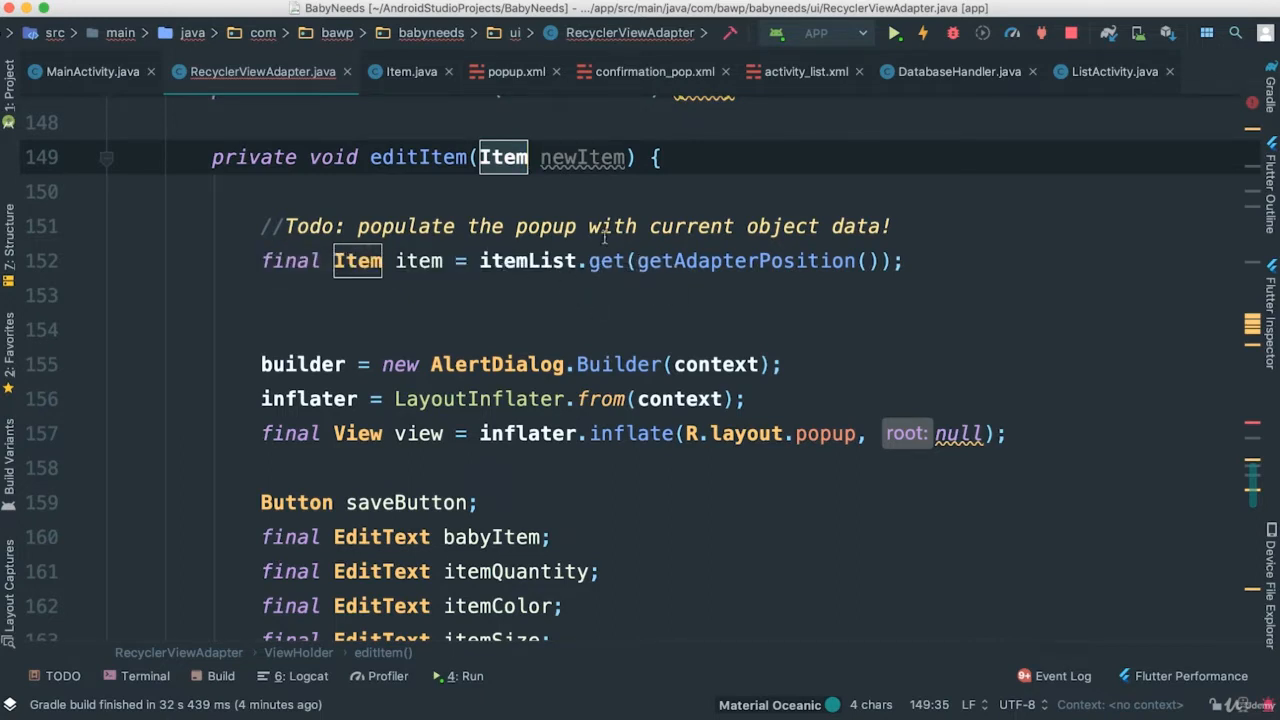
{"action": "mouse_move", "coordinate": [537, 218]}
{"action": "type", "text": "int"}
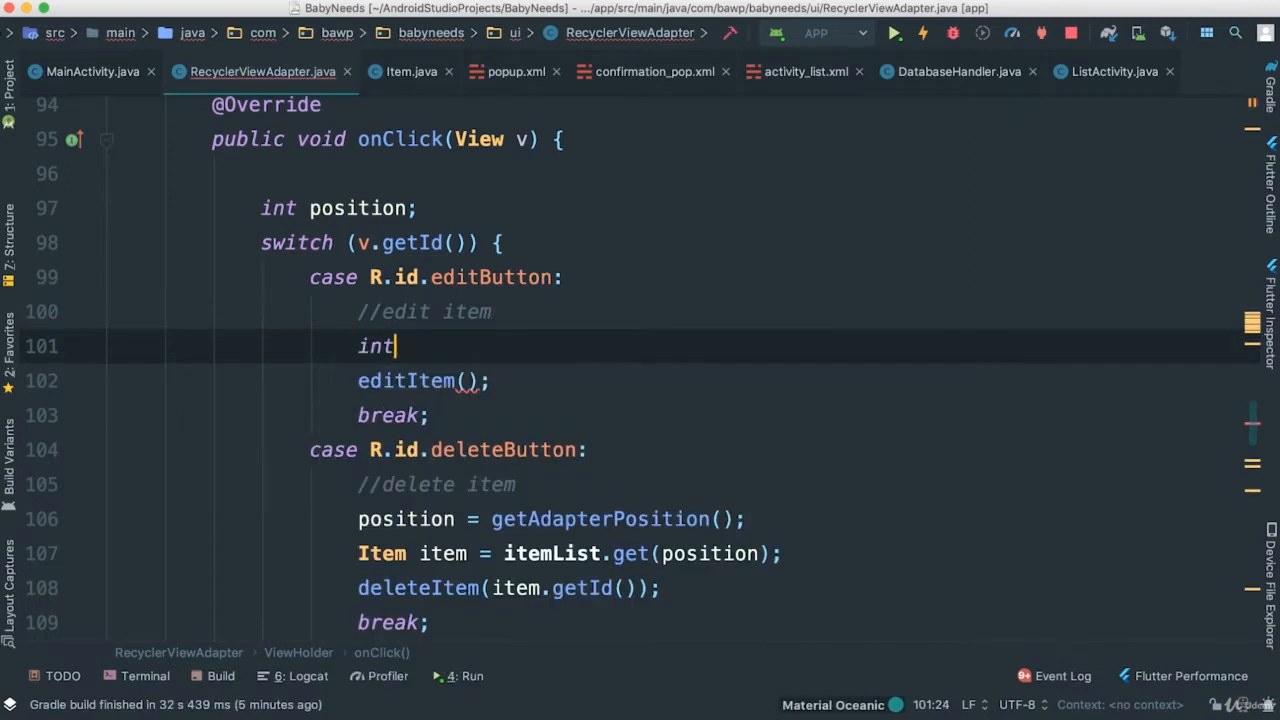
Add position = getAdapterPosition() and Item item = itemList.get(position), then call editItem(item).
{"action": "key", "text": "BackSpace"}
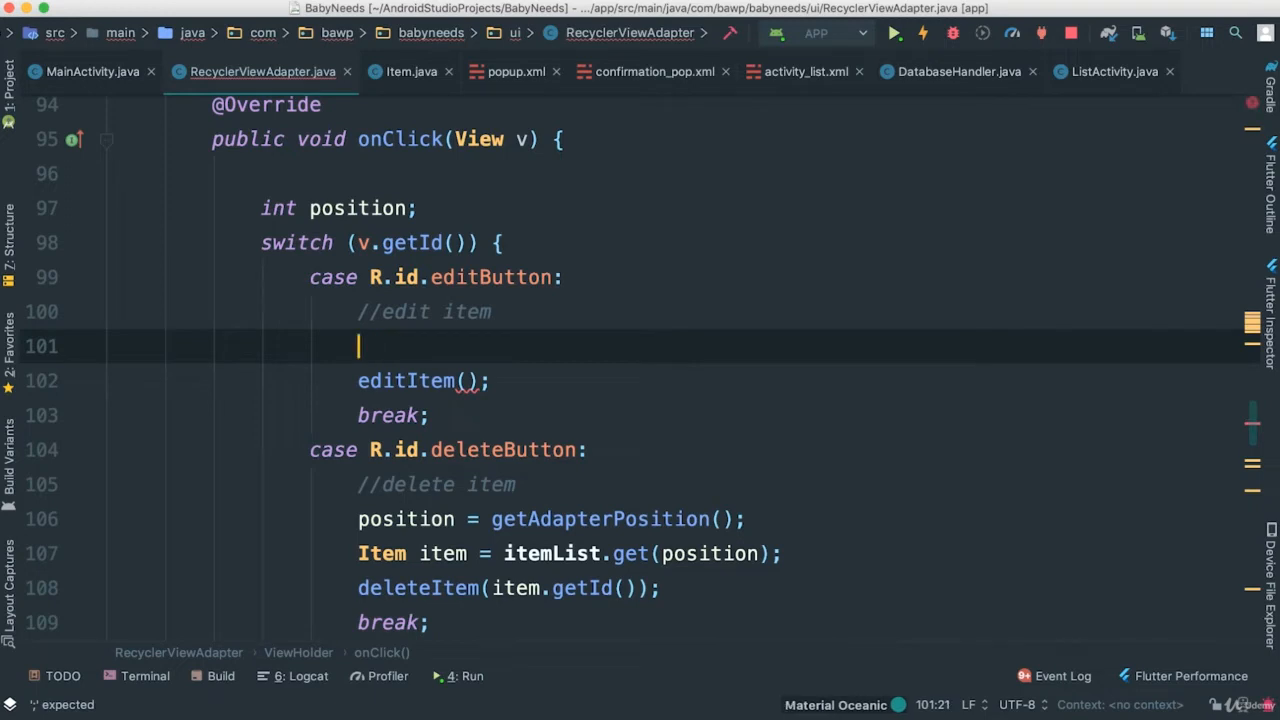
{"action": "type", "text": "po"}
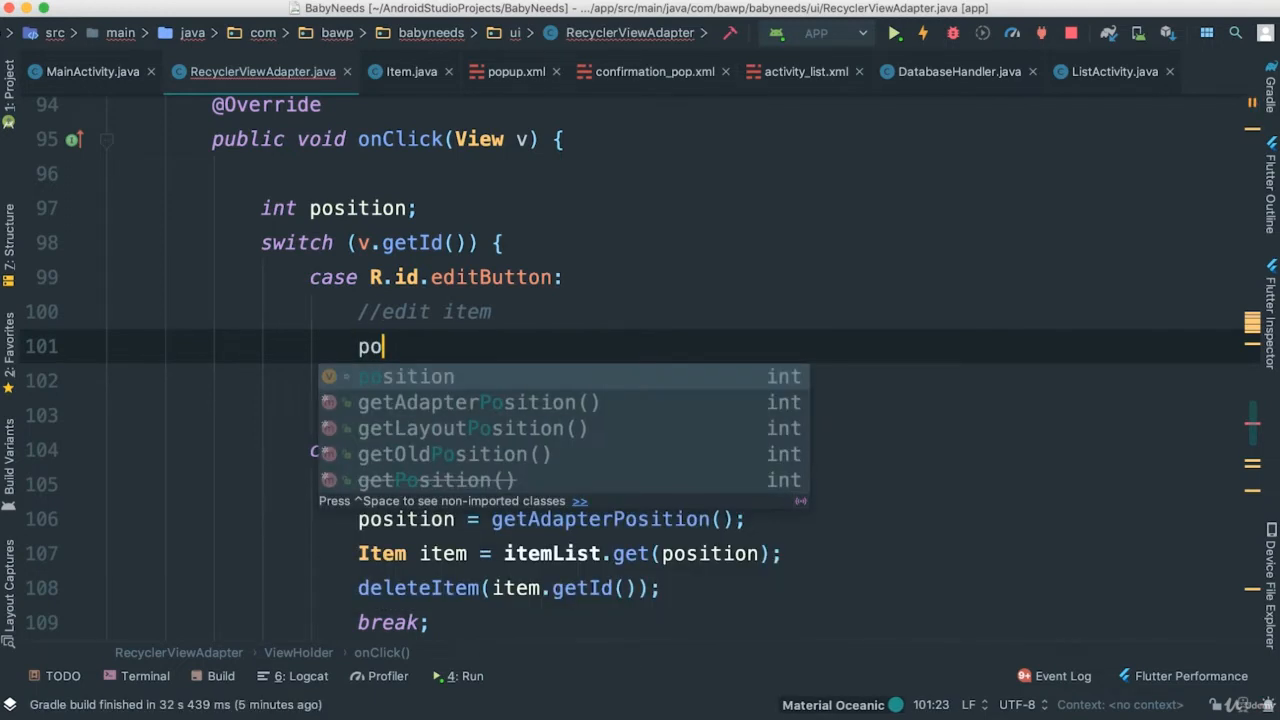
{"action": "type", "text": "sition = getAdapterPosition();"}
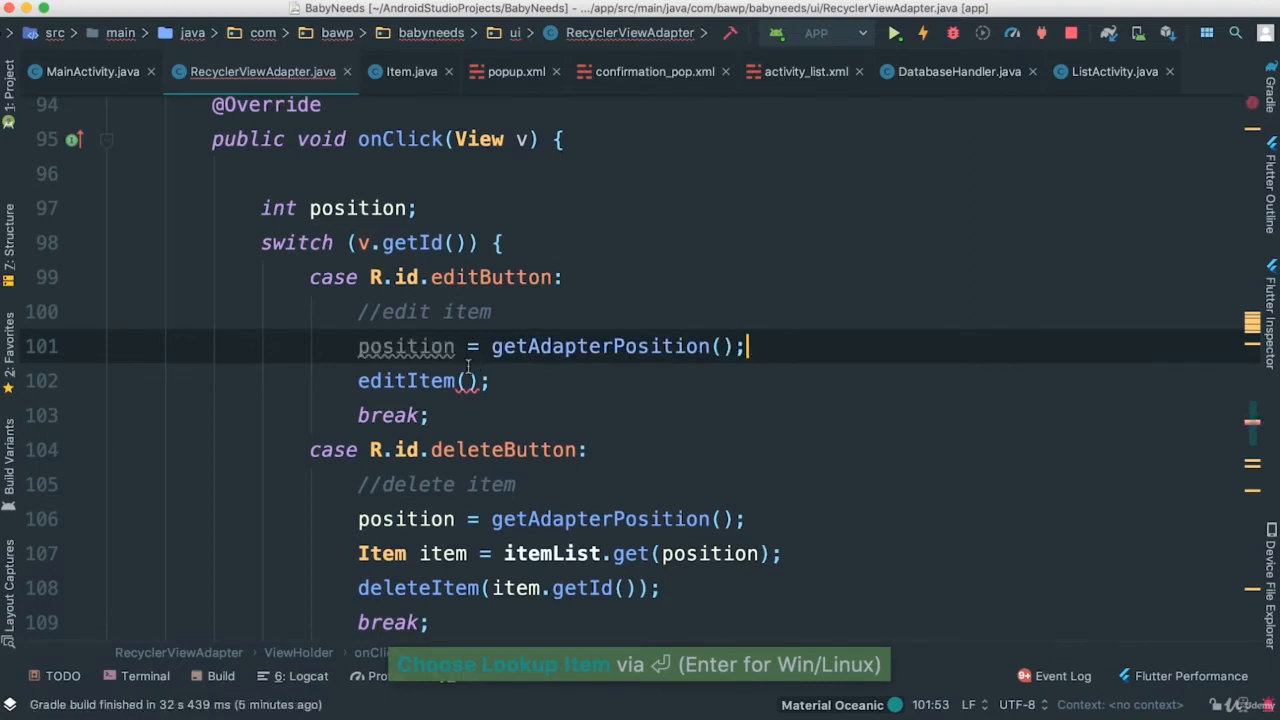
{"action": "key", "text": "enter"}
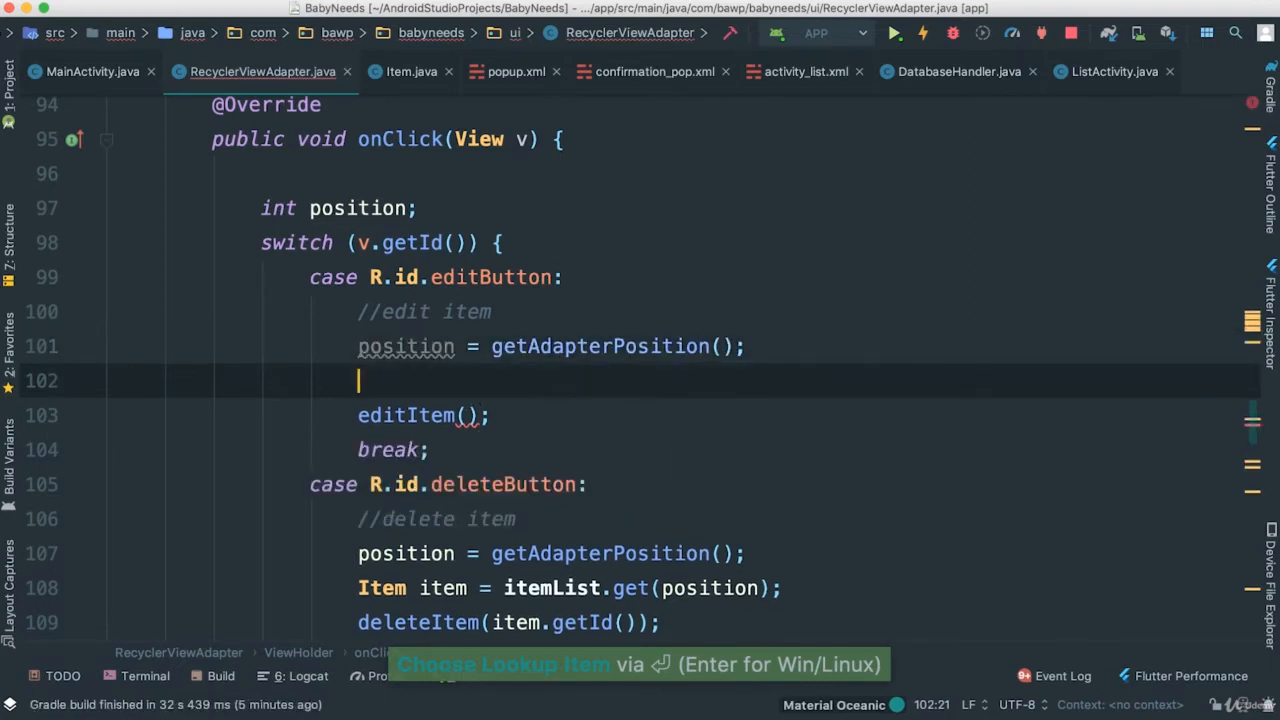
{"action": "type", "text": "Item item"}
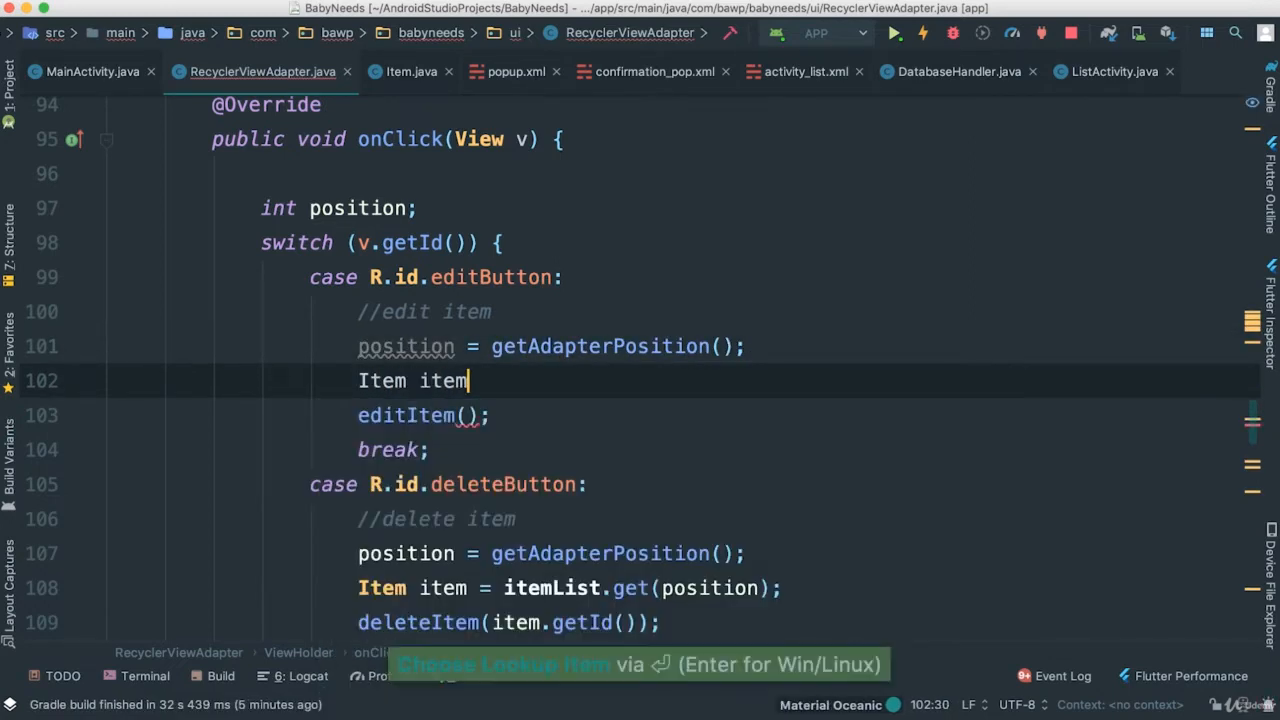
{"action": "type", "text": "="}
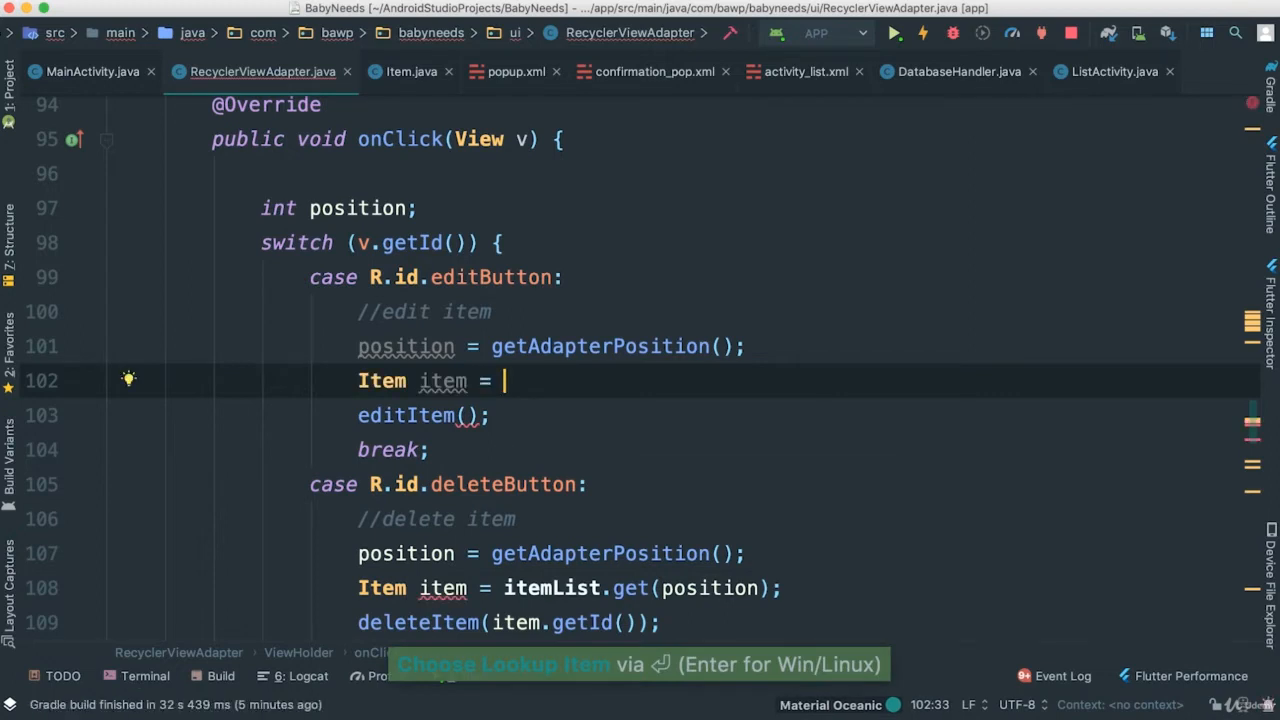
{"action": "type", "text": "l"}
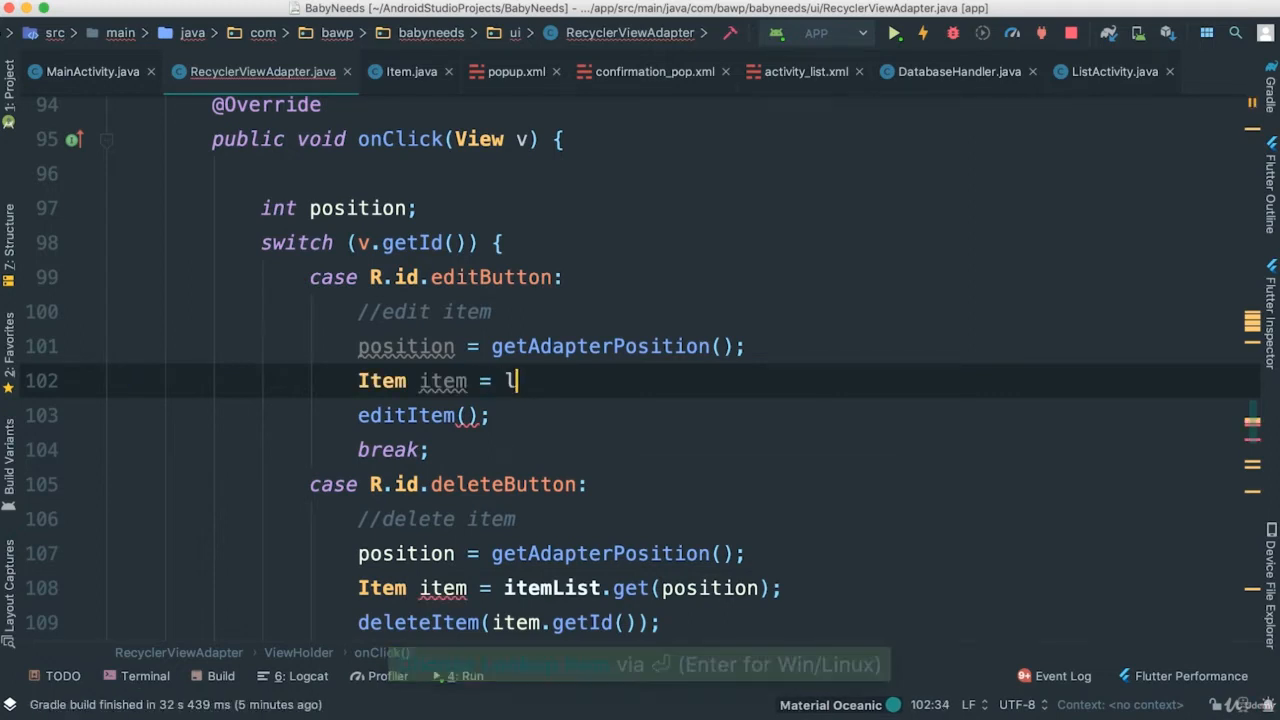
{"action": "type", "text": "temList.get("}
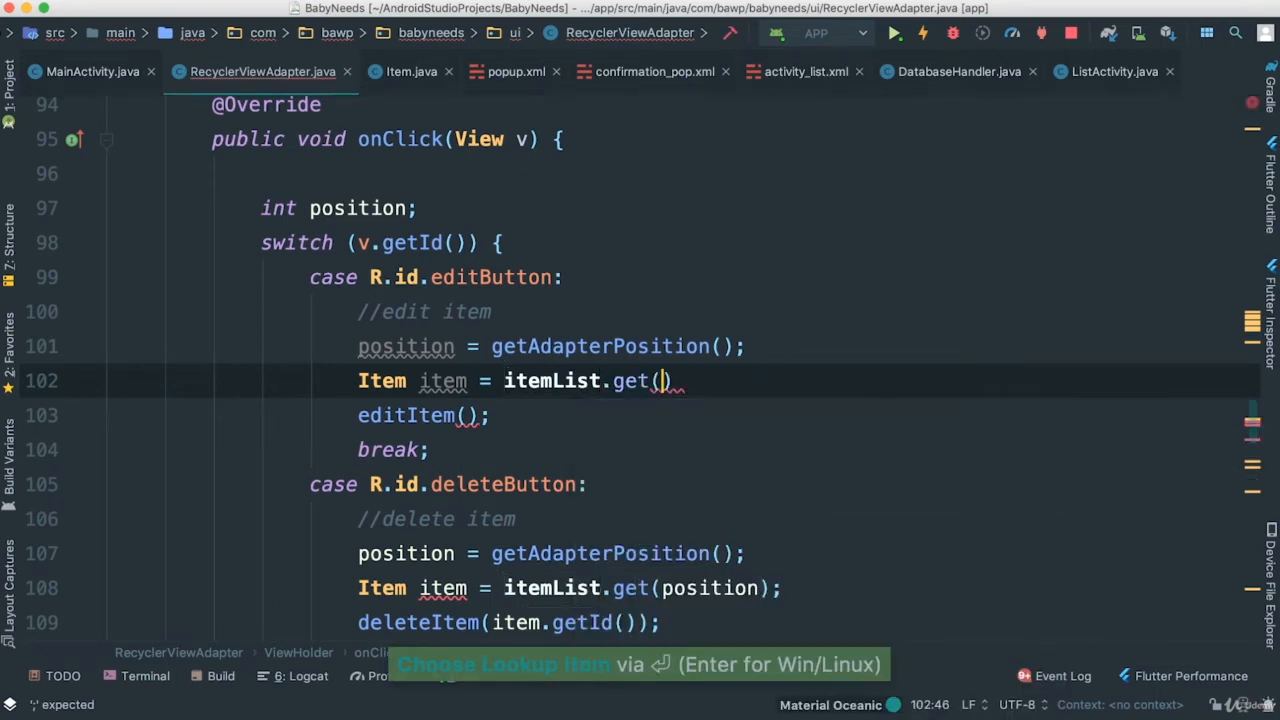
{"action": "type", "text": "position"}
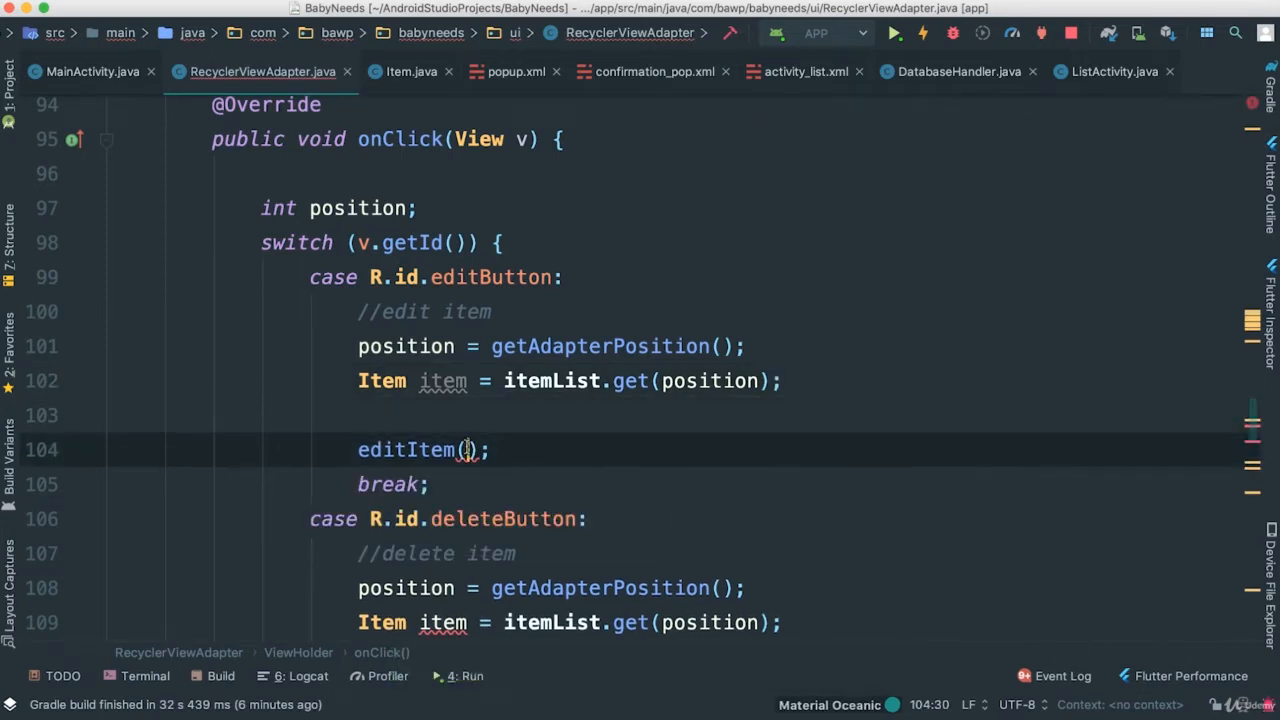
{"action": "type", "text": "item"}
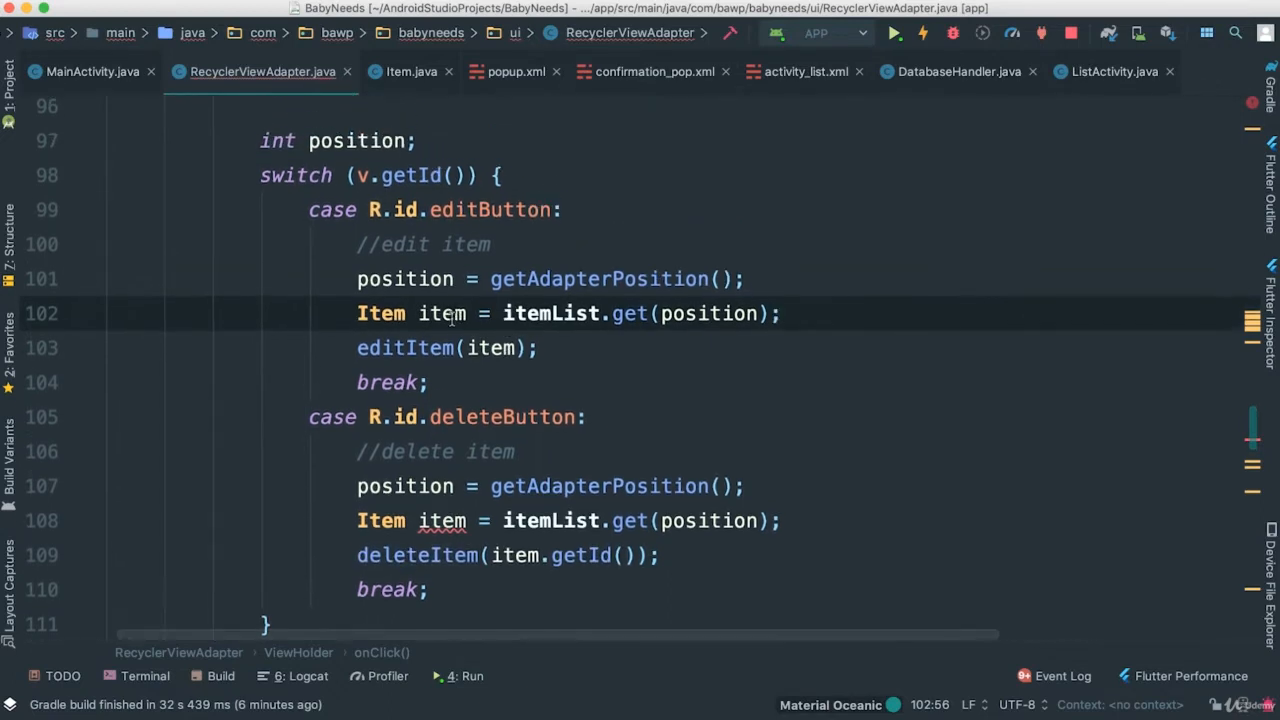
{"action": "mouse_move", "coordinate": [442, 520]}
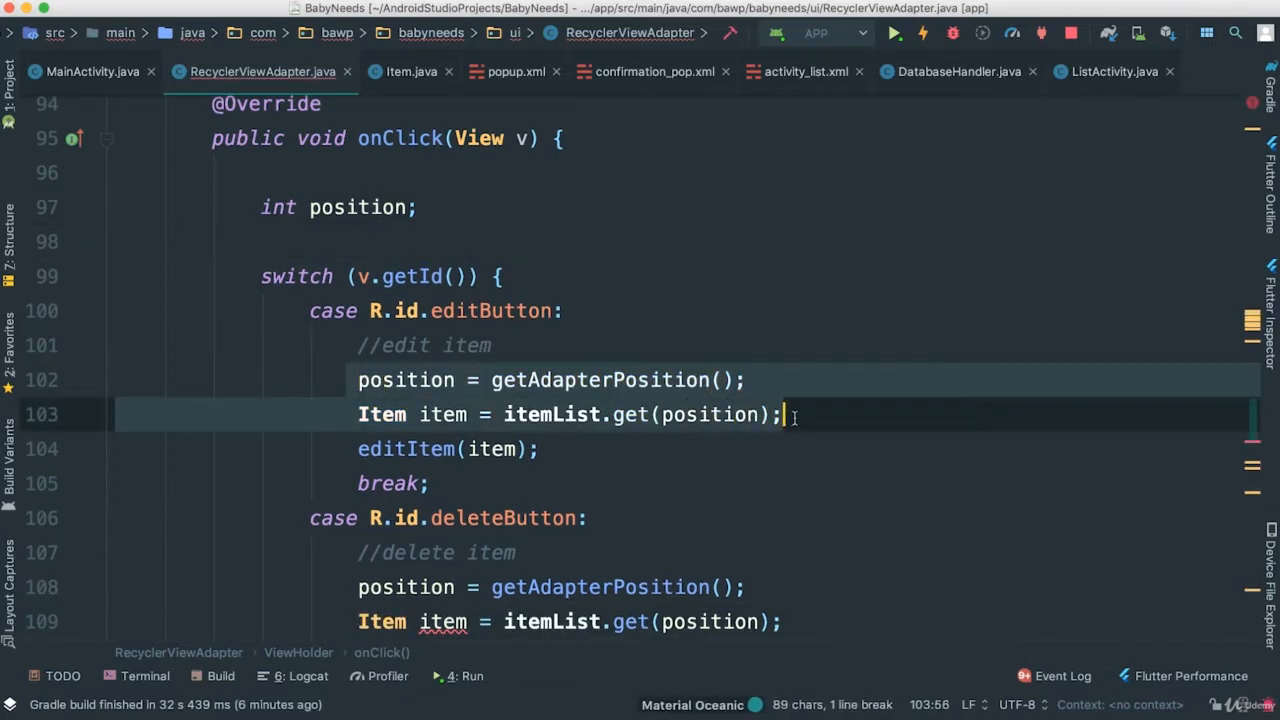
Move the position and item lookup lines above the switch statement.
{"action": "key", "text": "cmd+x"}
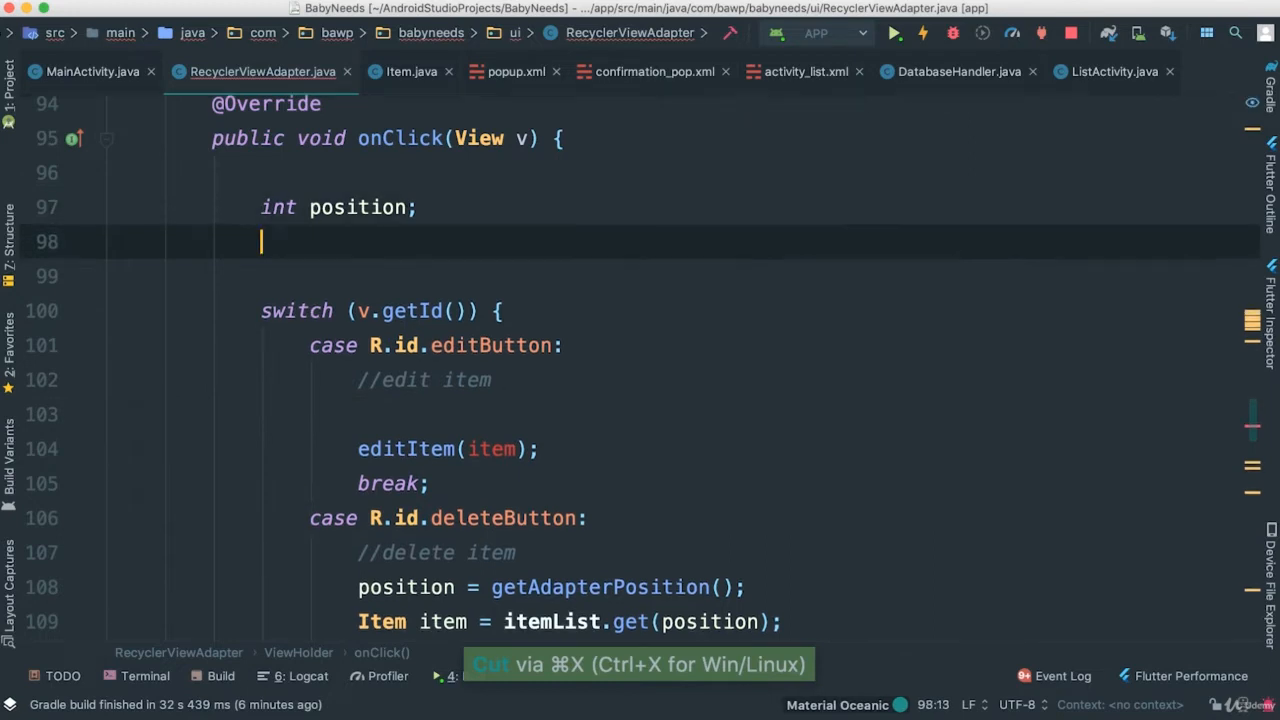
{"action": "key", "text": "cmd+v"}
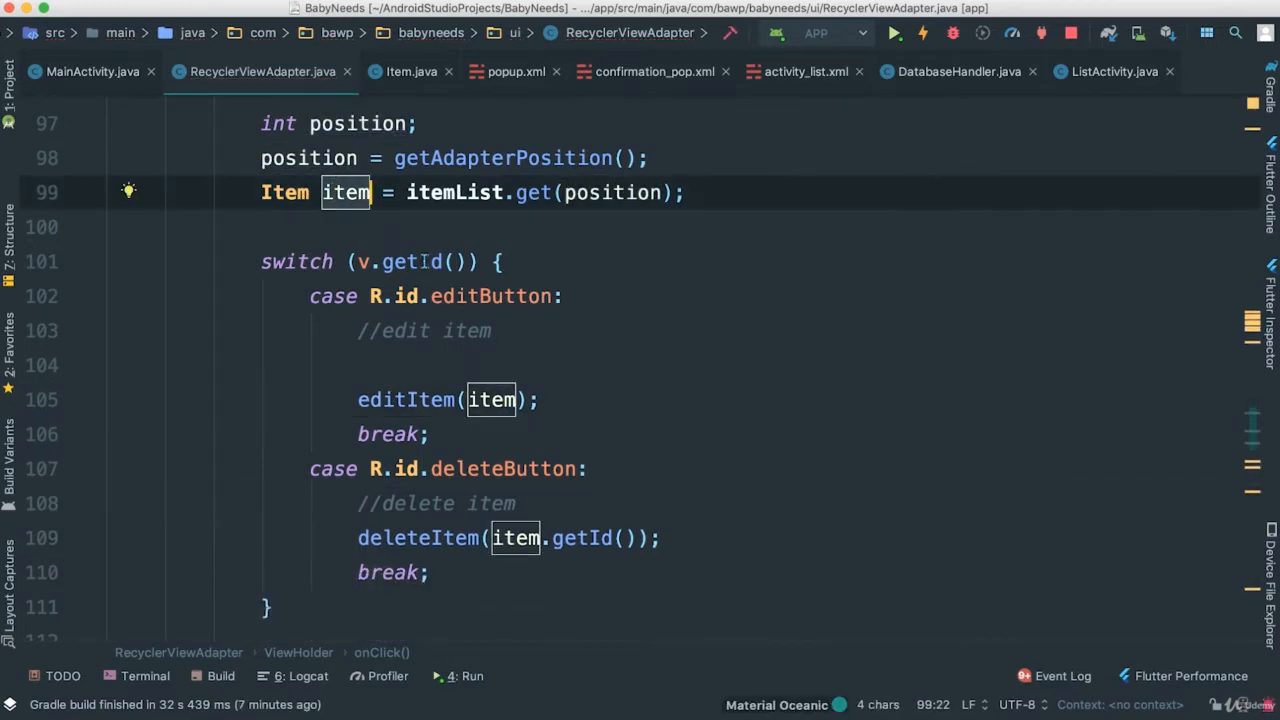
{"action": "left_click", "coordinate": [405, 366]}
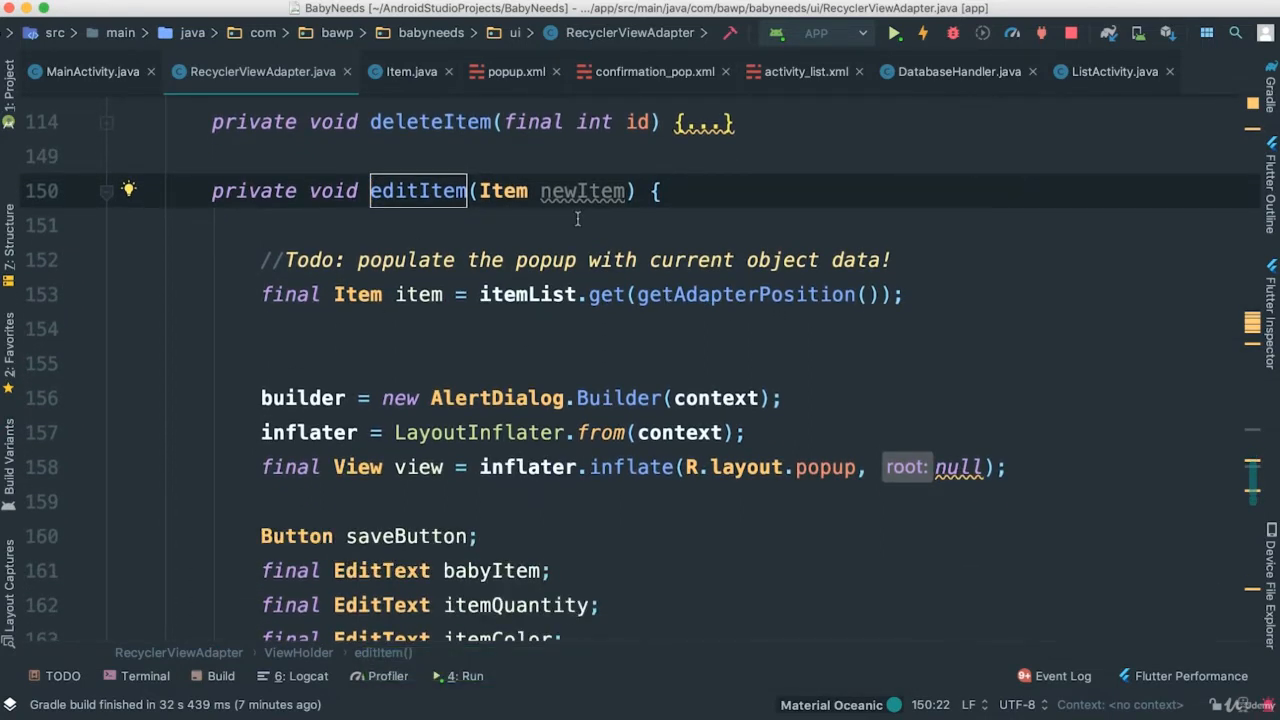
{"action": "mouse_move", "coordinate": [400, 272]}
{"action": "type", "text": "// "}
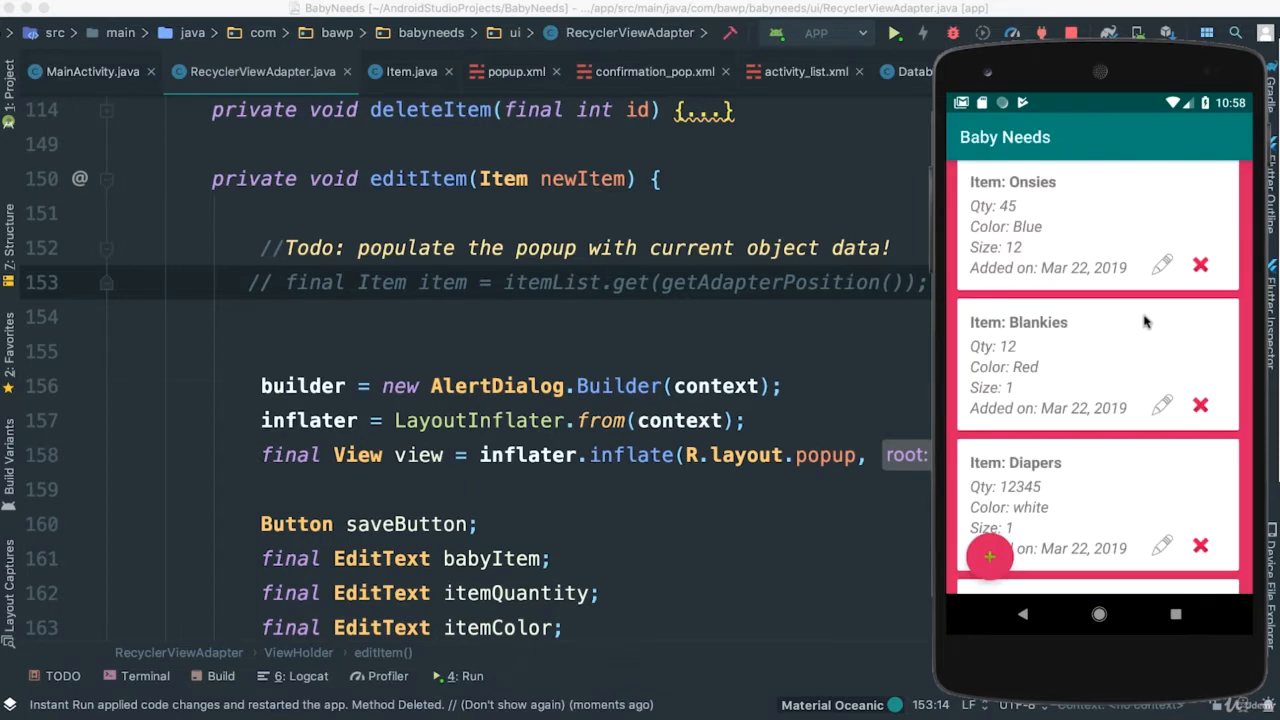
Test the edit popup in the emulator on Onsies and Blankies, dismissing each.
{"action": "left_click", "coordinate": [1160, 264]}
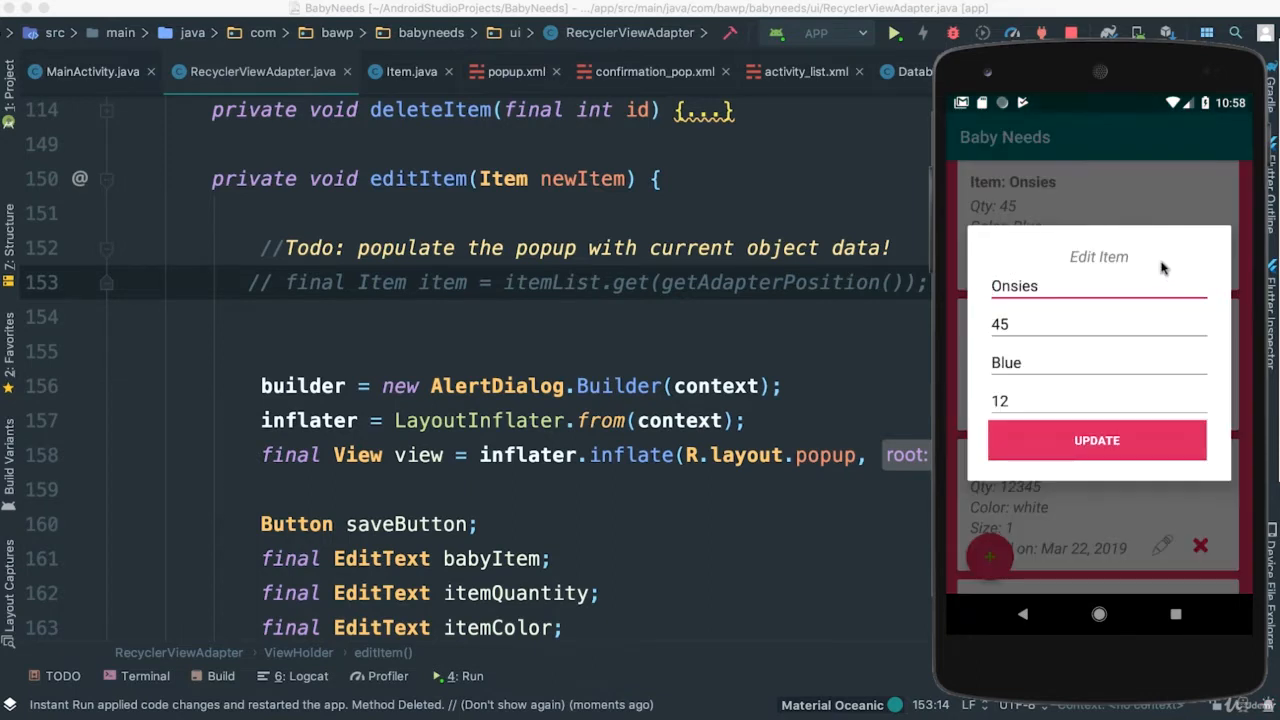
{"action": "mouse_move", "coordinate": [1044, 480]}
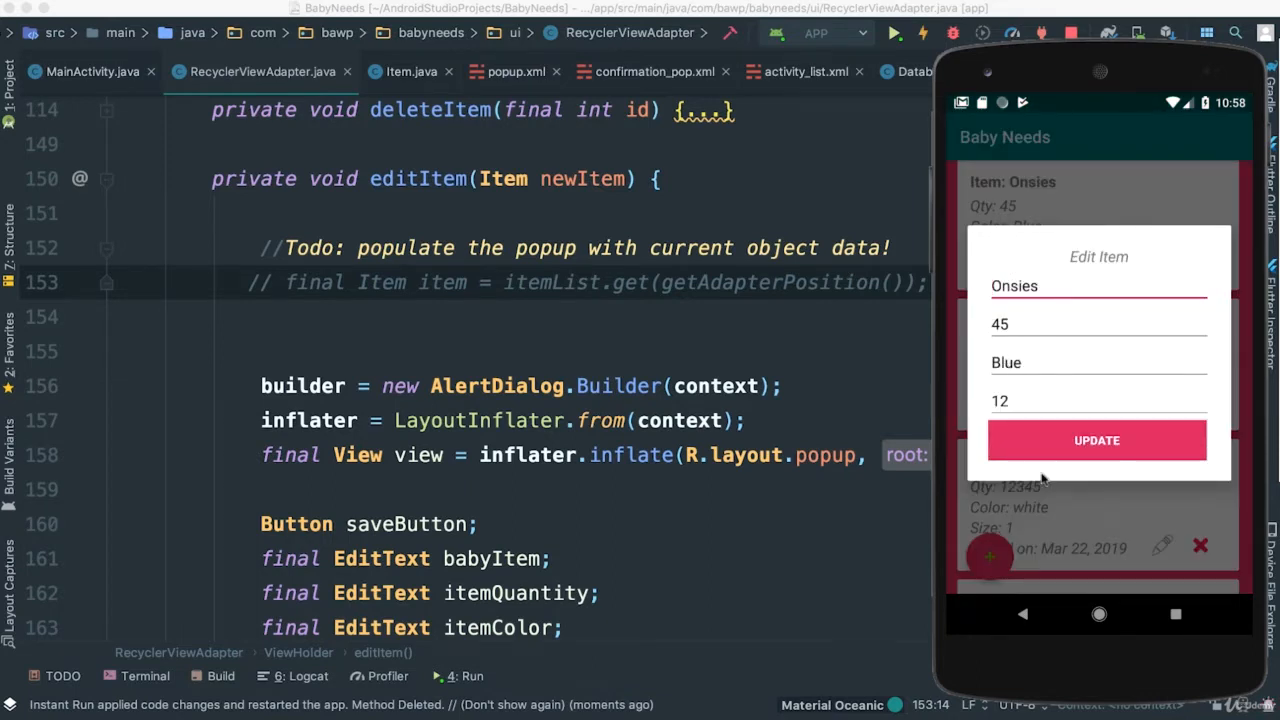
{"action": "left_click", "coordinate": [1096, 440]}
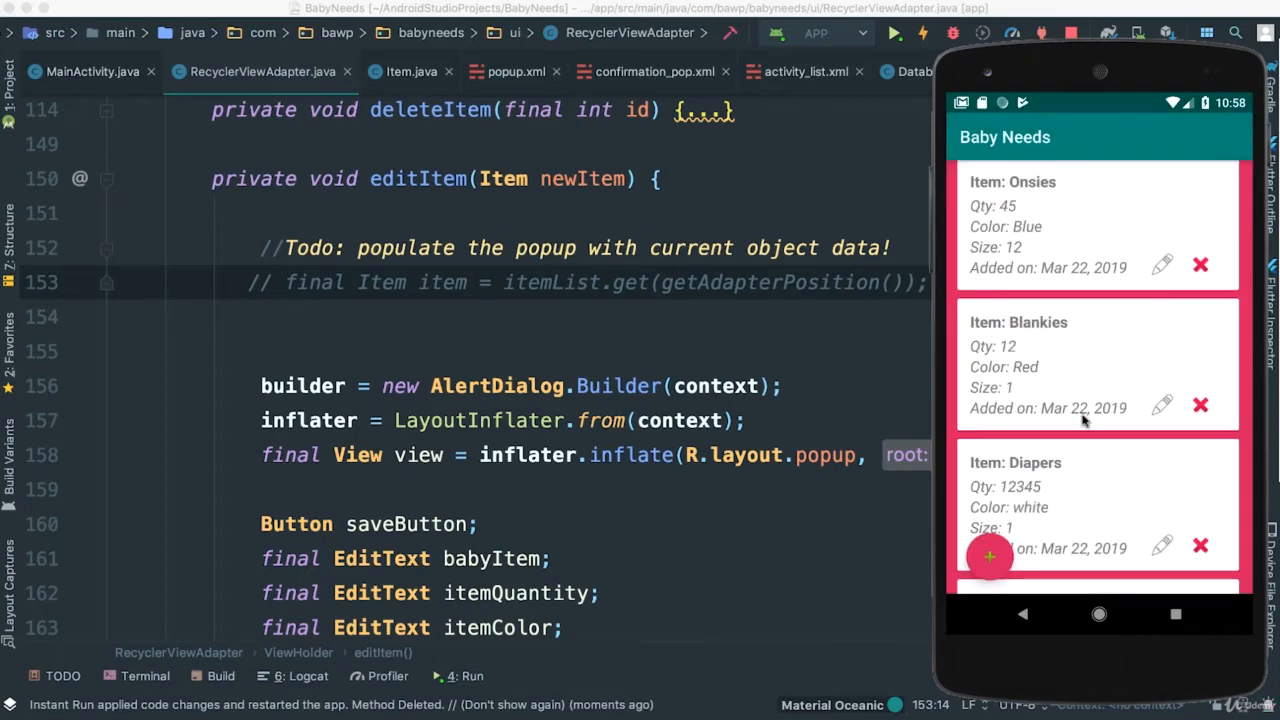
{"action": "left_click", "coordinate": [1161, 405]}
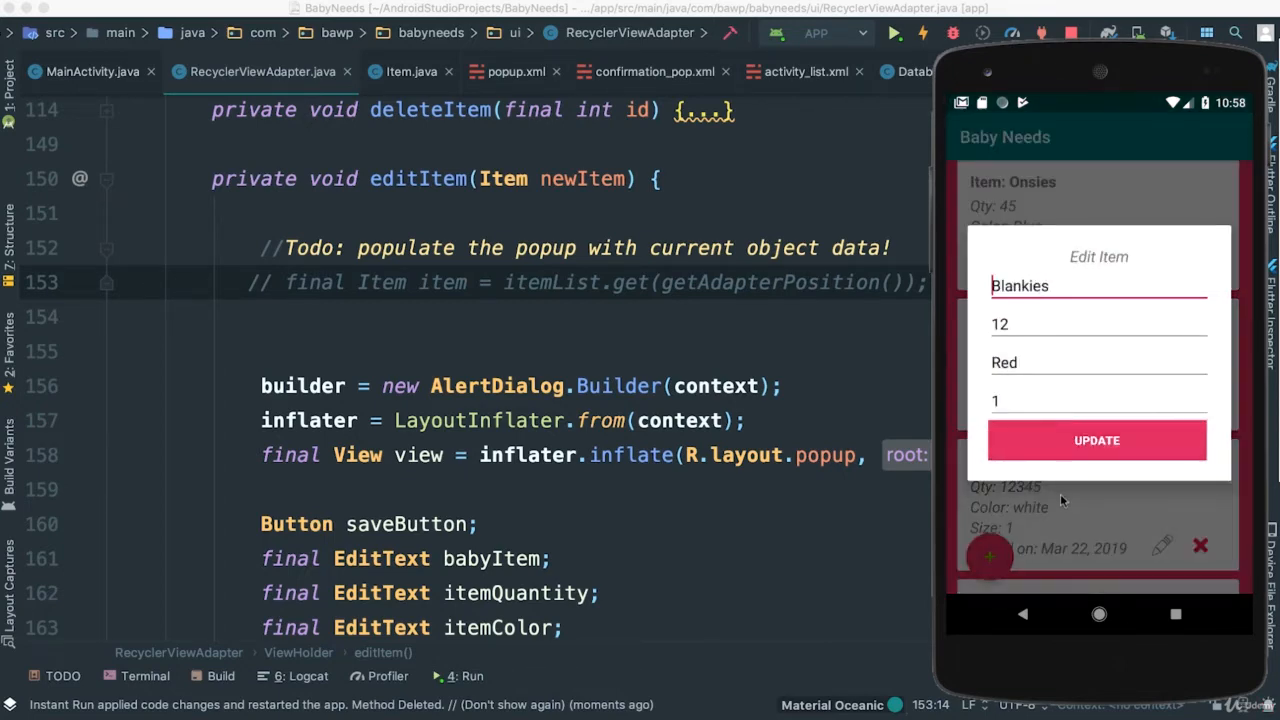
{"action": "left_click", "coordinate": [1096, 440]}
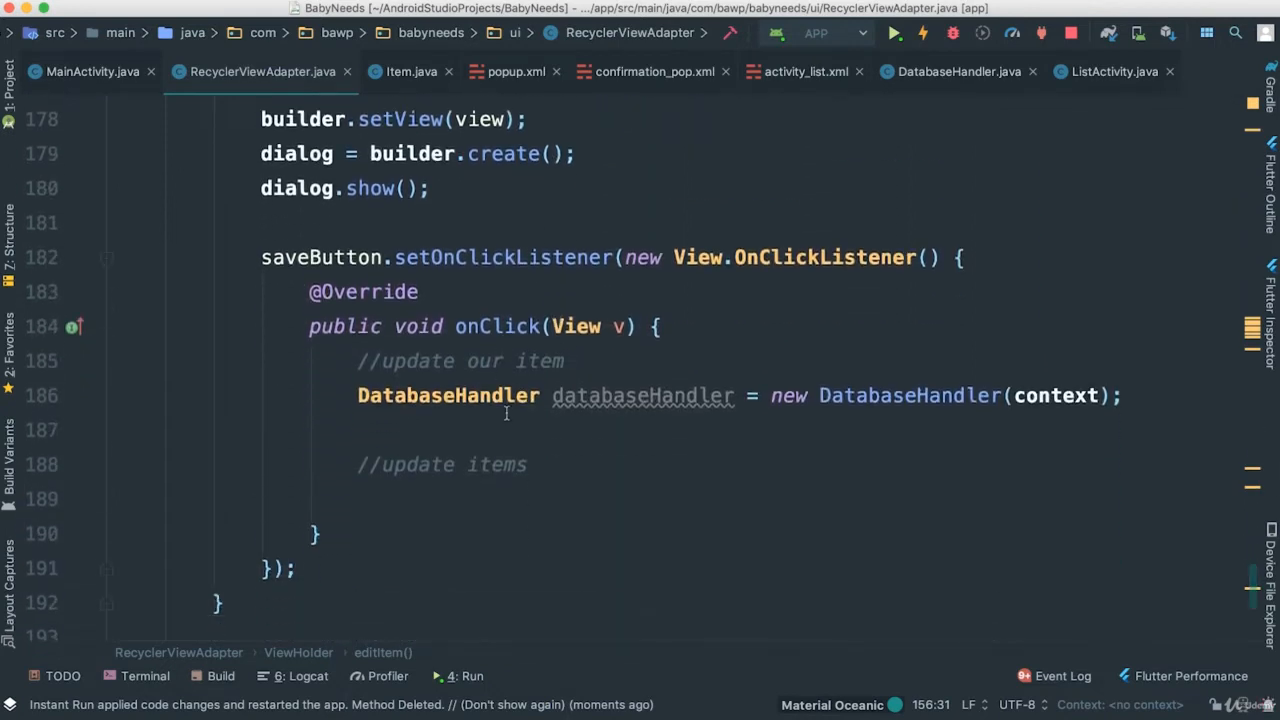
{"action": "mouse_move", "coordinate": [607, 433]}
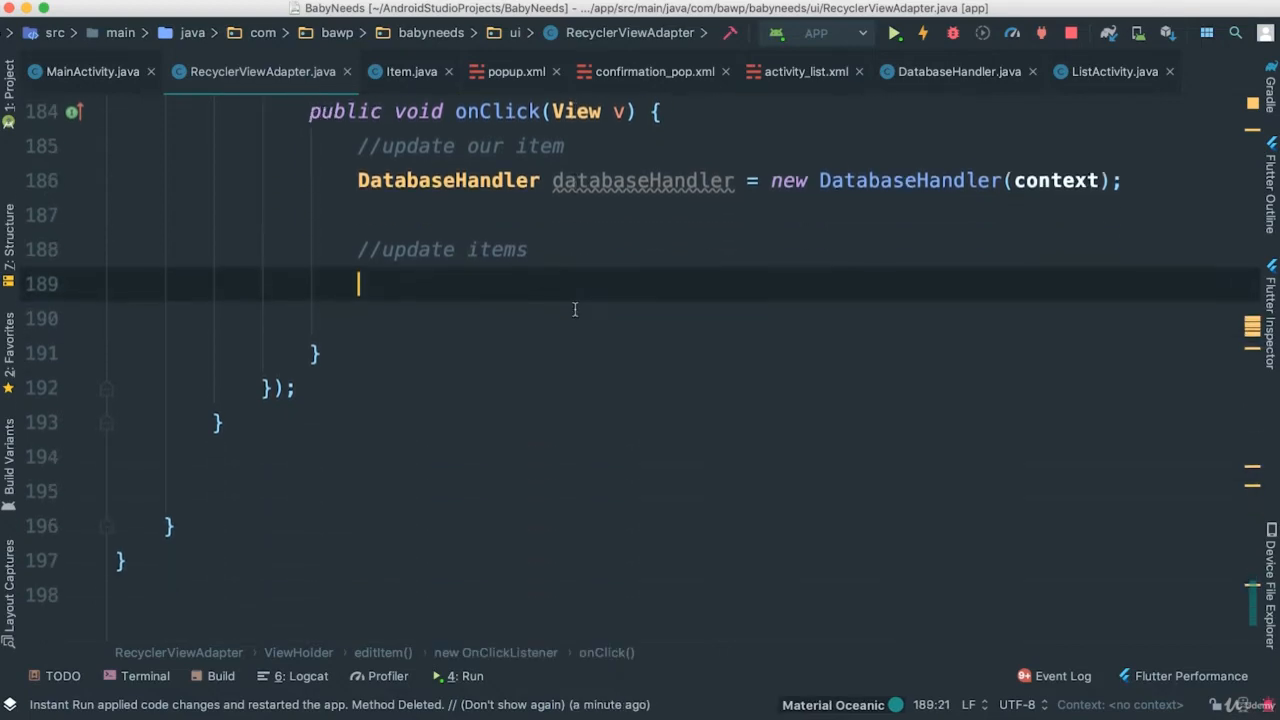
Set newItem's name and colour from the babyItem and itemColor field text.
{"action": "type", "text": "newItem."}
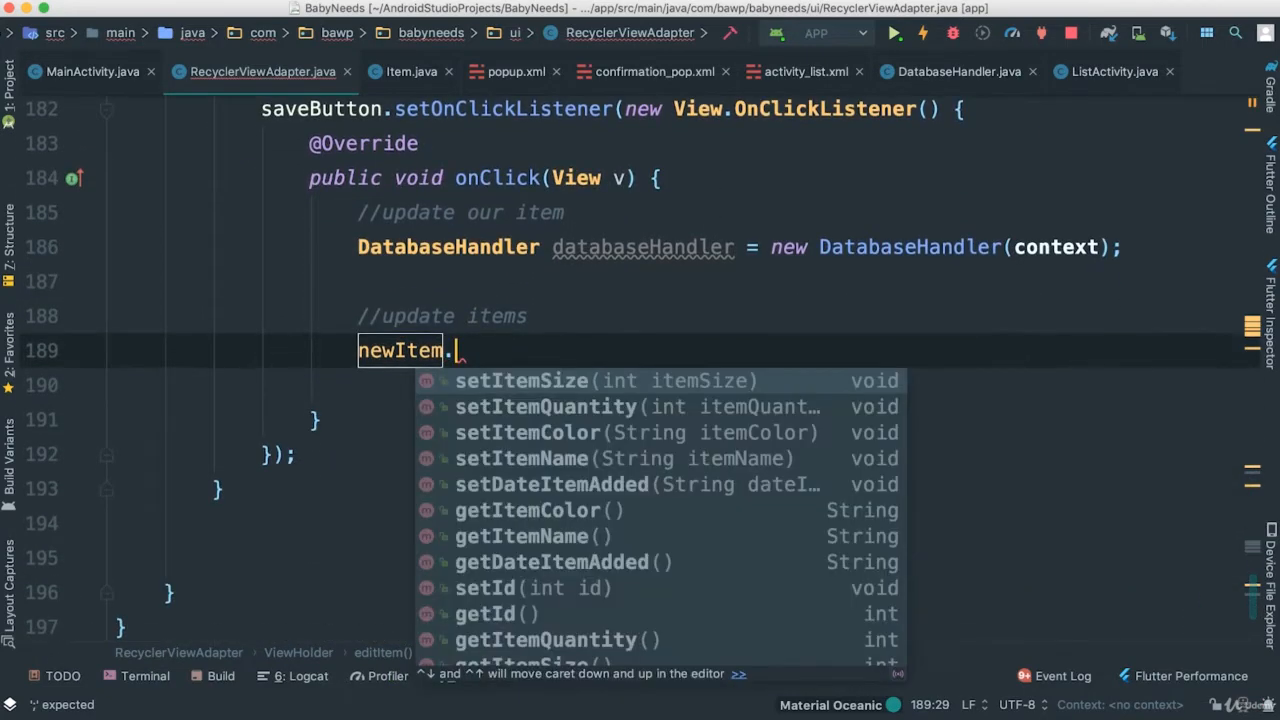
{"action": "type", "text": "set"}
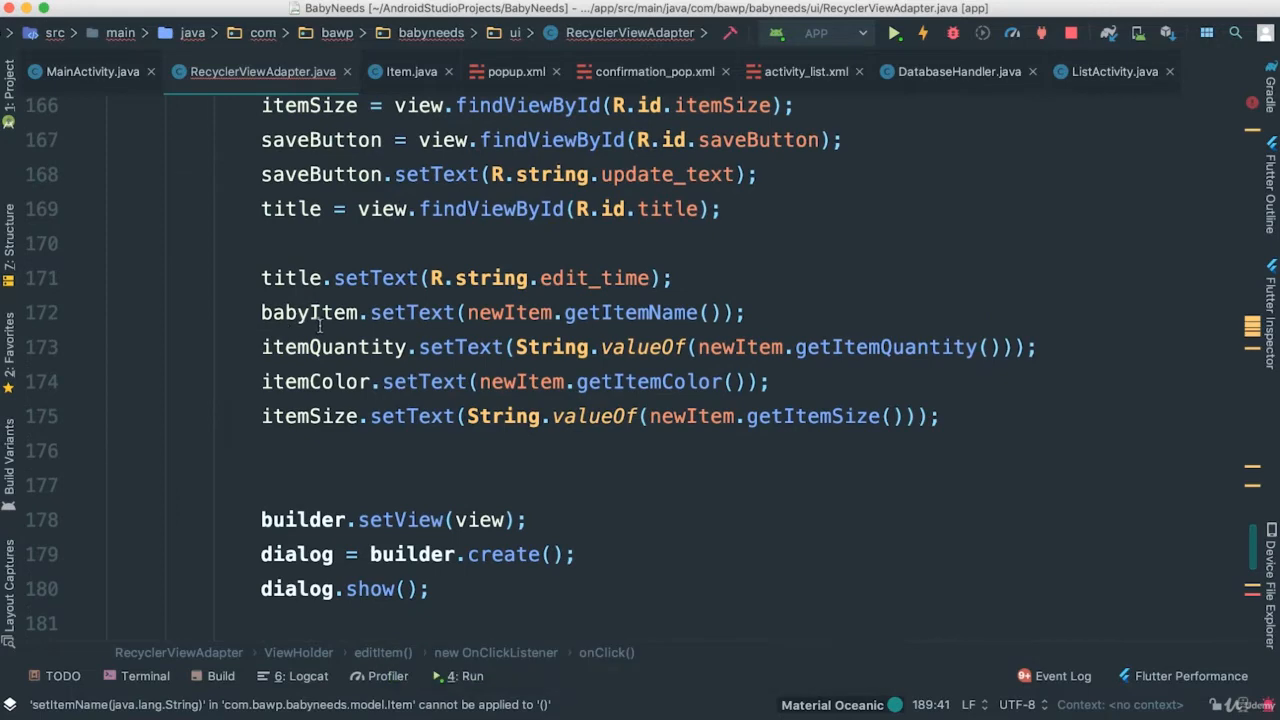
{"action": "scroll", "scroll_direction": "down", "scroll_amount": 3}
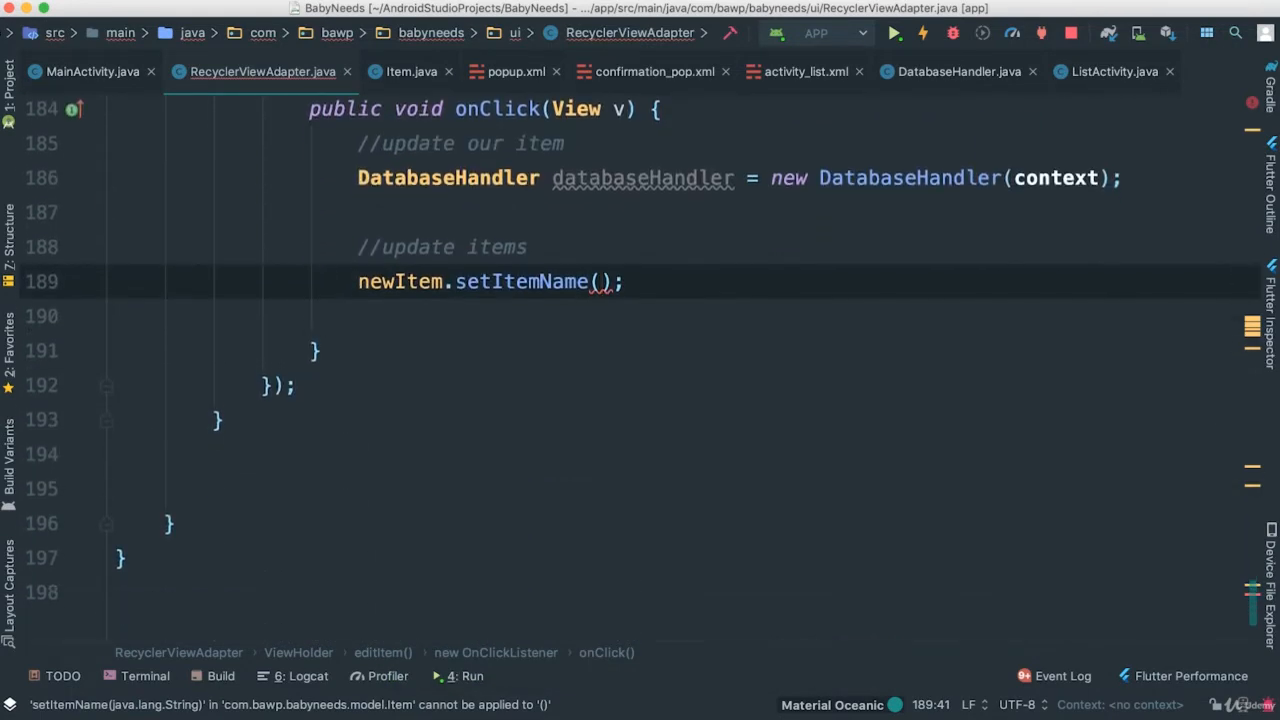
{"action": "type", "text": "babyItem.getText()"}
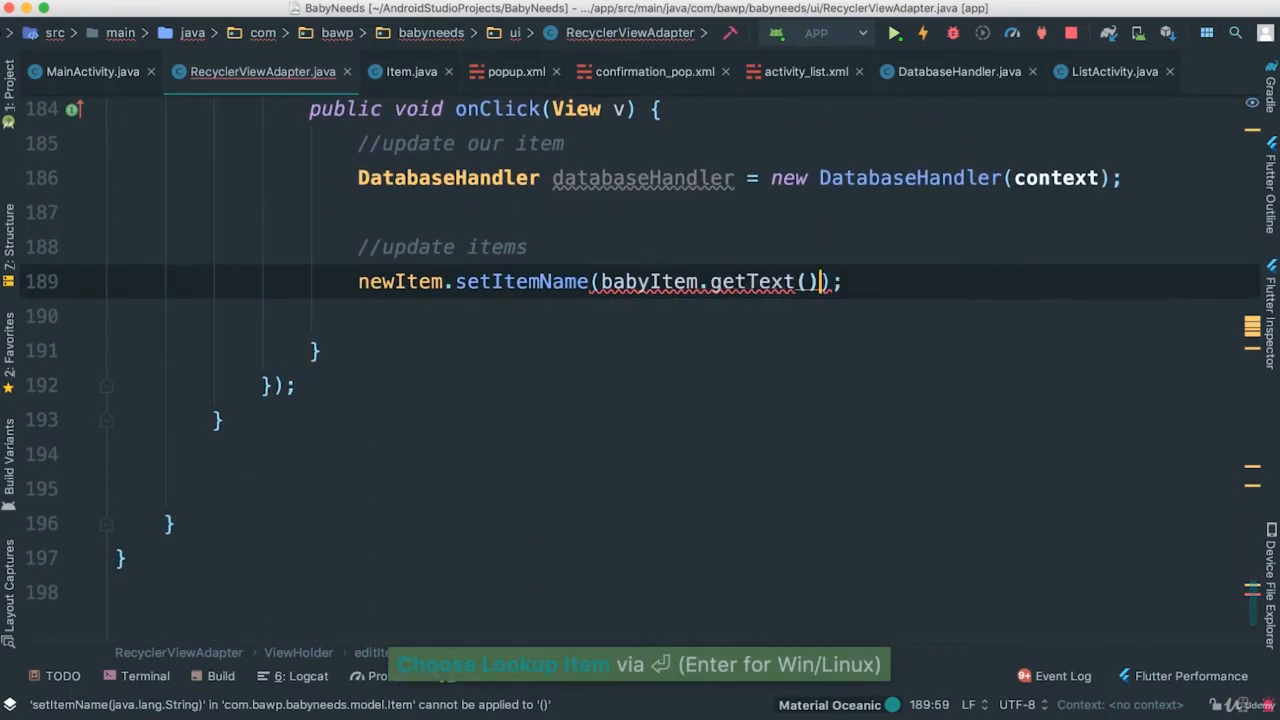
{"action": "type", "text": ".toString()"}
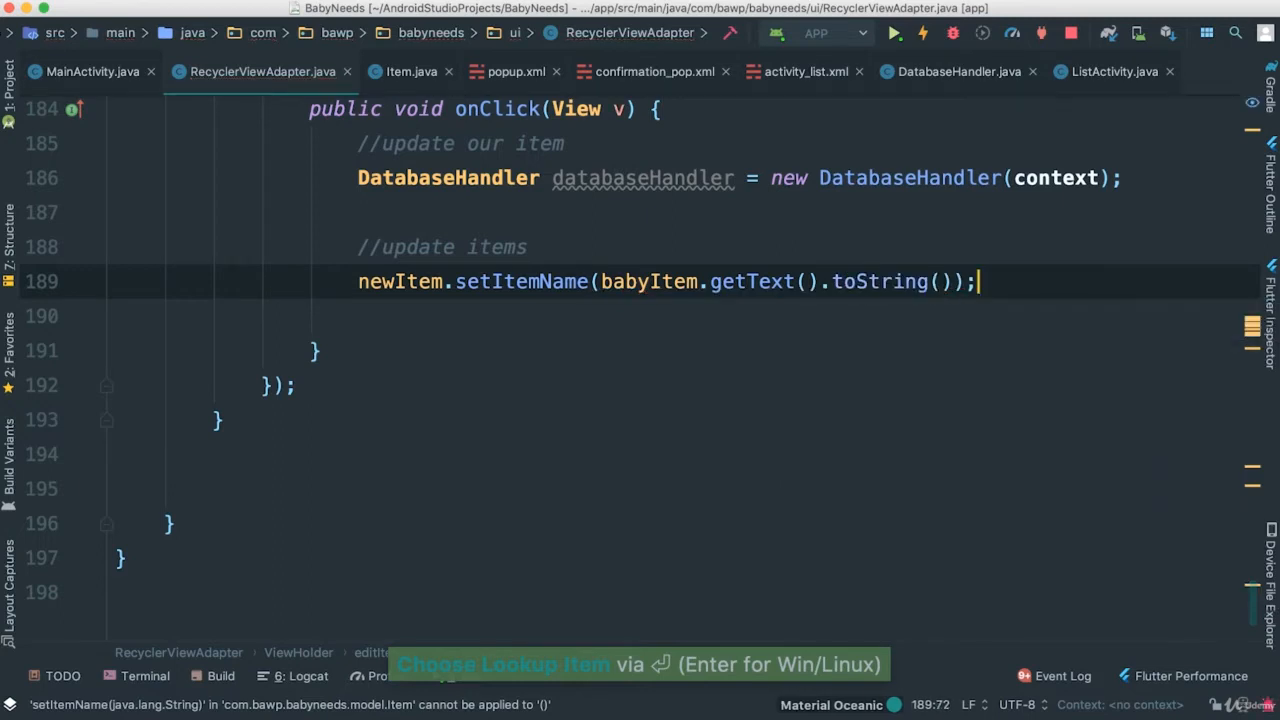
{"action": "type", "text": "new"}
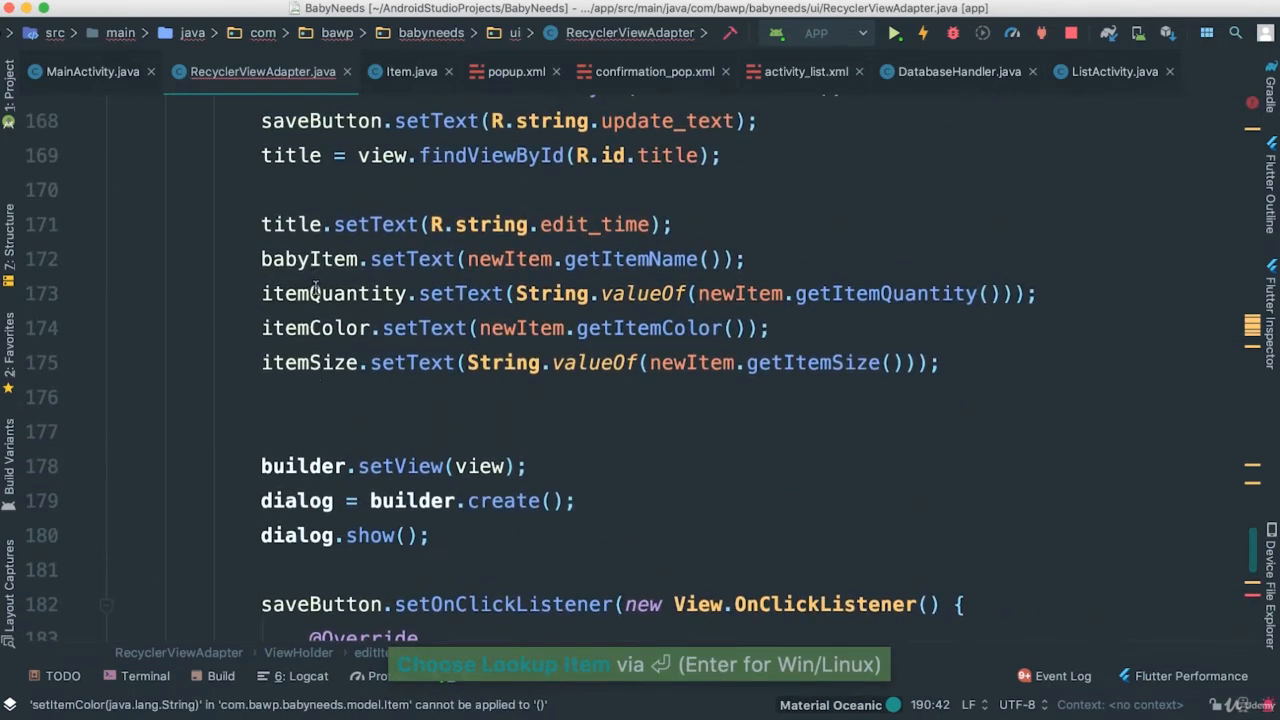
{"action": "scroll", "scroll_direction": "down", "scroll_amount": 3}
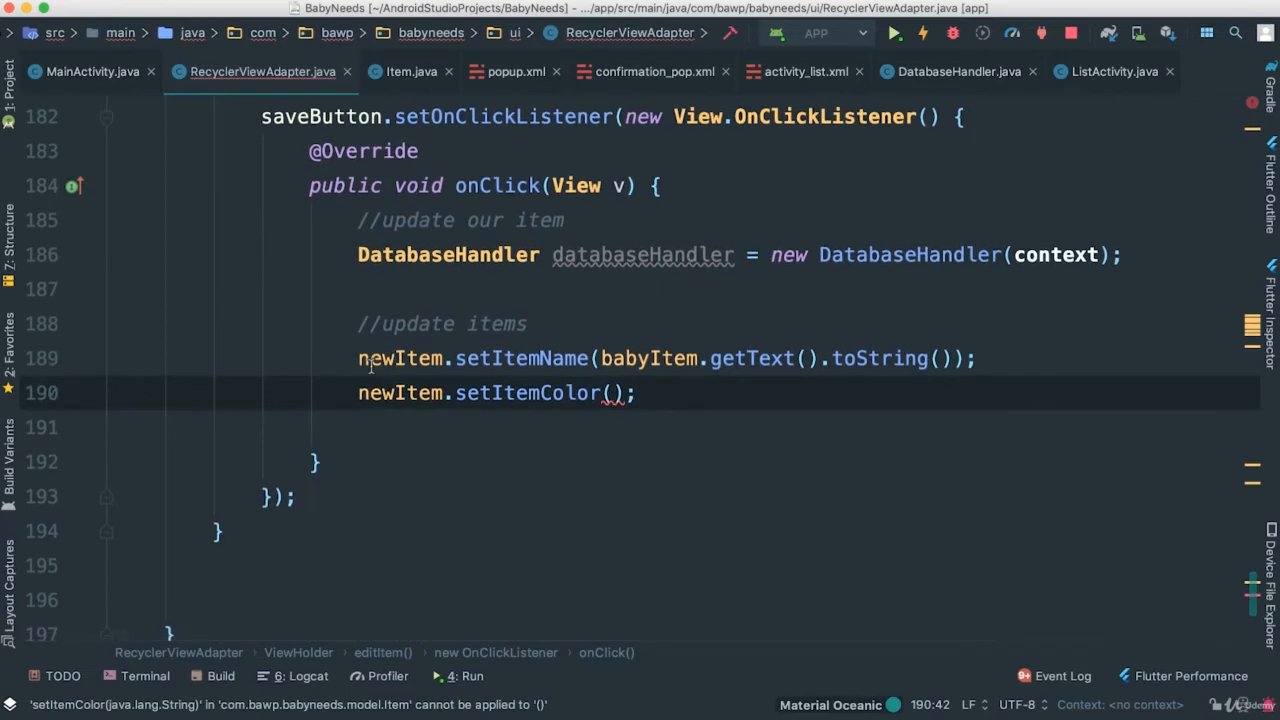
{"action": "type", "text": "itemColor.getText()"}
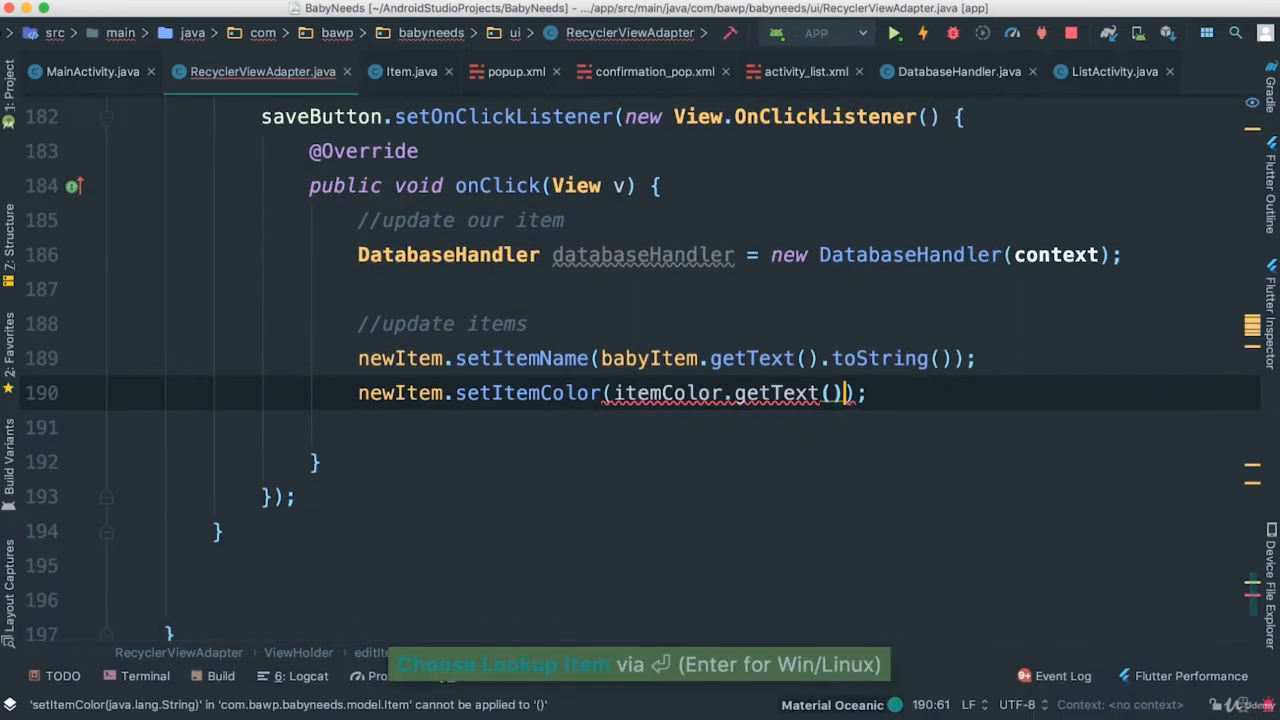
{"action": "type", "text": ".toString()"}
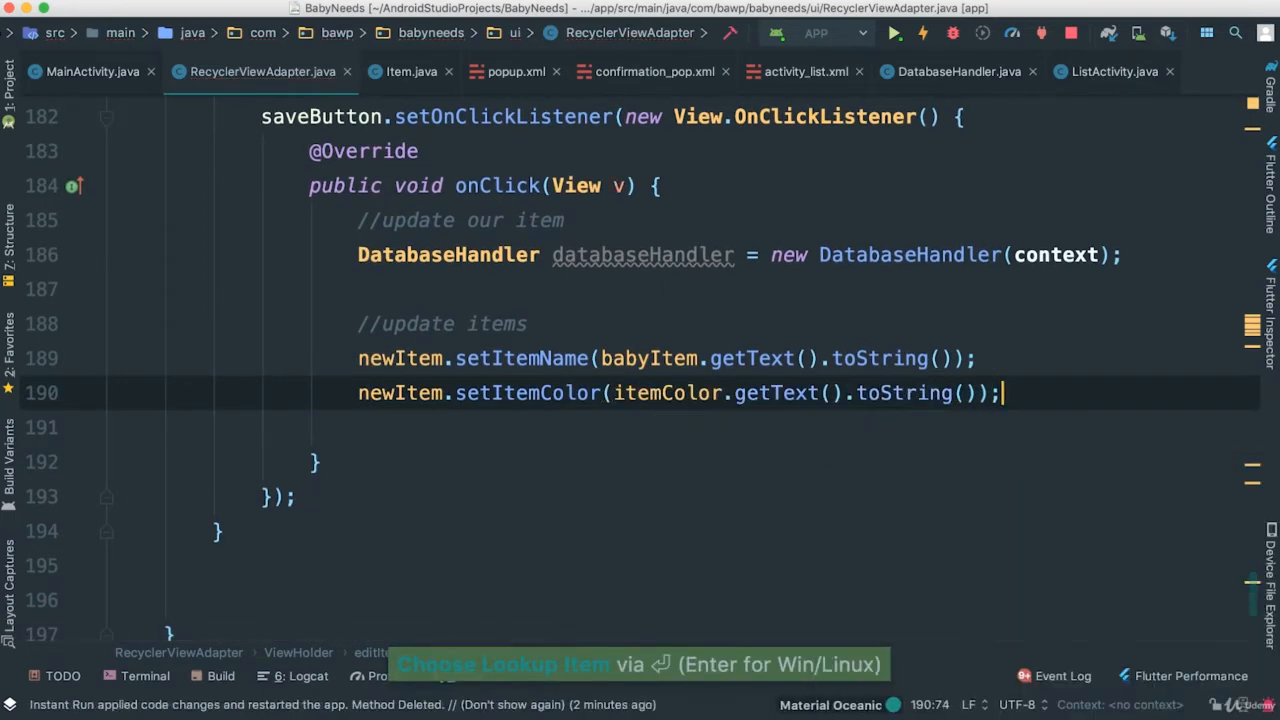
Set newItem's quantity and size, wrapping their field text in Integer.parseInt().
{"action": "type", "text": "new"}
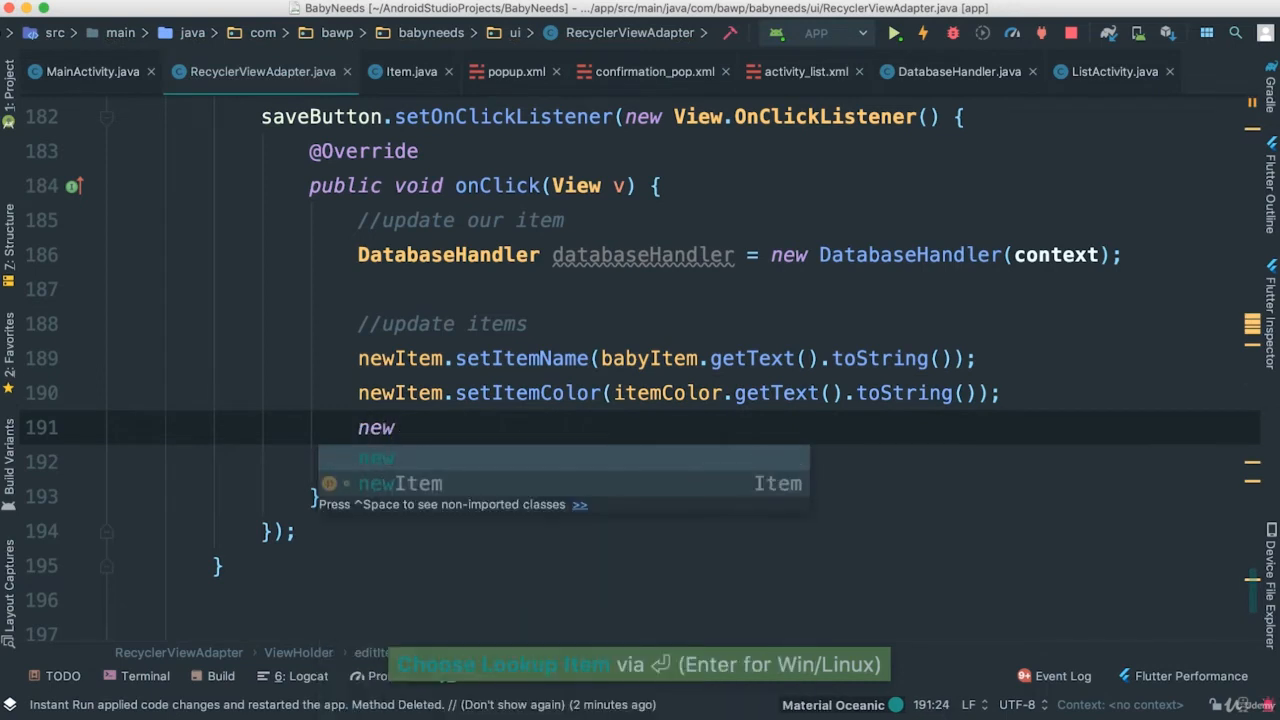
{"action": "type", "text": "Item.set"}
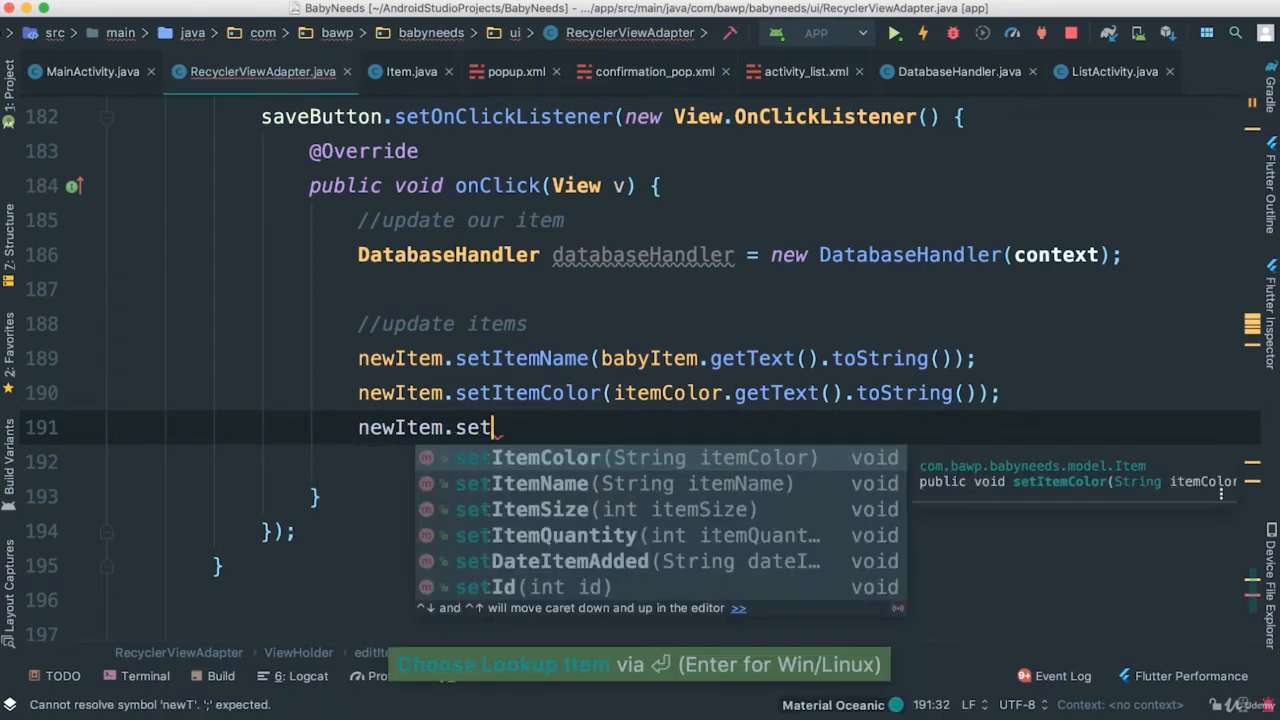
{"action": "type", "text": "ItemQuantity(qu"}
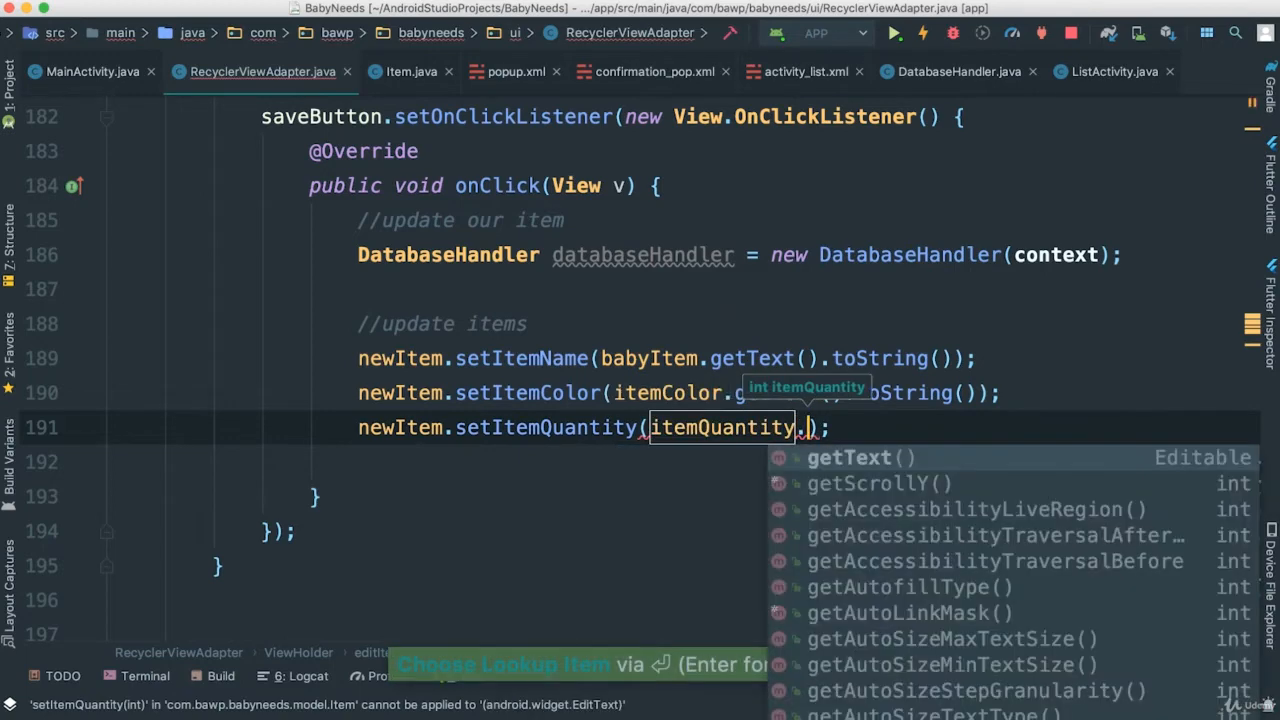
{"action": "type", "text": "getText().toString("}
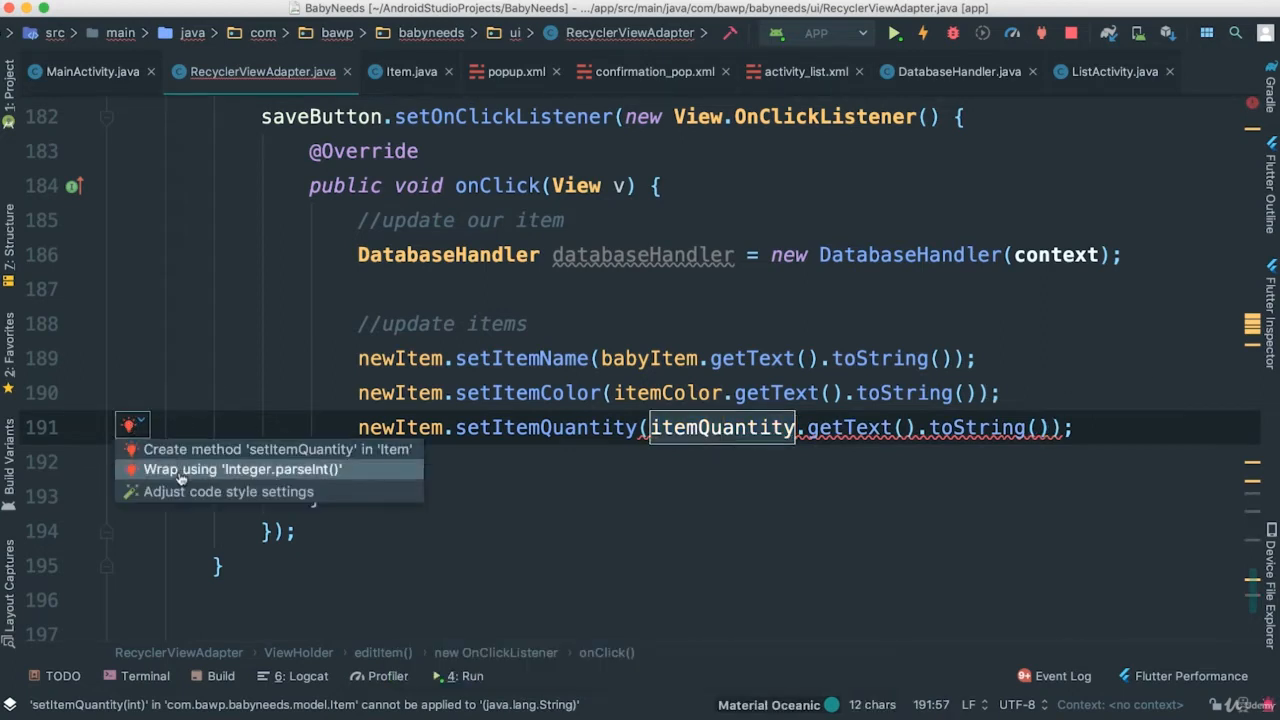
{"action": "left_click", "coordinate": [242, 469]}
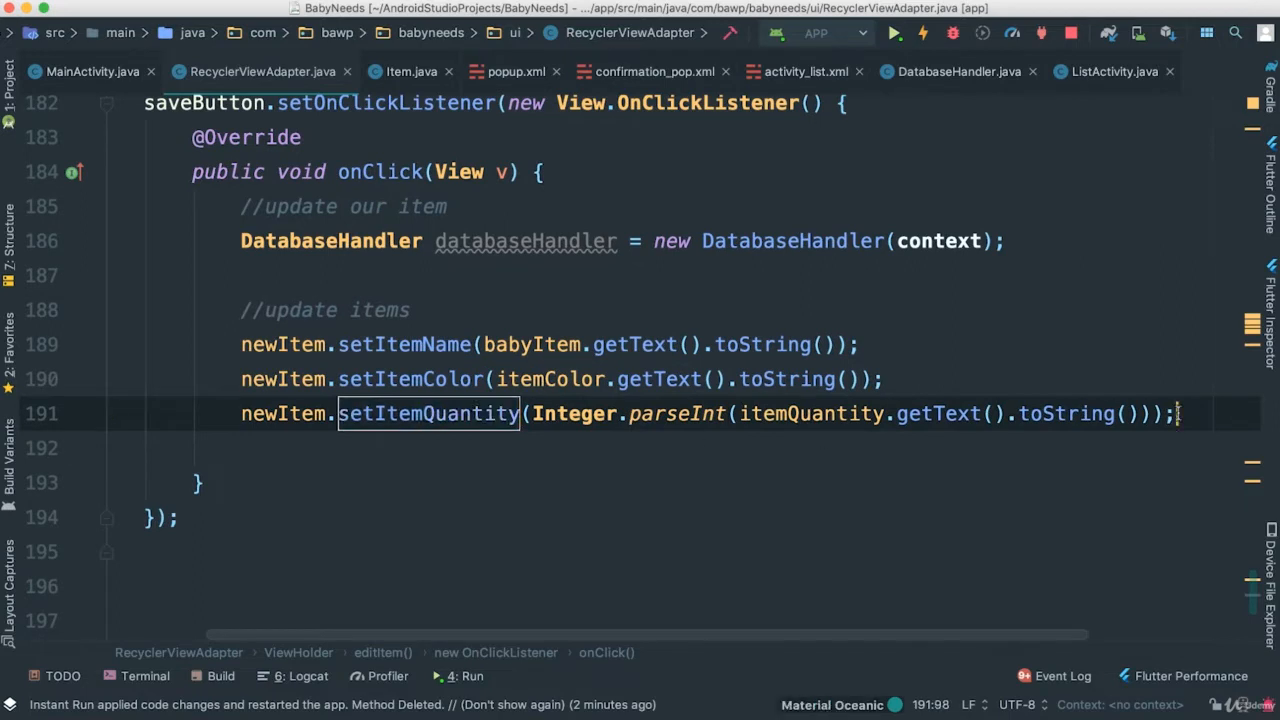
{"action": "type", "text": "ne"}
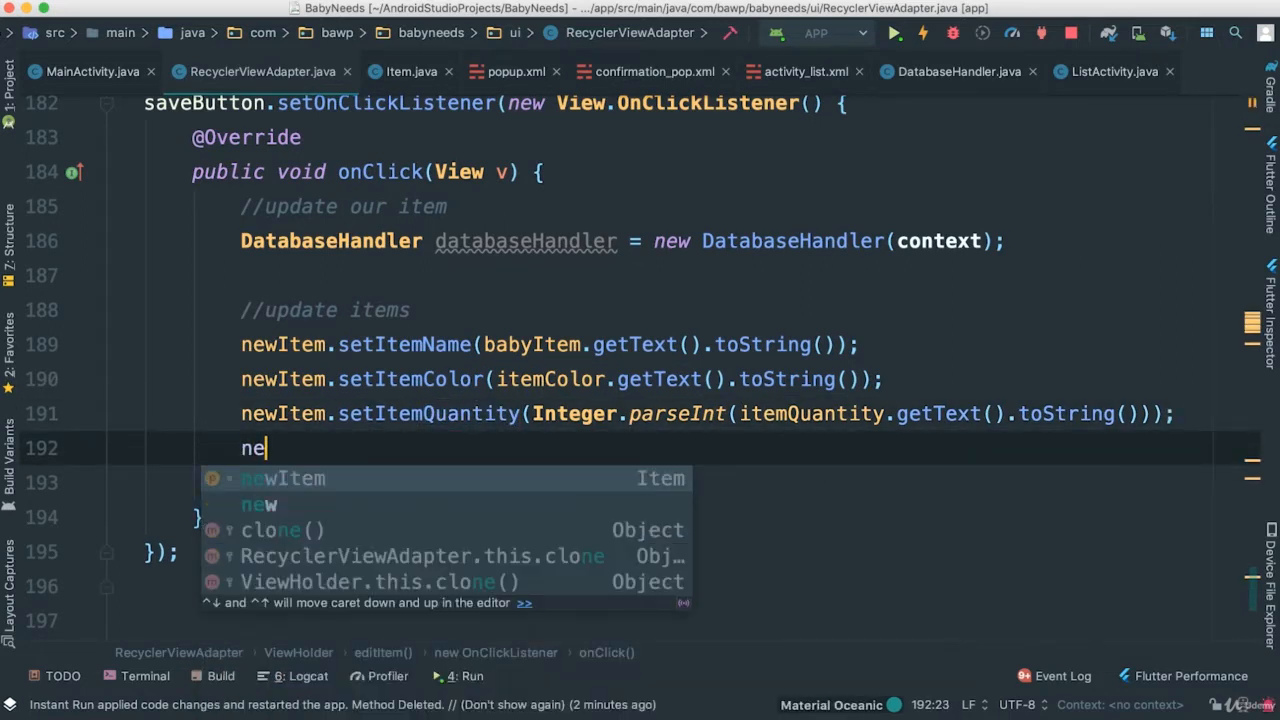
{"action": "type", "text": "wItem.set"}
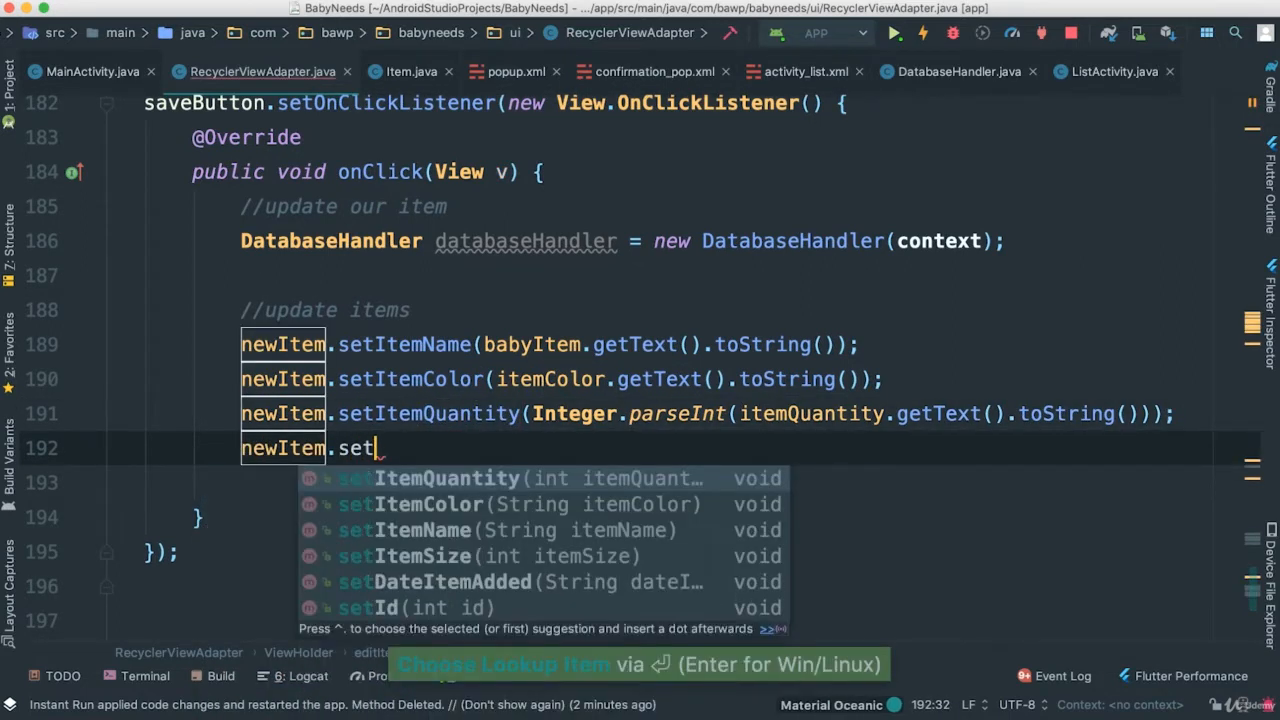
{"action": "type", "text": "ItemSize(si);"}
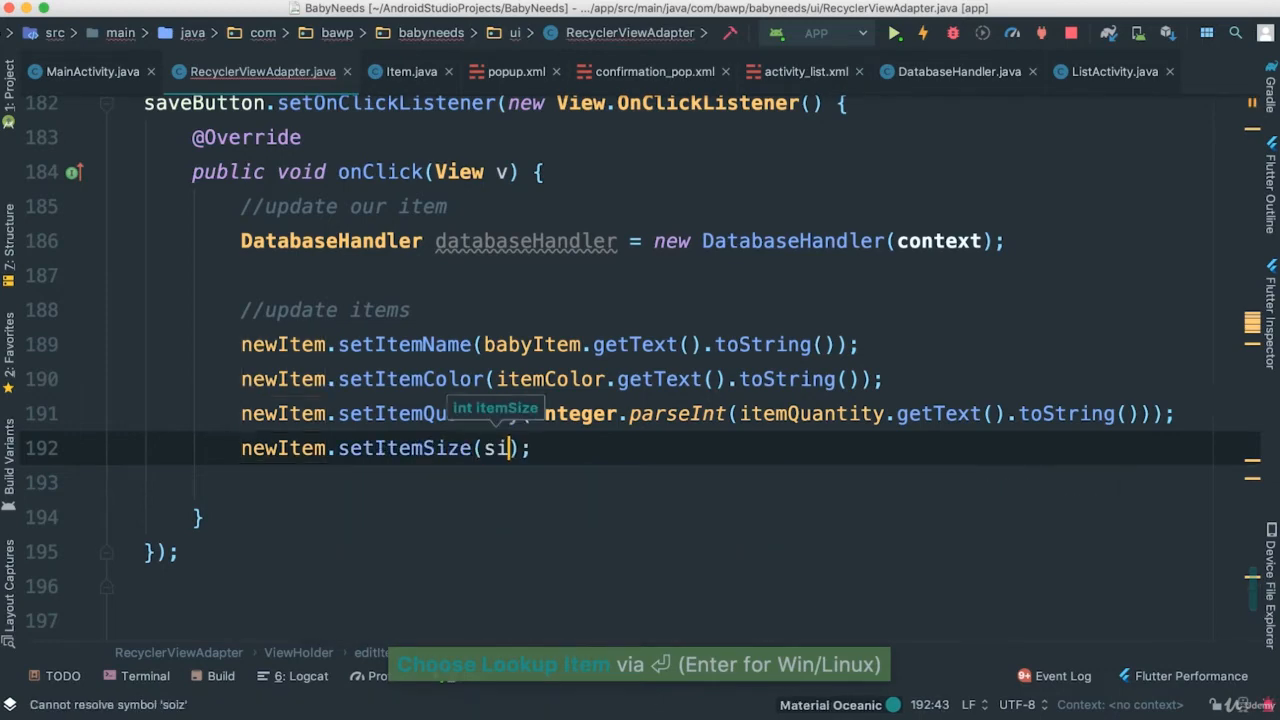
{"action": "type", "text": "ize"}
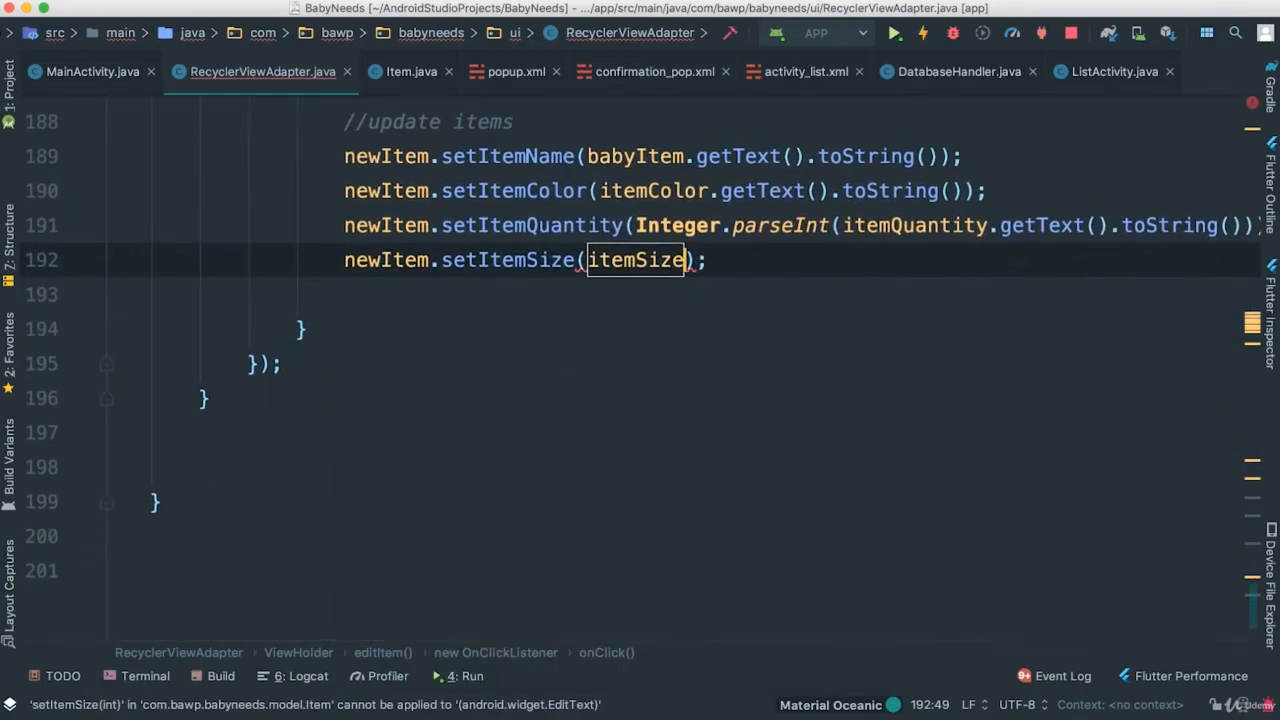
{"action": "type", "text": ".getText().toString("}
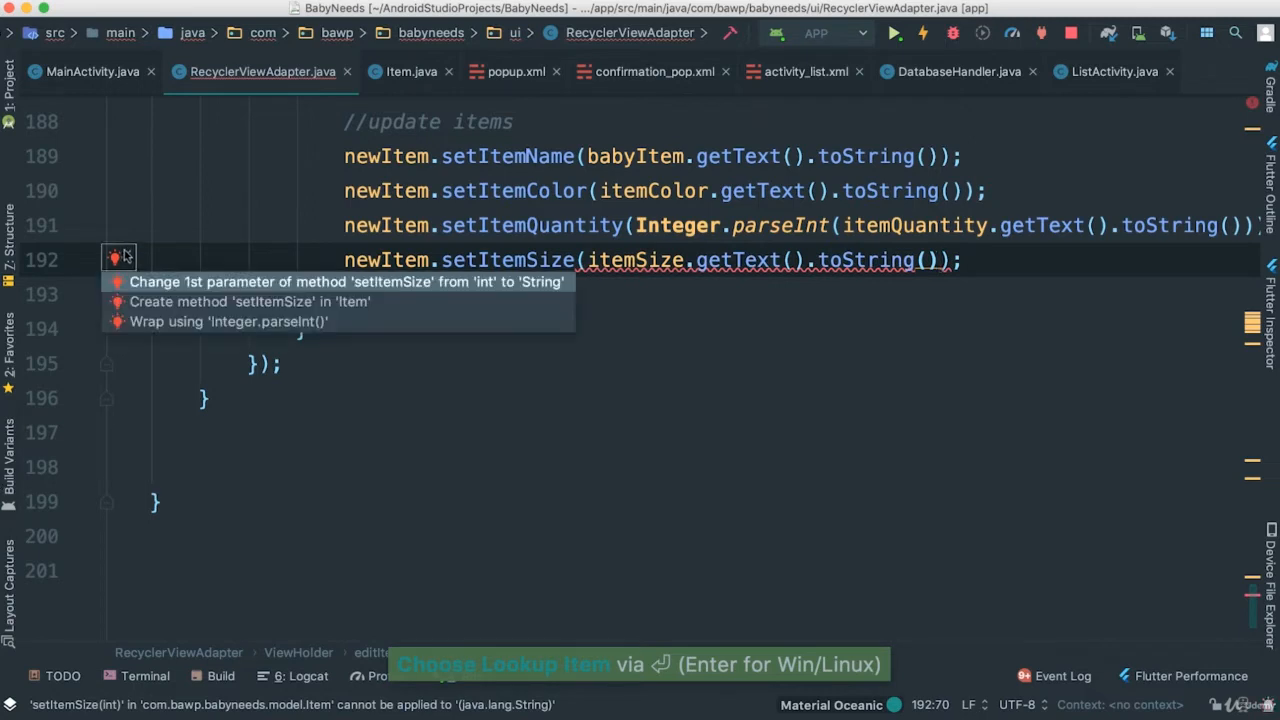
{"action": "left_click", "coordinate": [228, 321]}
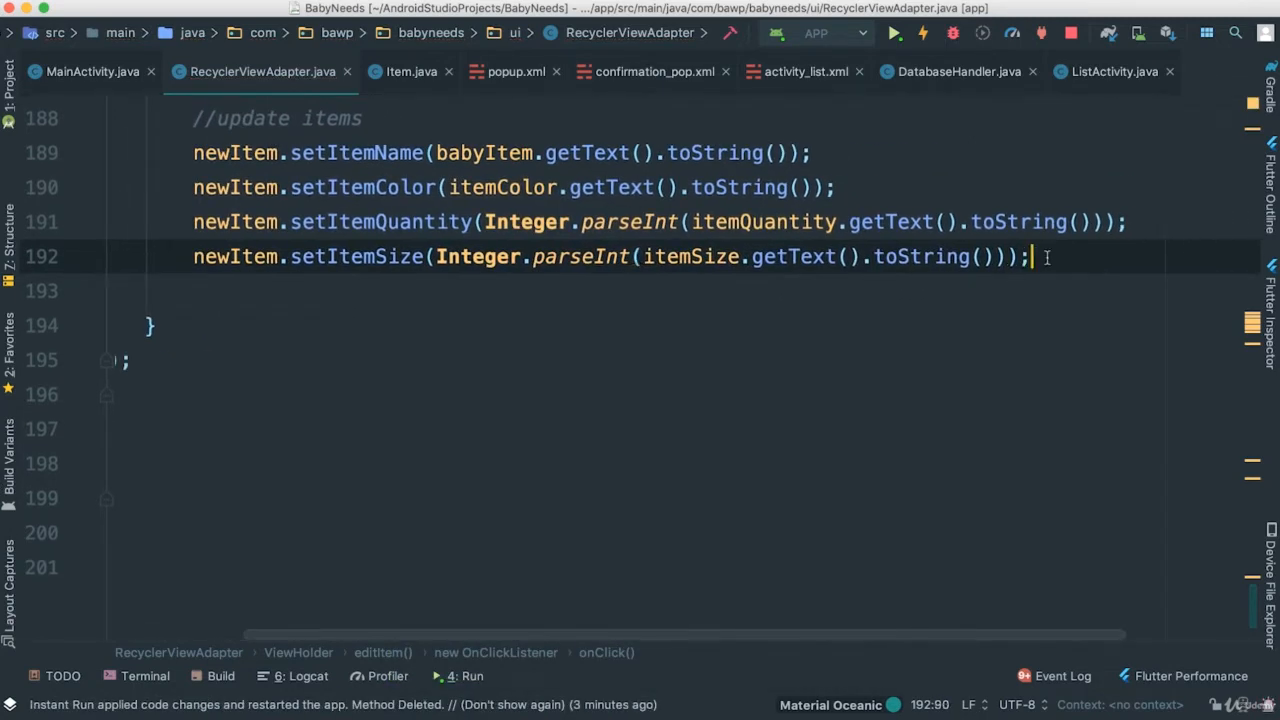
{"action": "key", "text": "enter"}
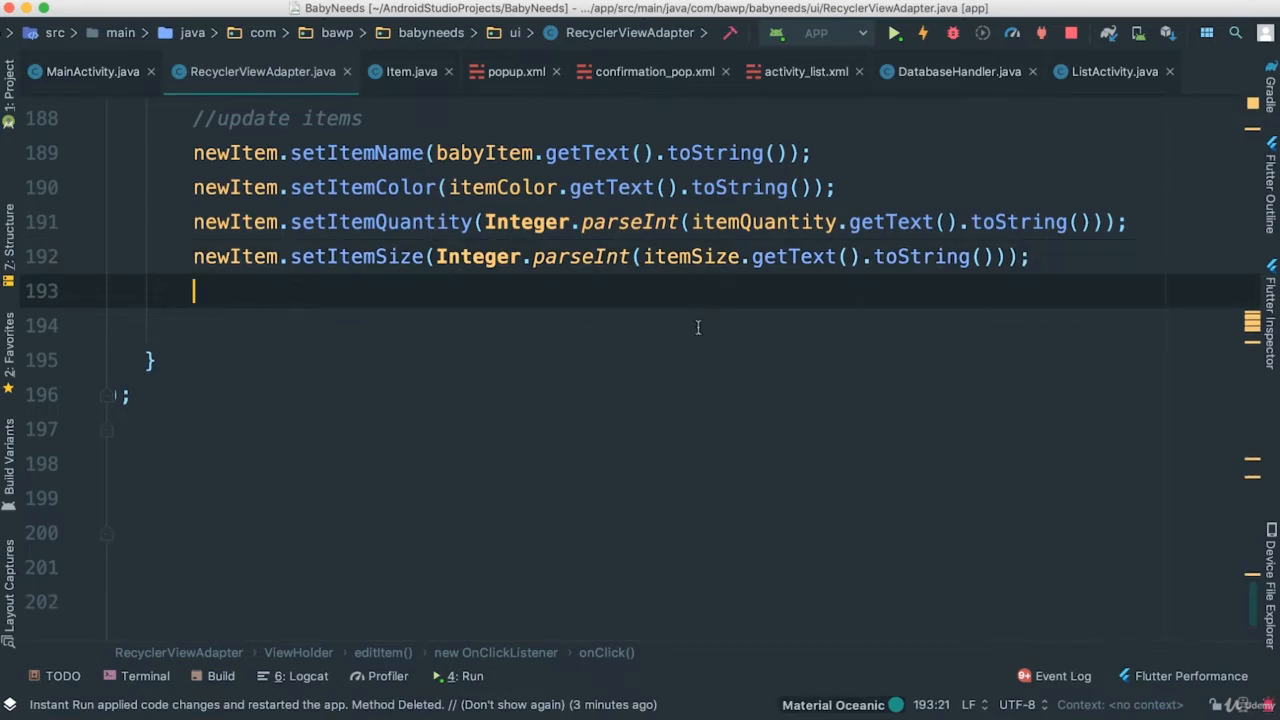
Begin the if condition with non-empty checks on the babyItem and itemColor fields.
{"action": "type", "text": "if ("}
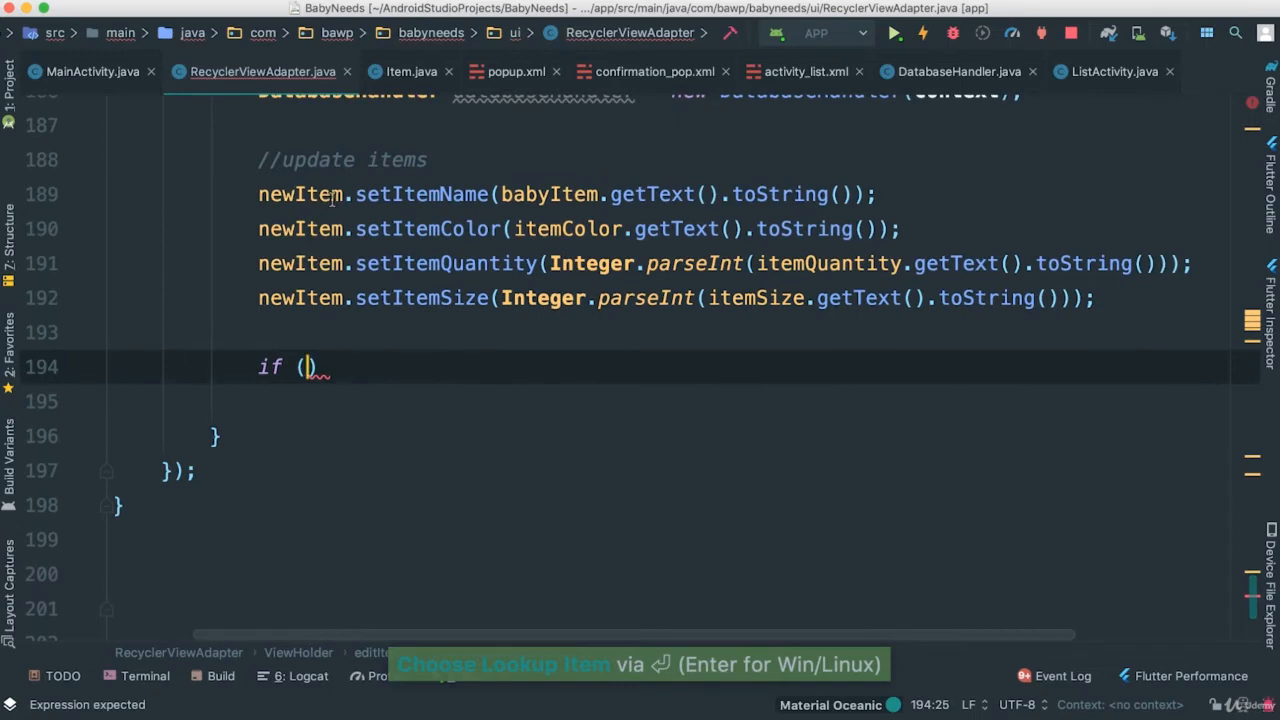
{"action": "type", "text": "babyItem.getText("}
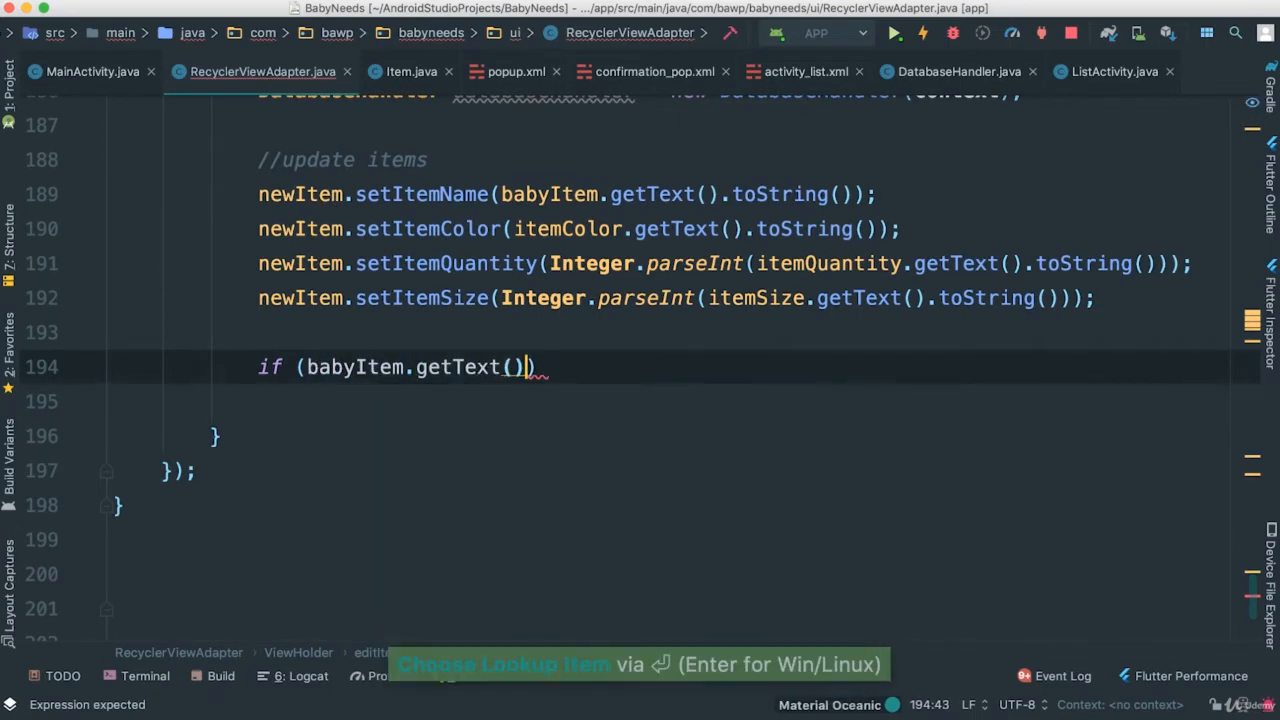
{"action": "type", "text": ".toString().isEmpty("}
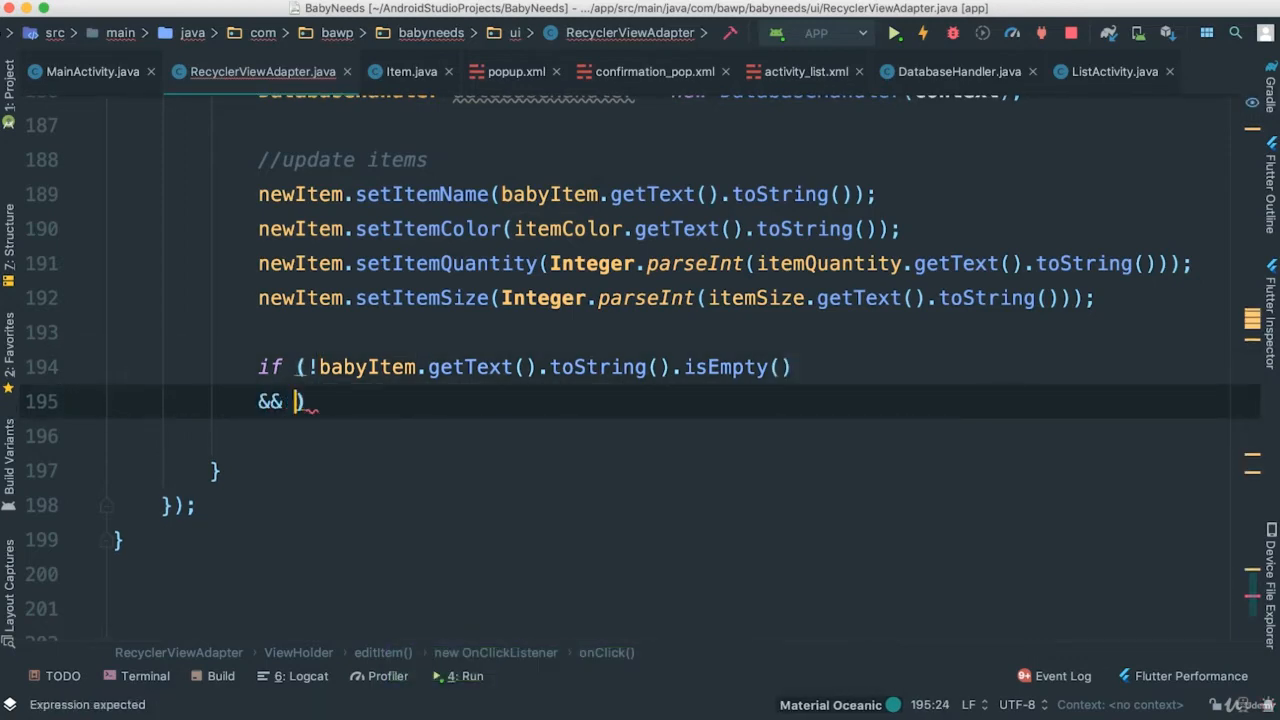
{"action": "type", "text": "itemColor.getText("}
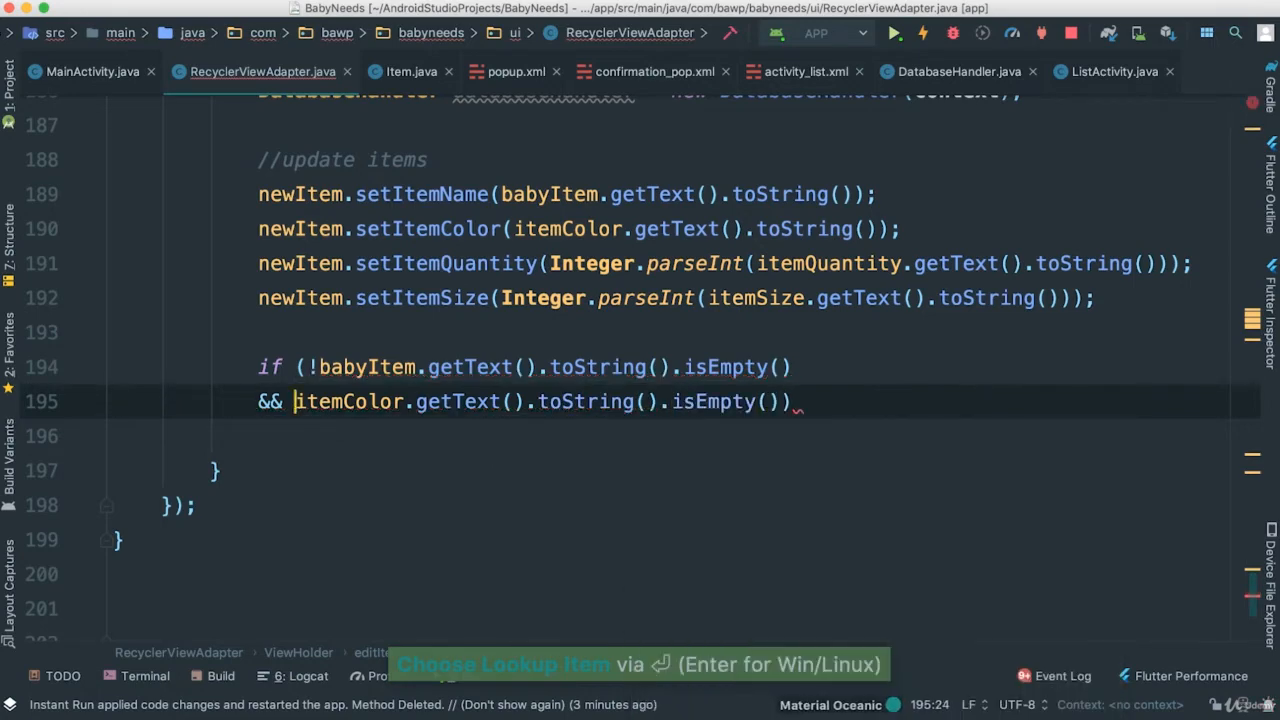
{"action": "type", "text": "!"}
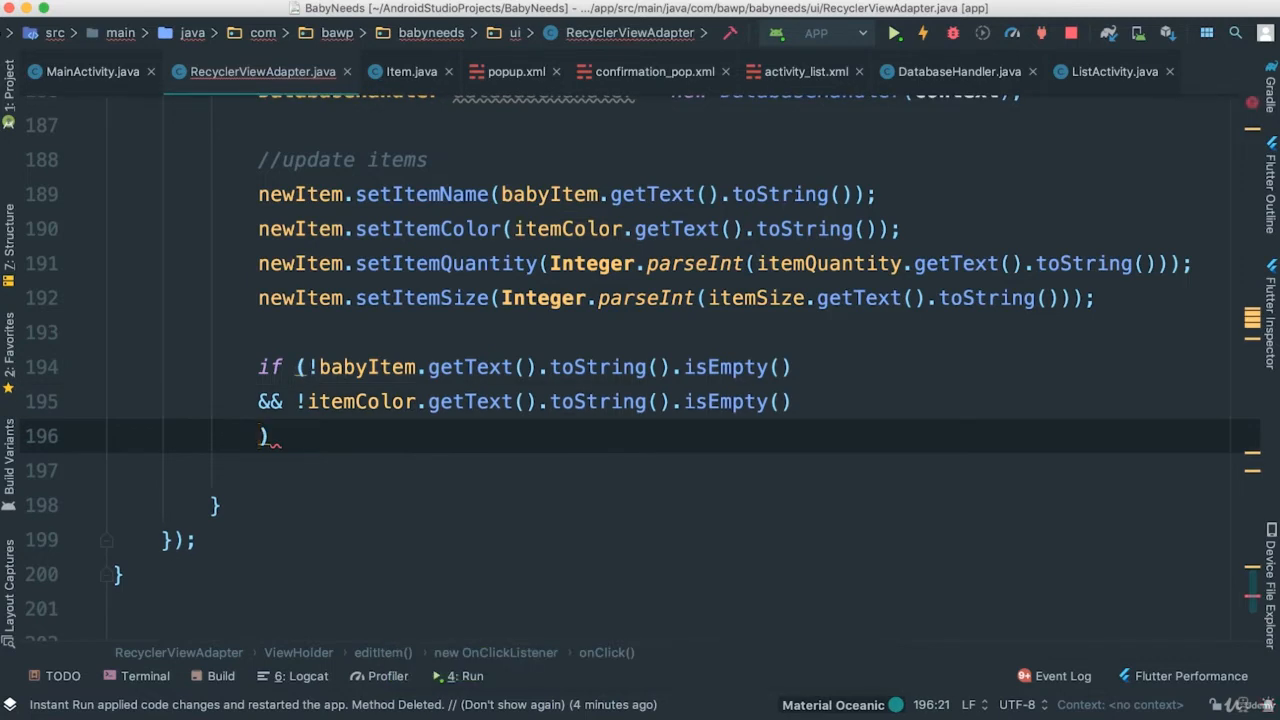
{"action": "type", "text": "&&"}
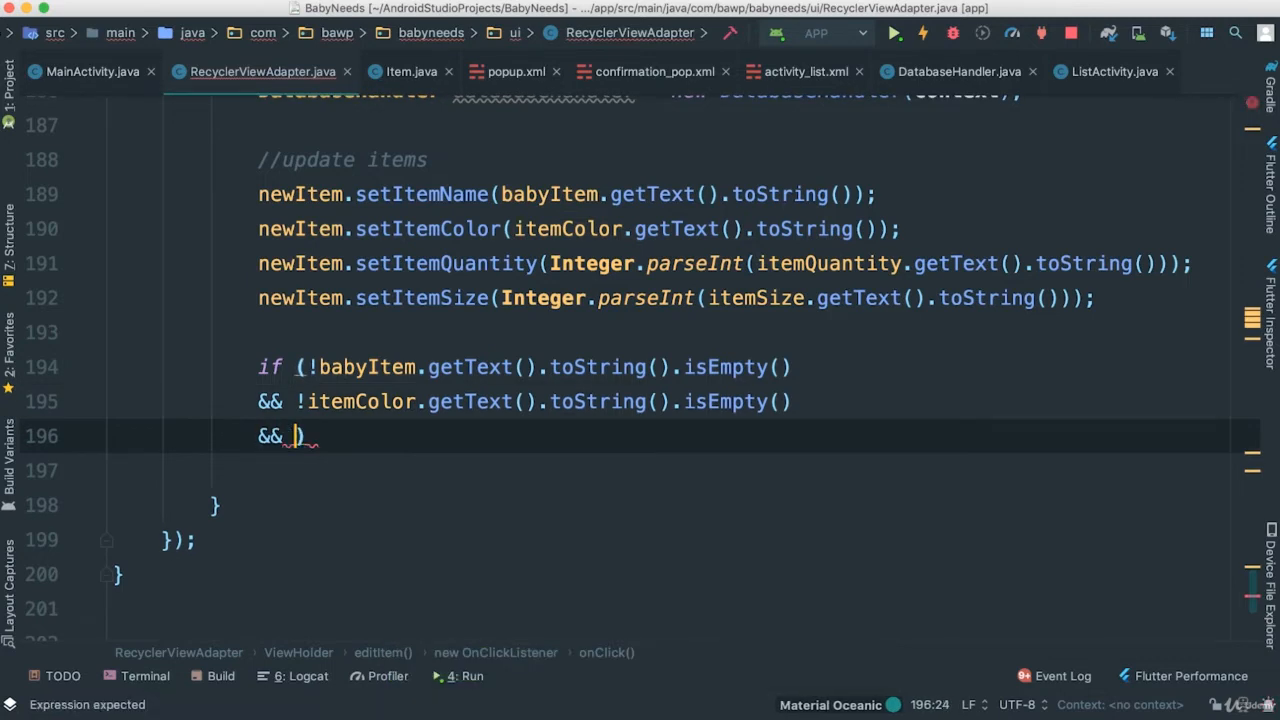
Add non-empty quantity and size checks, then start the databaseHandler call inside the block.
{"action": "type", "text": "!"}
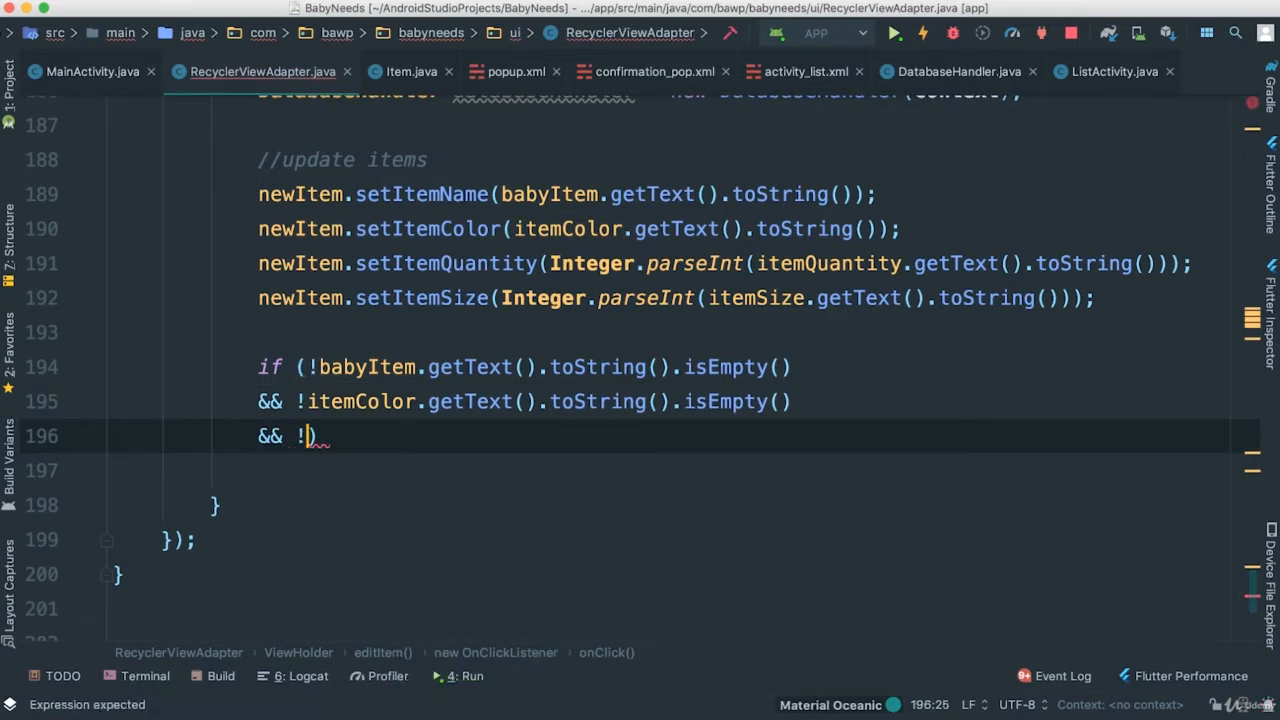
{"action": "type", "text": "qua"}
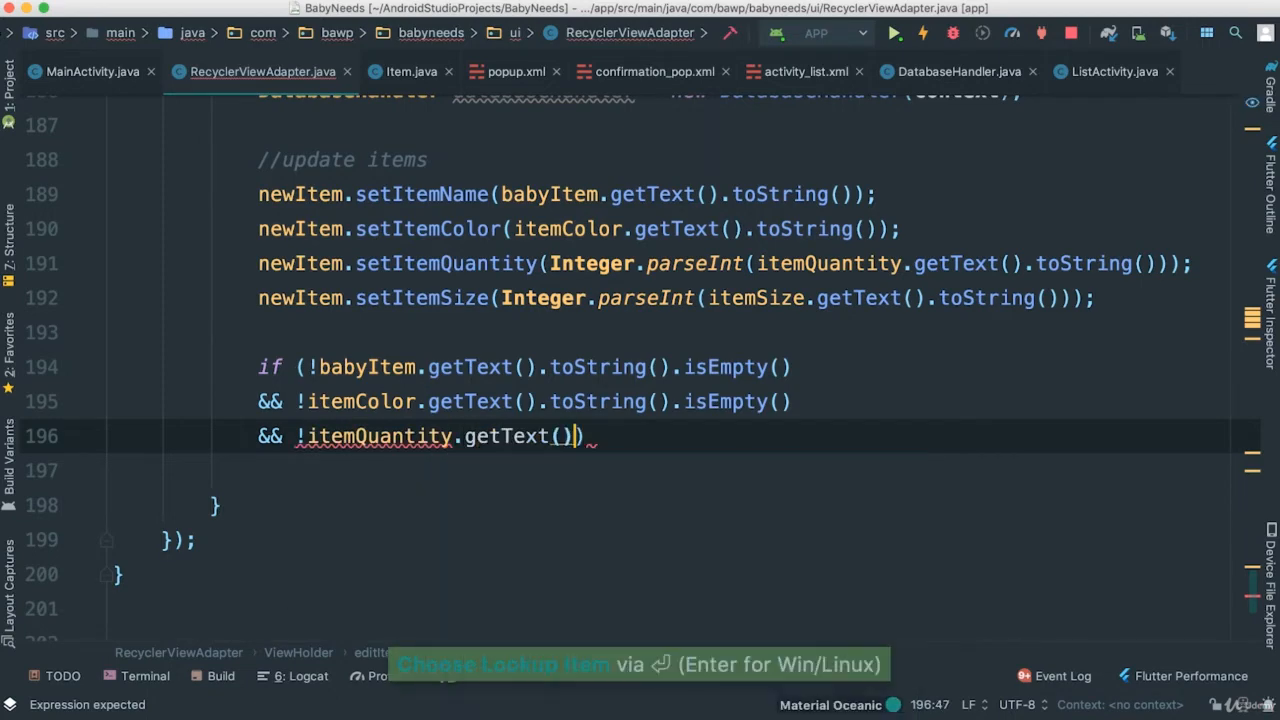
{"action": "type", "text": ".toString()."}
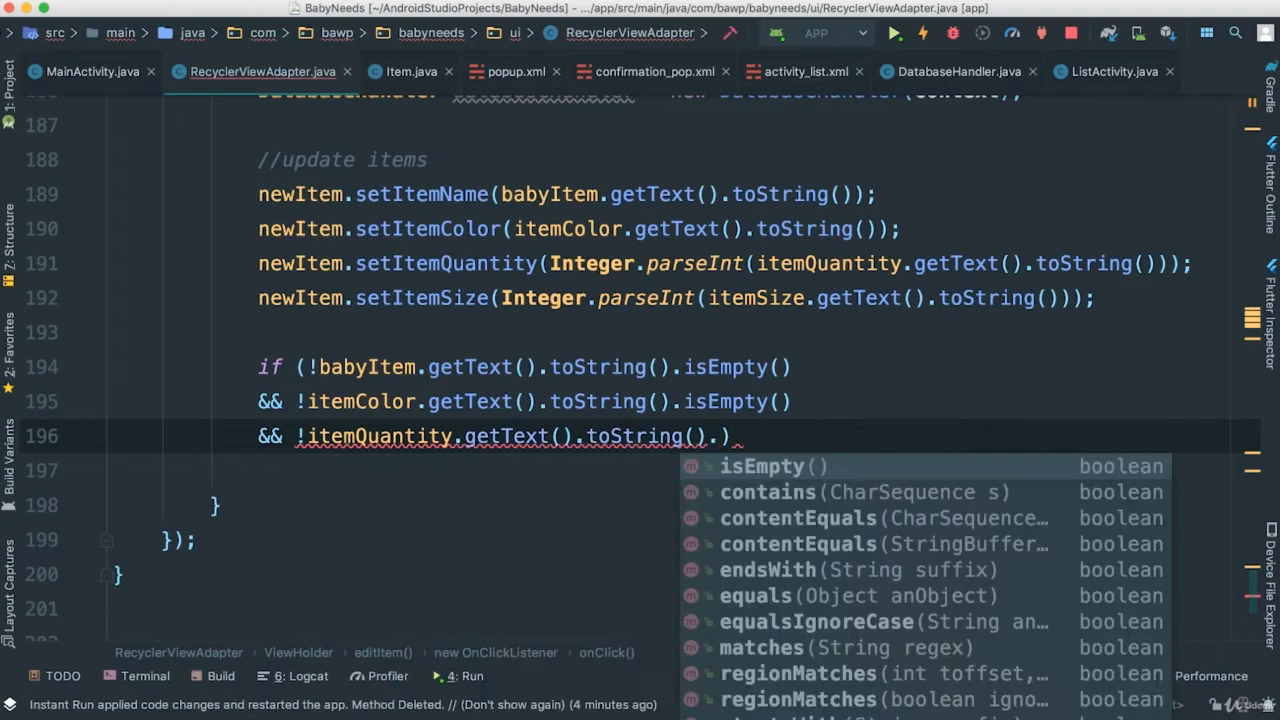
{"action": "left_click", "coordinate": [762, 466]}
{"action": "type", "text": "&& !)"}
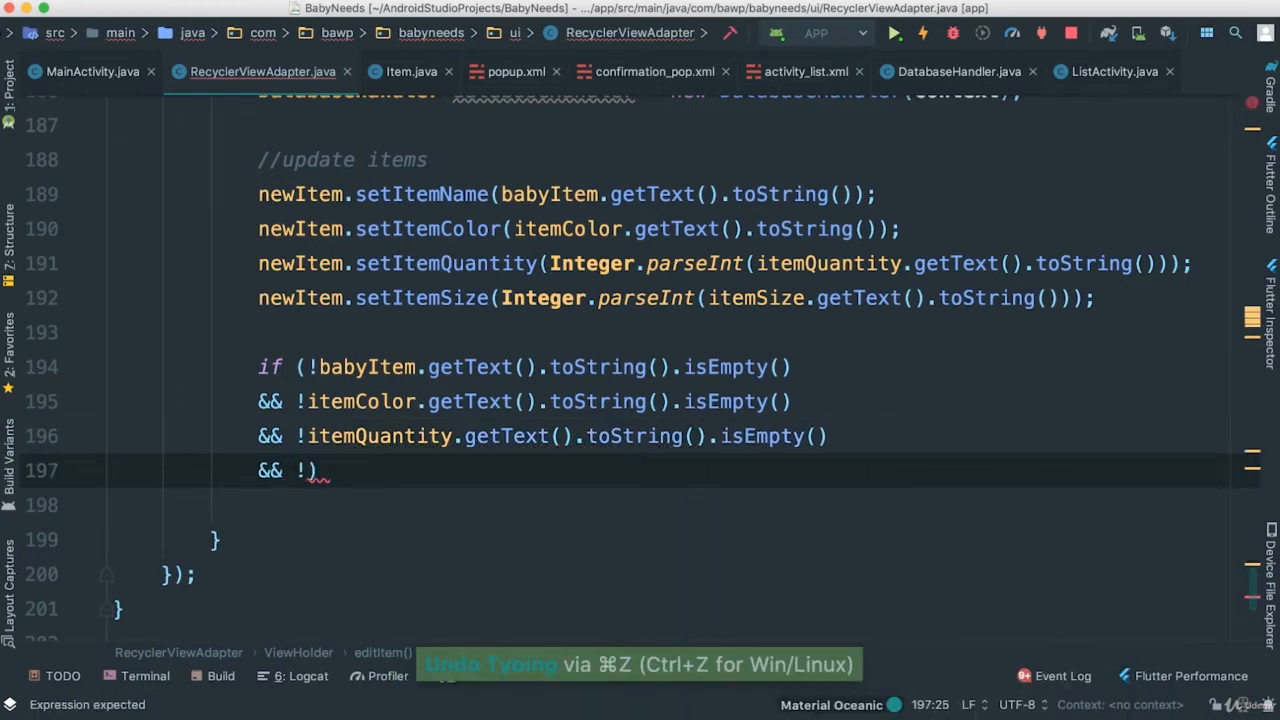
{"action": "type", "text": "ites"}
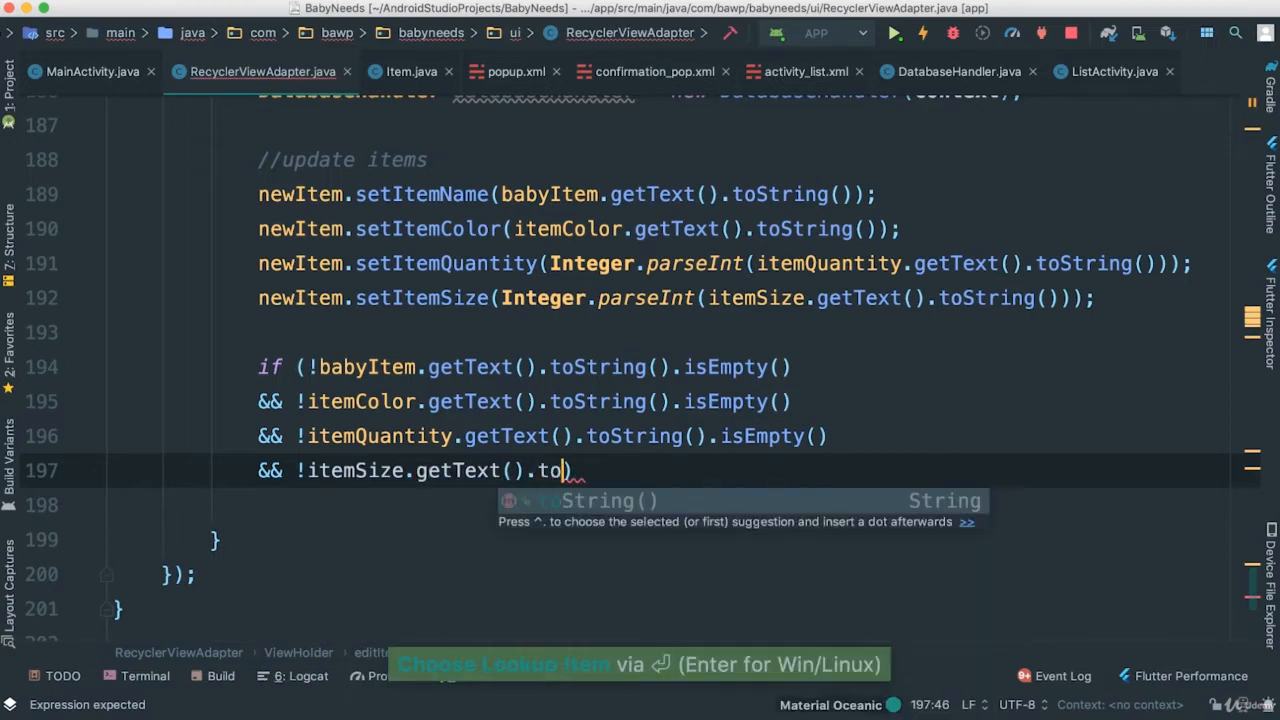
{"action": "type", "text": "String().isEmpty()) {"}
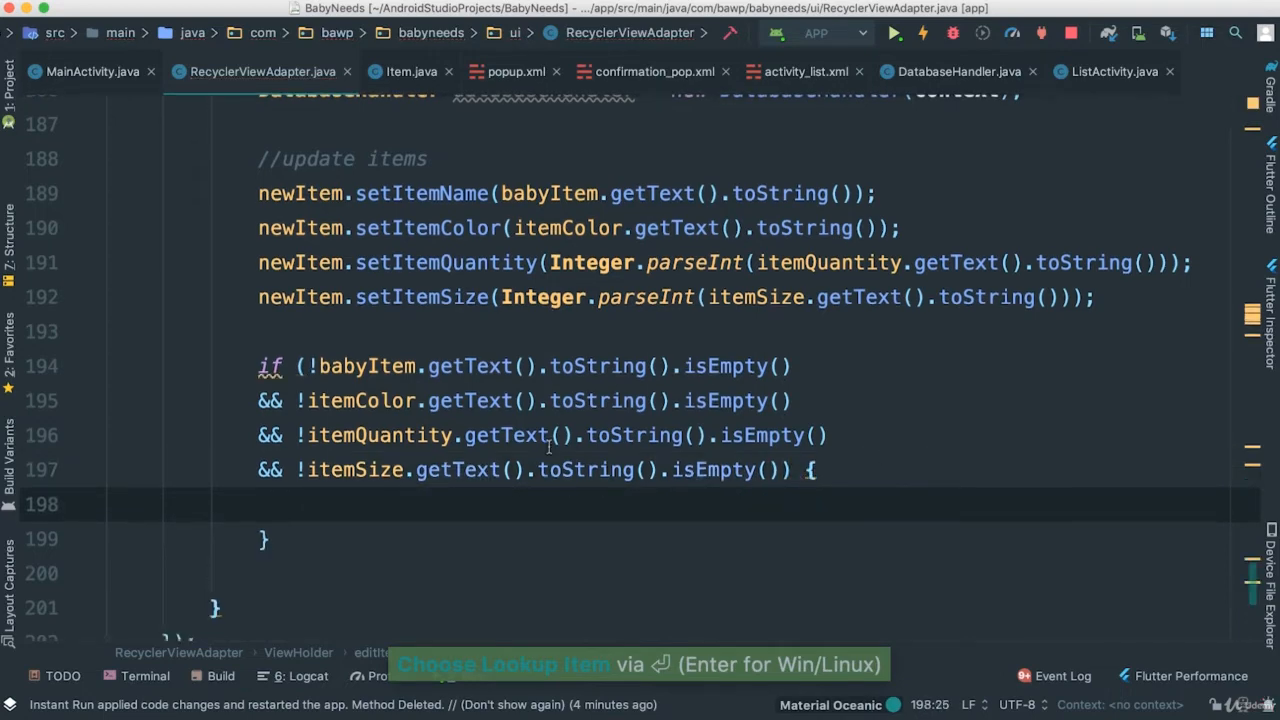
{"action": "scroll", "scroll_direction": "down", "scroll_amount": 3}
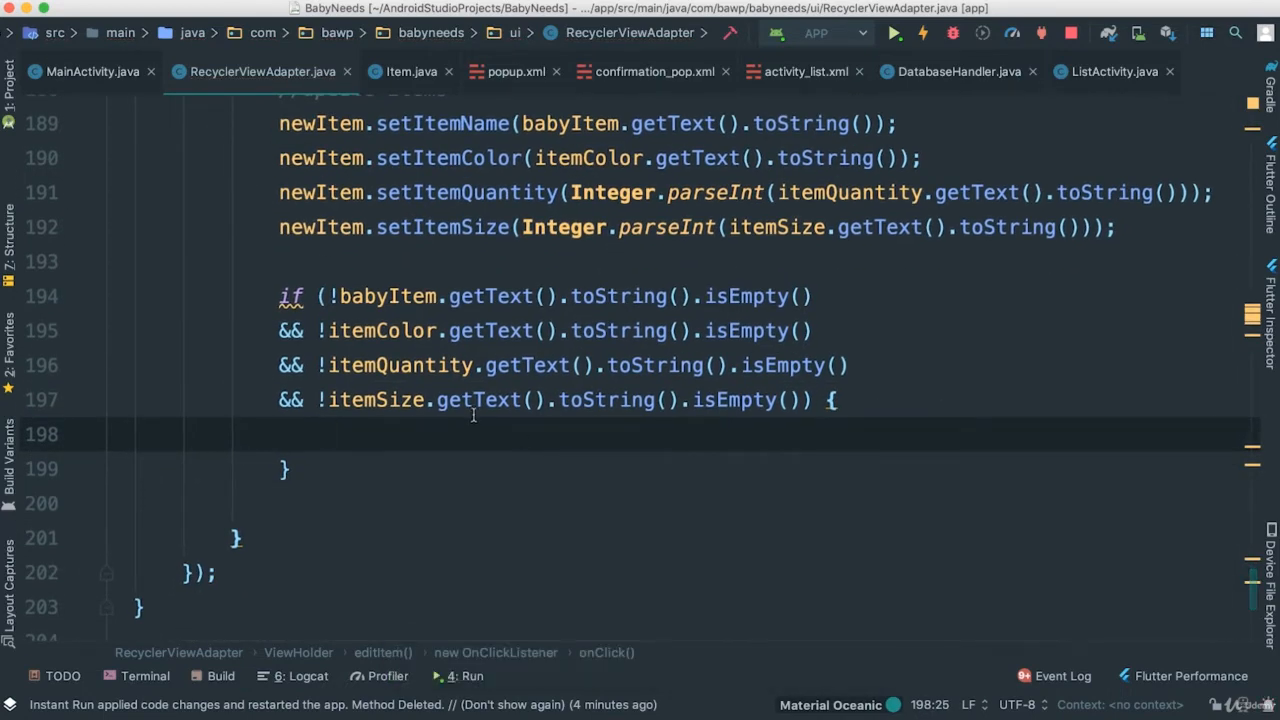
{"action": "type", "text": "databaseHandler.updateItem("}
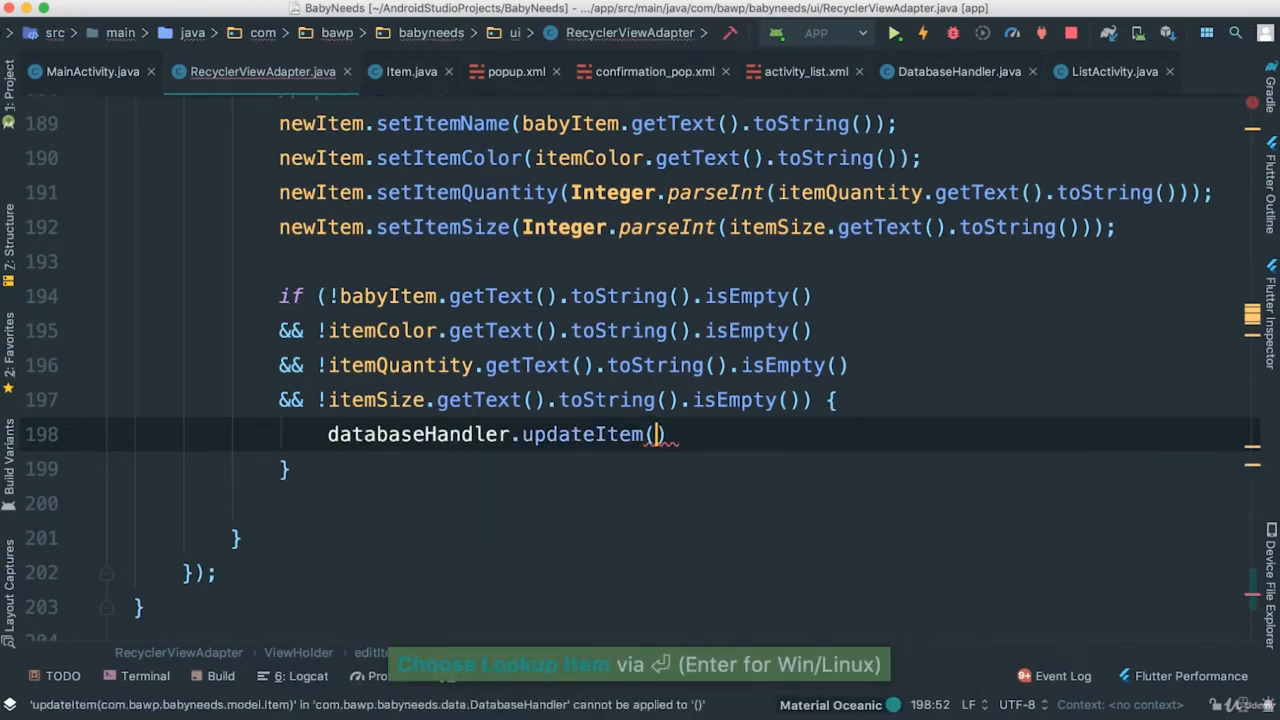
Complete updateItem(newItem) and add an else block showing a 'Fields Empty' Snackbar.
{"action": "type", "text": "new"}
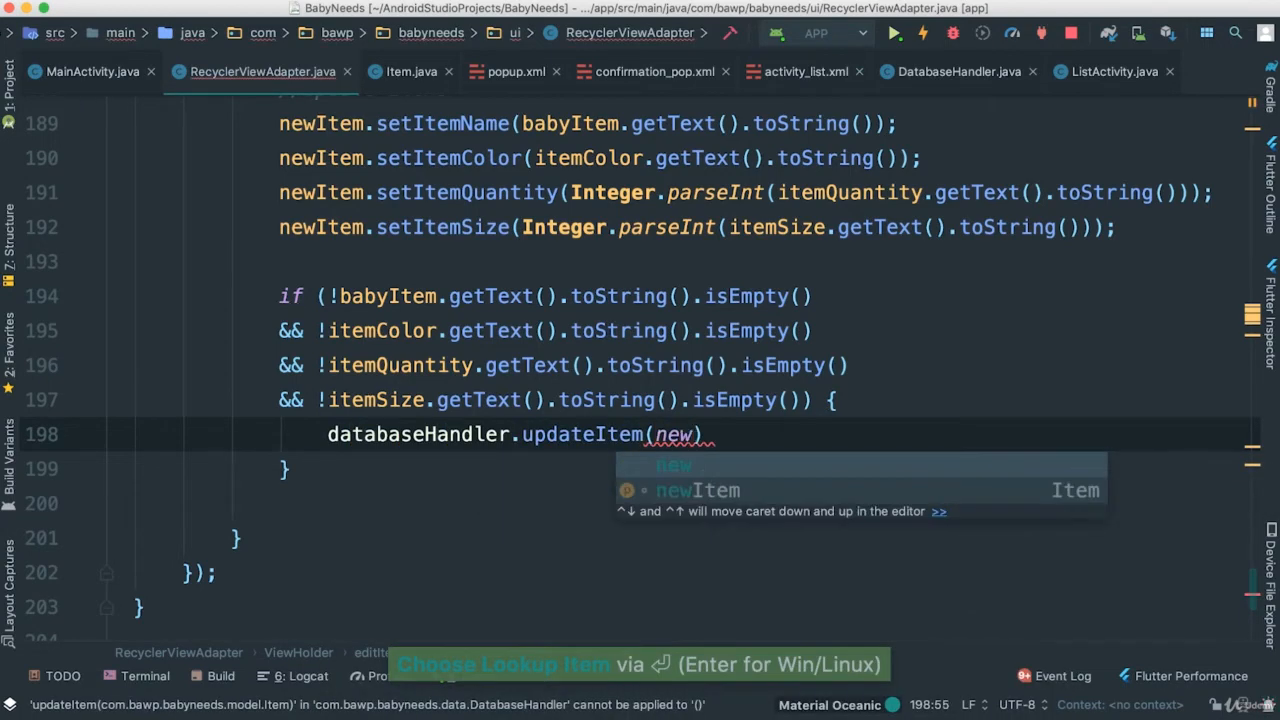
{"action": "key", "text": "Enter"}
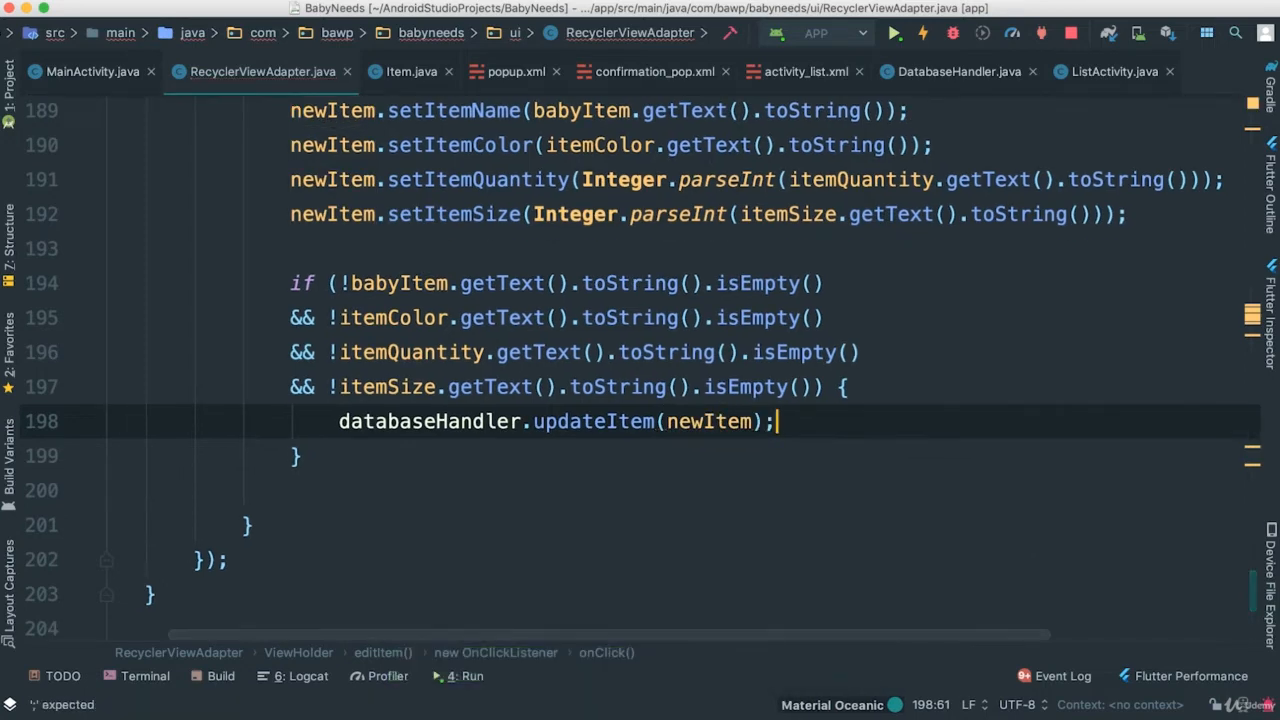
{"action": "type", "text": "else"}
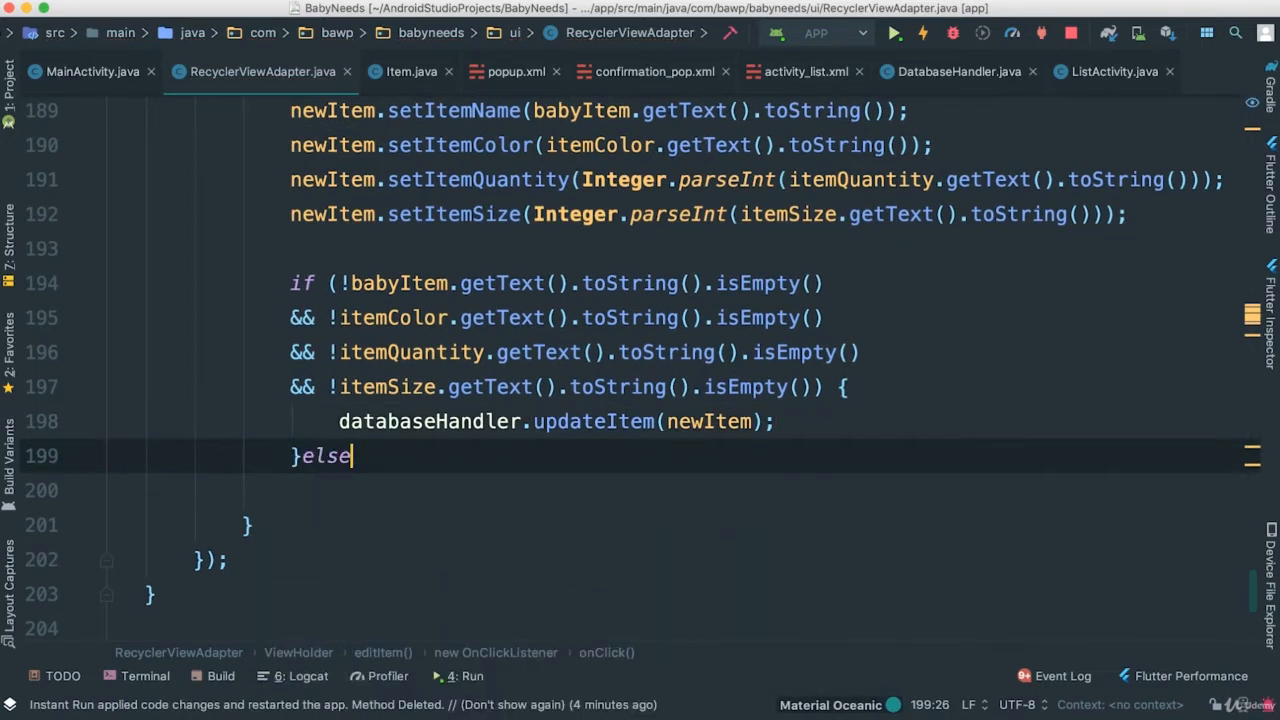
{"action": "type", "text": "{"}
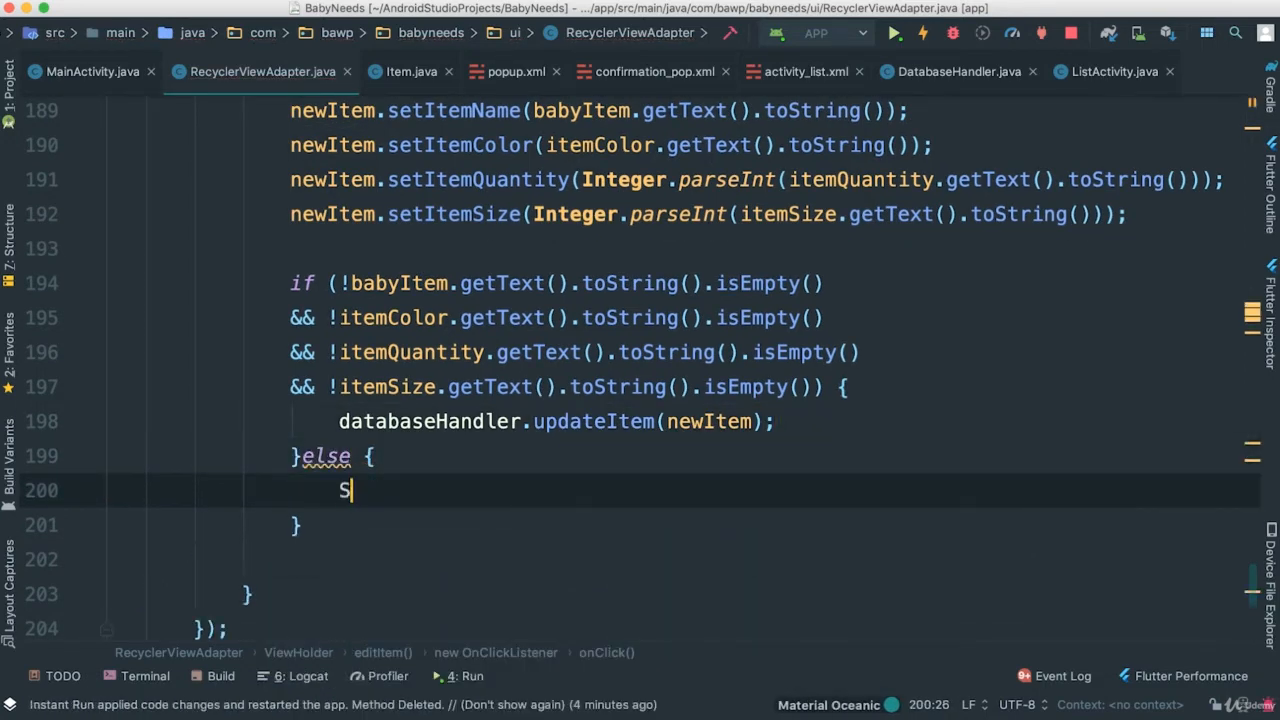
{"action": "type", "text": "nackbar.make(view, \"Fields Empty\","}
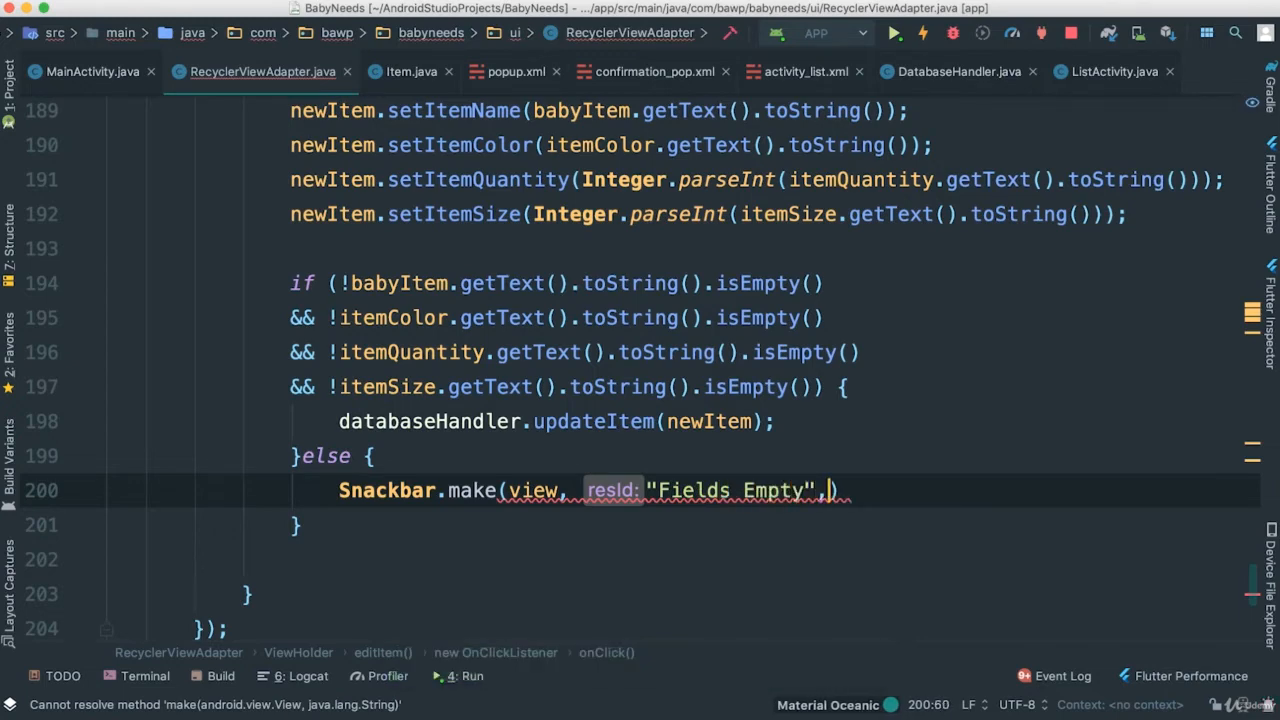
{"action": "type", "text": "Snackbar.LENGTH_SHORT)"}
{"action": "type", "text": ".show();"}
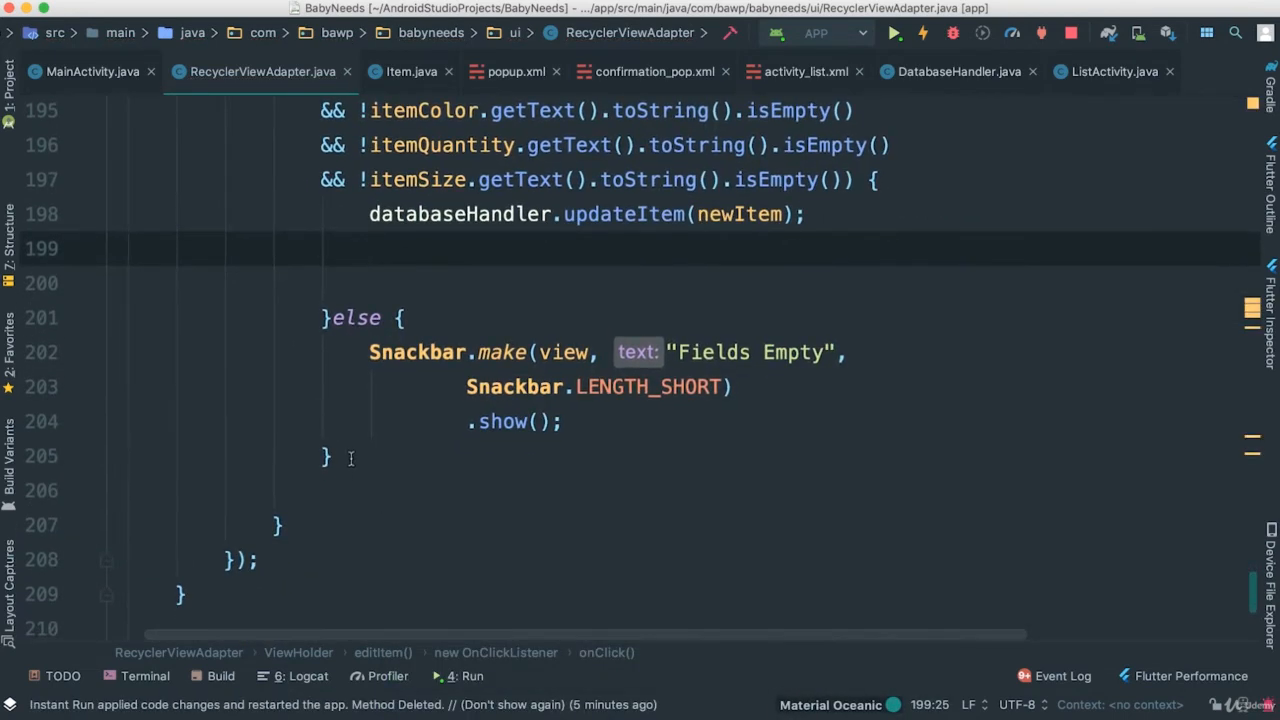
Add dialog.dismiss() after the if/else block.
{"action": "type", "text": "dialog.dismiss();"}
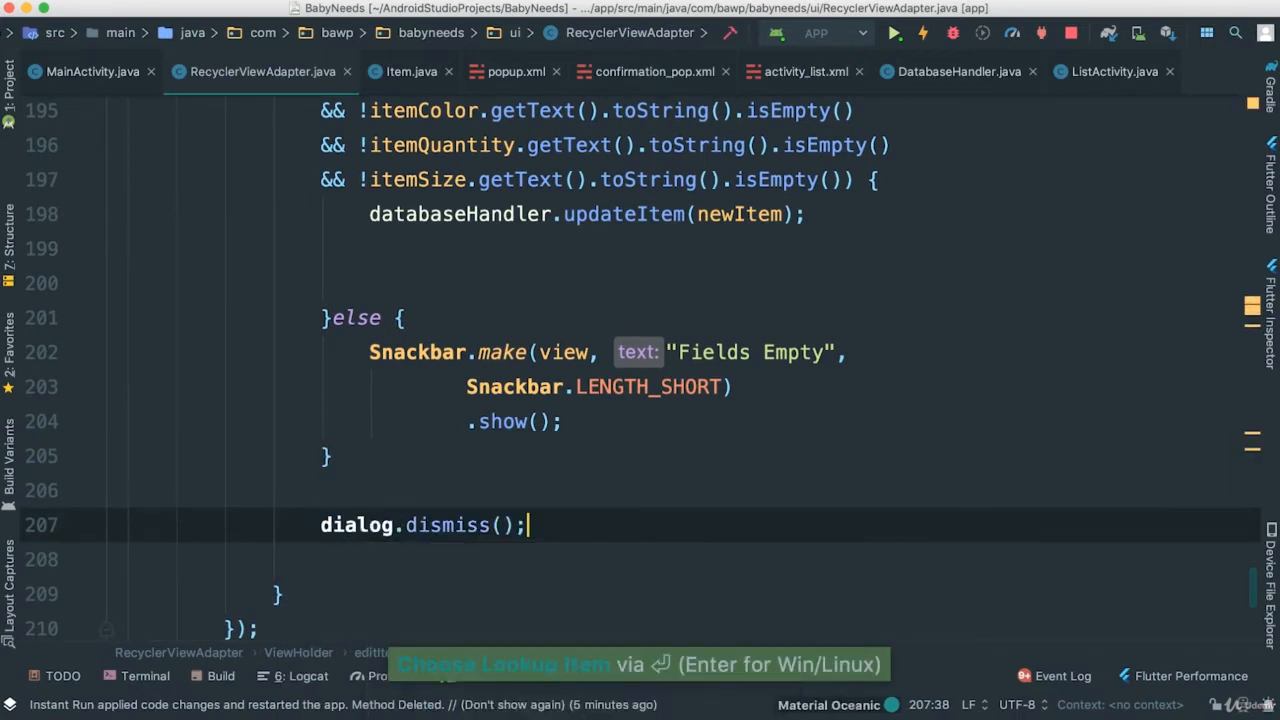
{"action": "scroll", "scroll_direction": "up", "scroll_amount": 3}
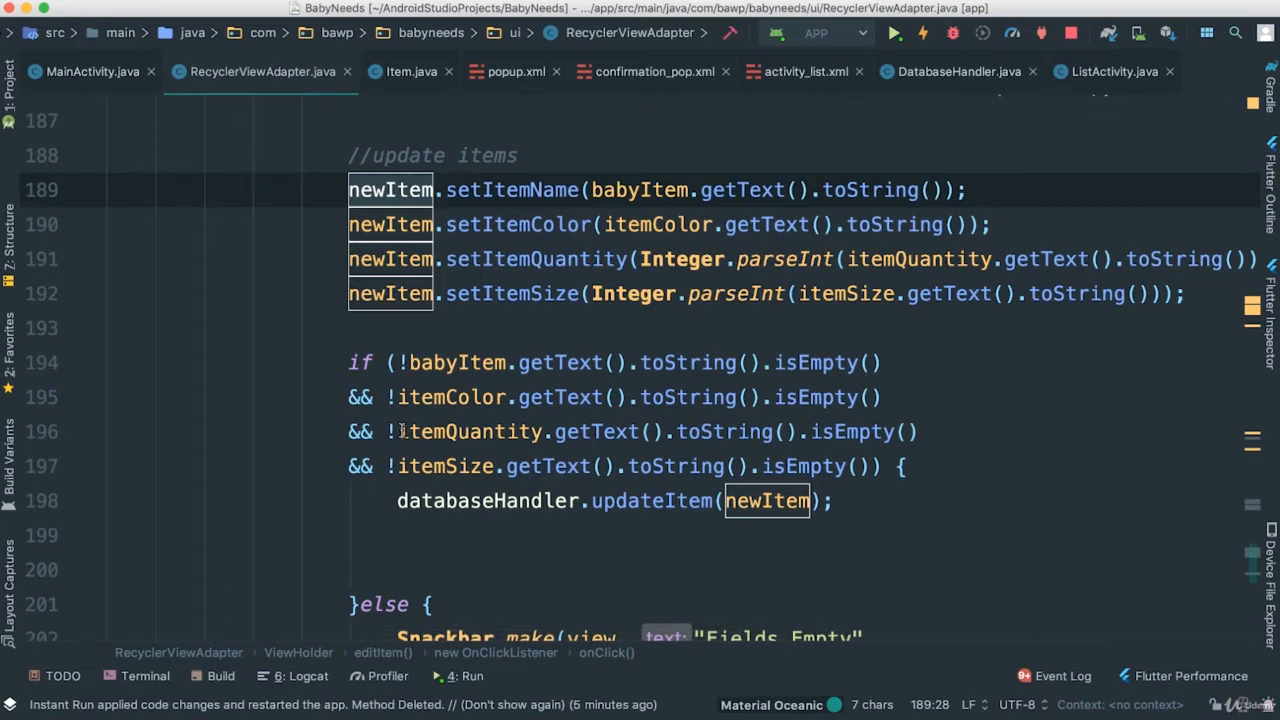
{"action": "scroll", "scroll_direction": "down", "scroll_amount": 3}
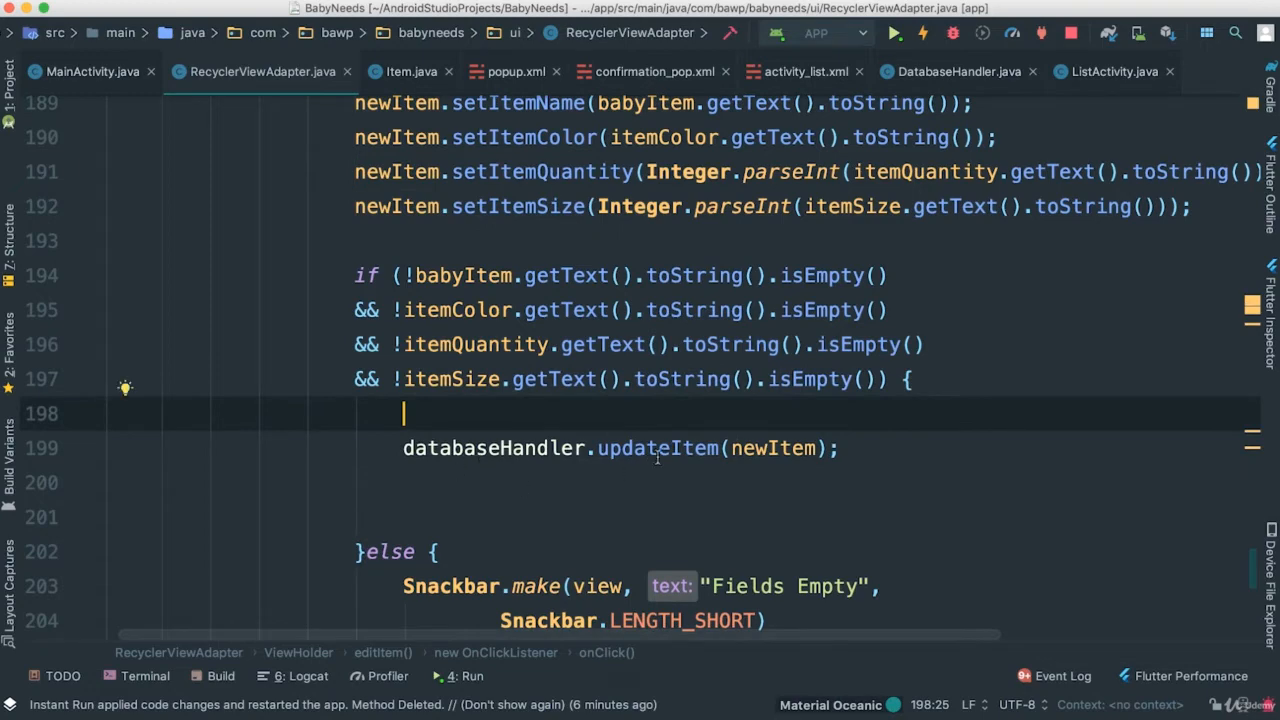
{"action": "double_click", "coordinate": [657, 448]}
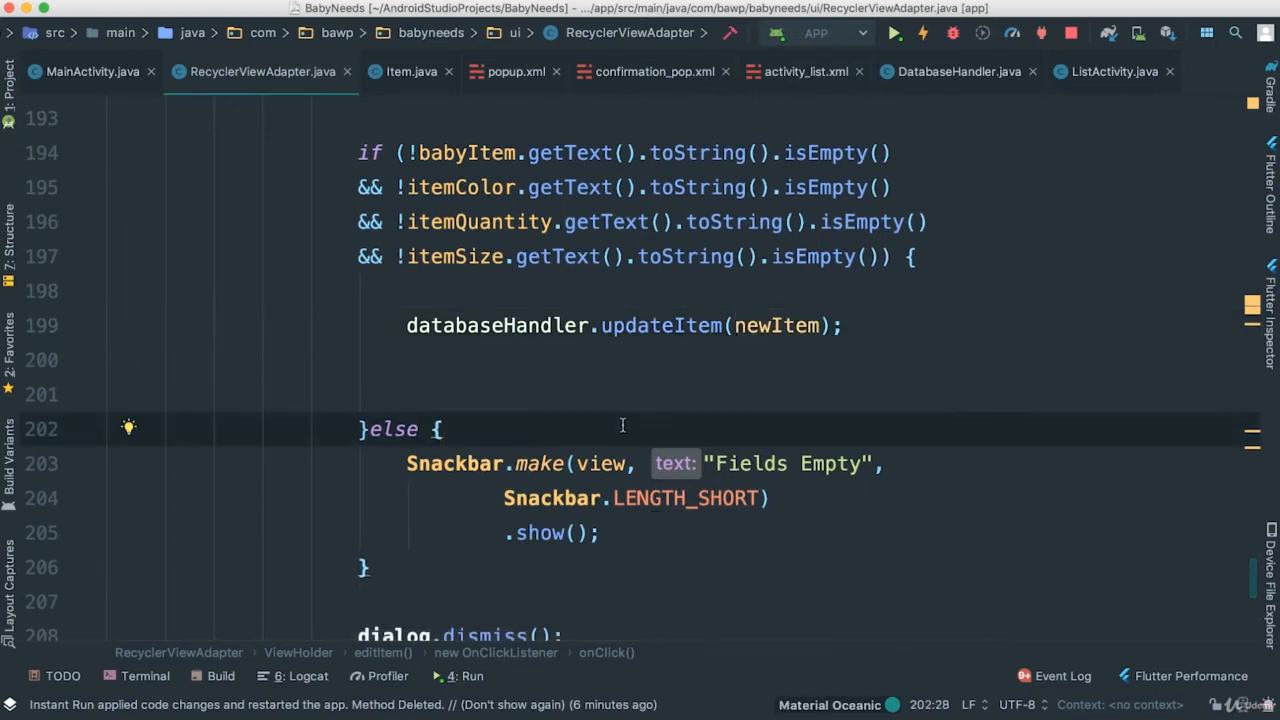
Run the app on the Nexus device and update Onsies to UpdateOnsies, quantity 4.
{"action": "left_click", "coordinate": [893, 33]}
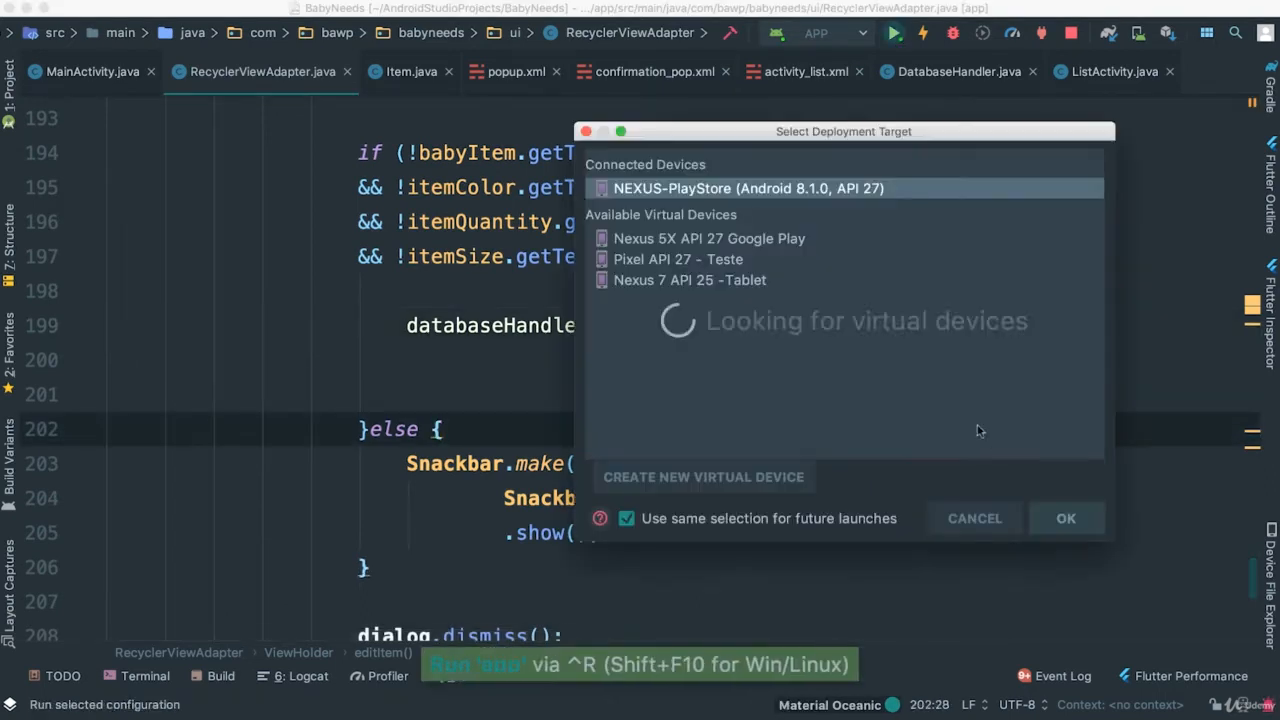
{"action": "left_click", "coordinate": [1065, 518]}
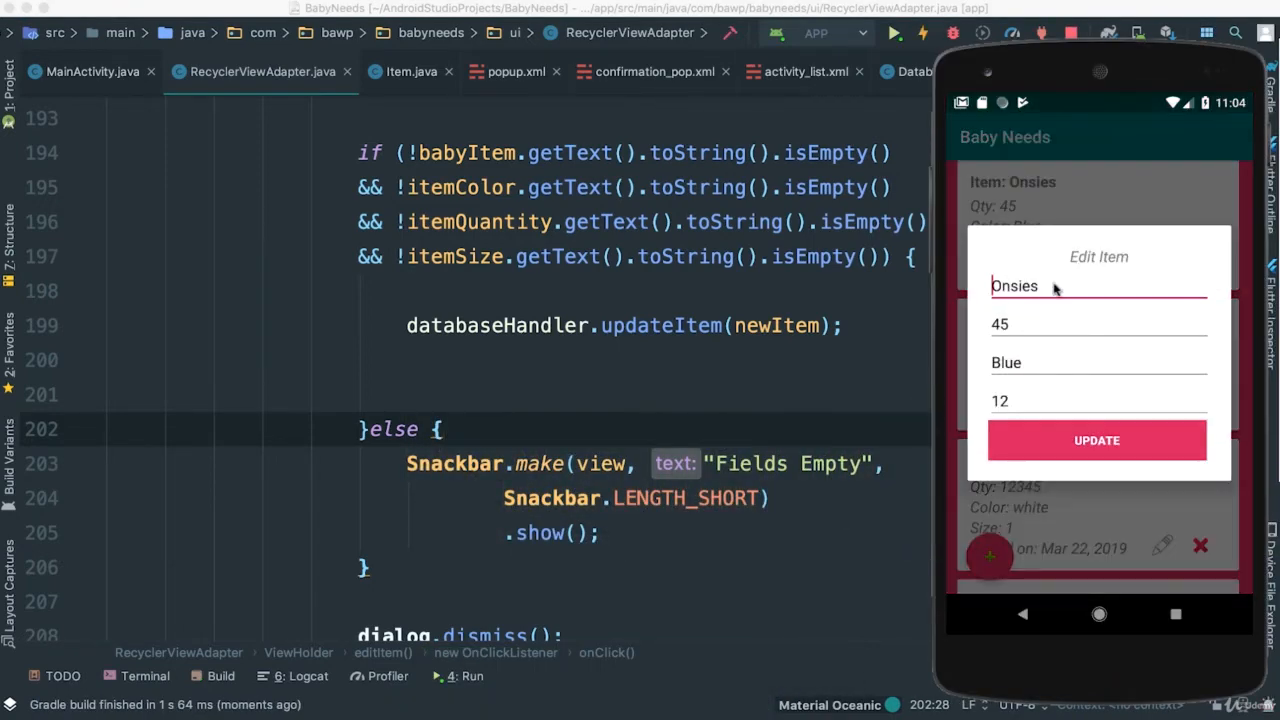
{"action": "type", "text": "Update"}
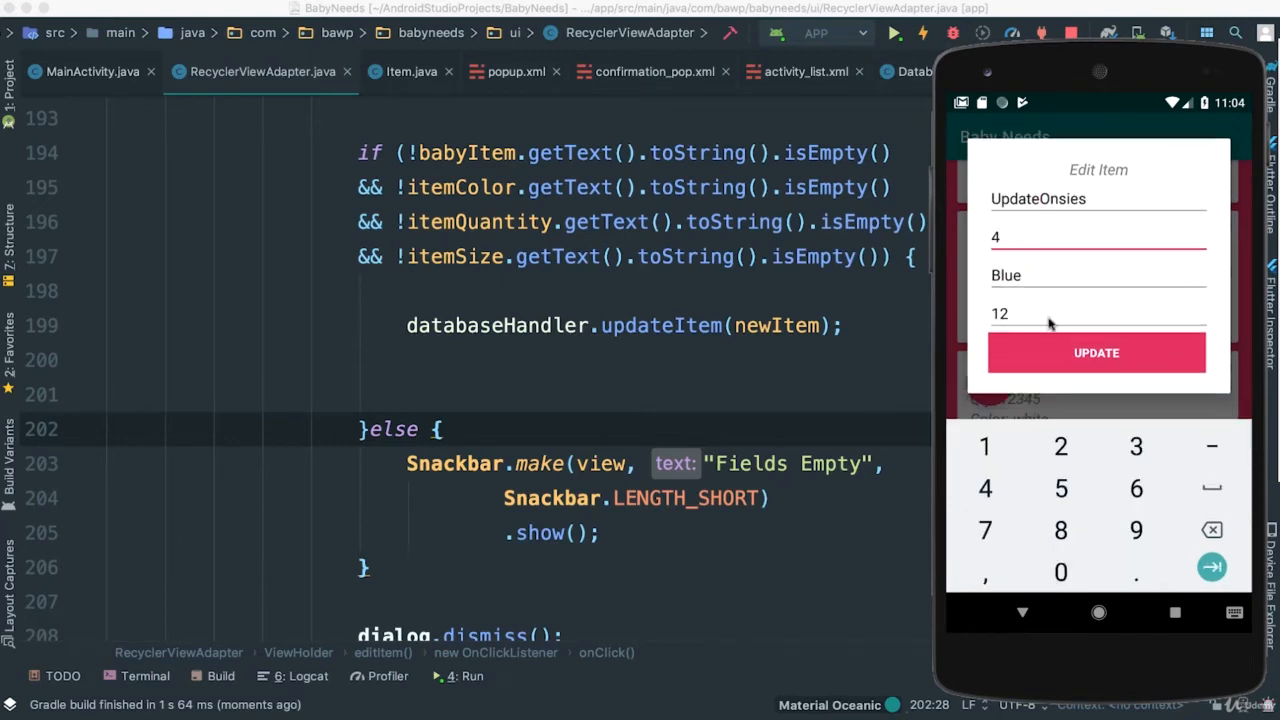
{"action": "left_click", "coordinate": [1096, 352]}
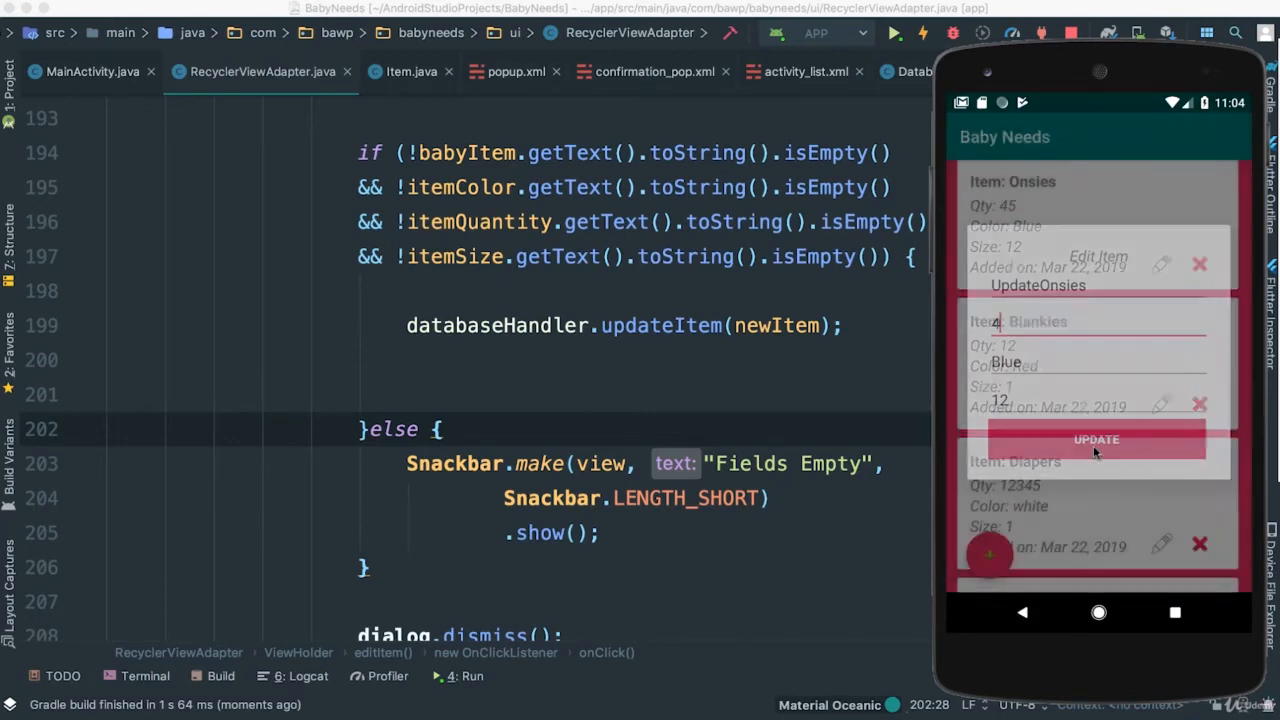
{"action": "left_click", "coordinate": [1096, 439]}
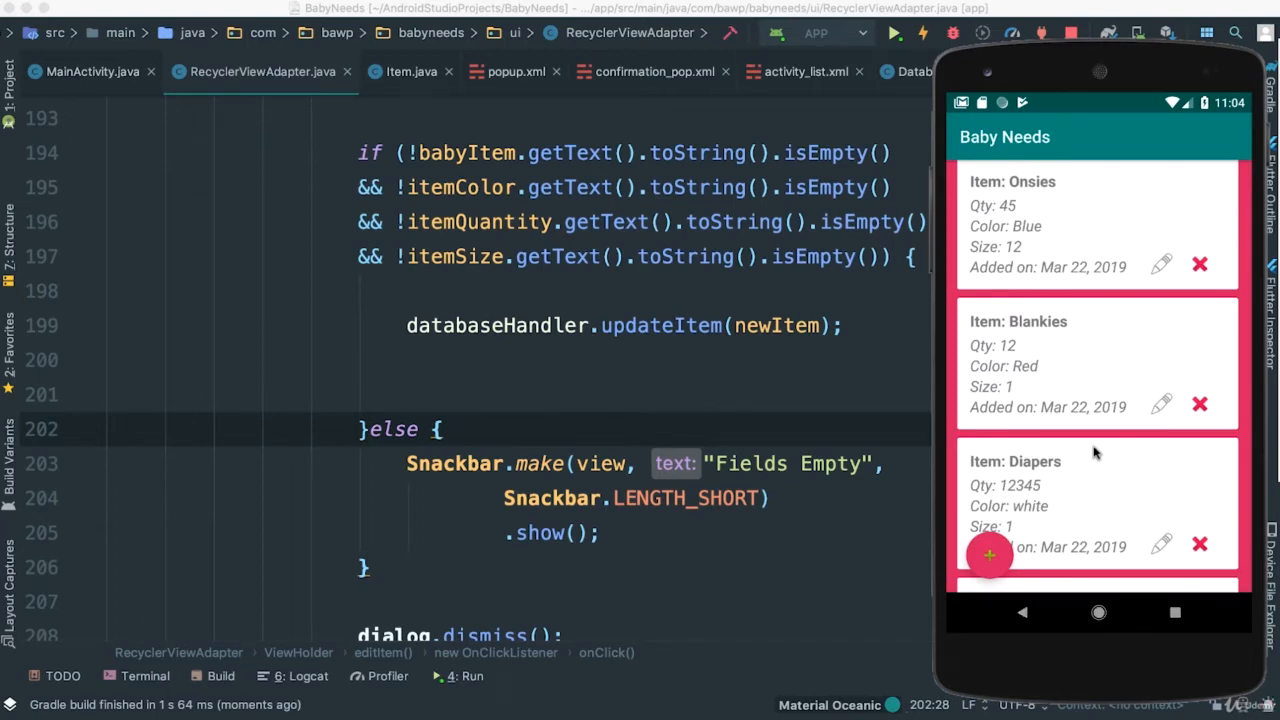
{"action": "mouse_move", "coordinate": [1058, 255]}
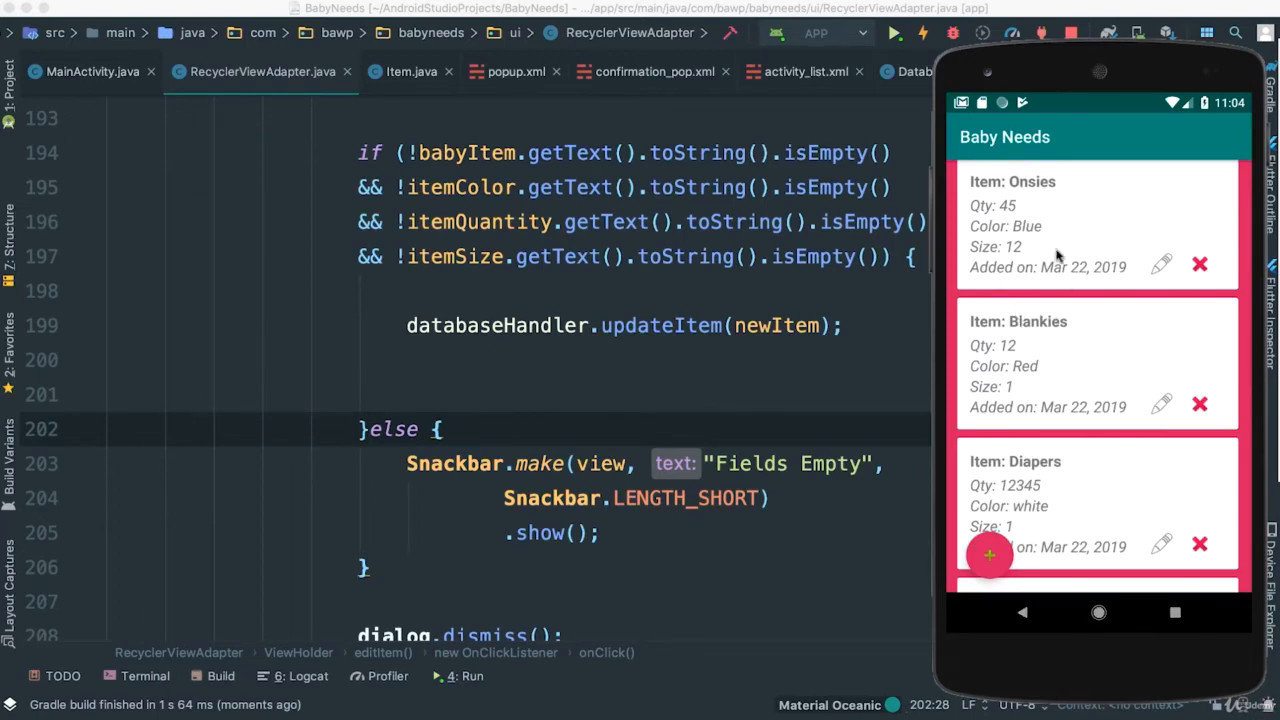
{"action": "mouse_move", "coordinate": [1059, 477]}
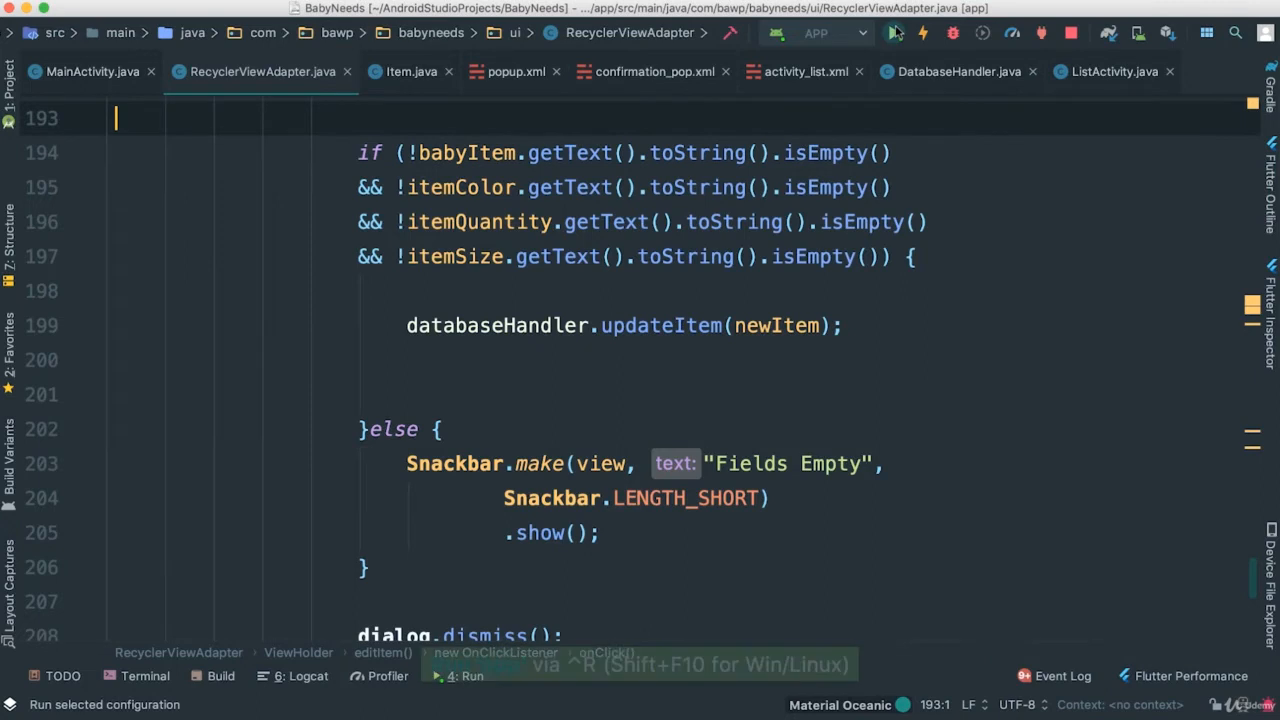
Relaunch the app on the emulator to reload the Baby Needs list.
{"action": "left_click", "coordinate": [893, 33]}
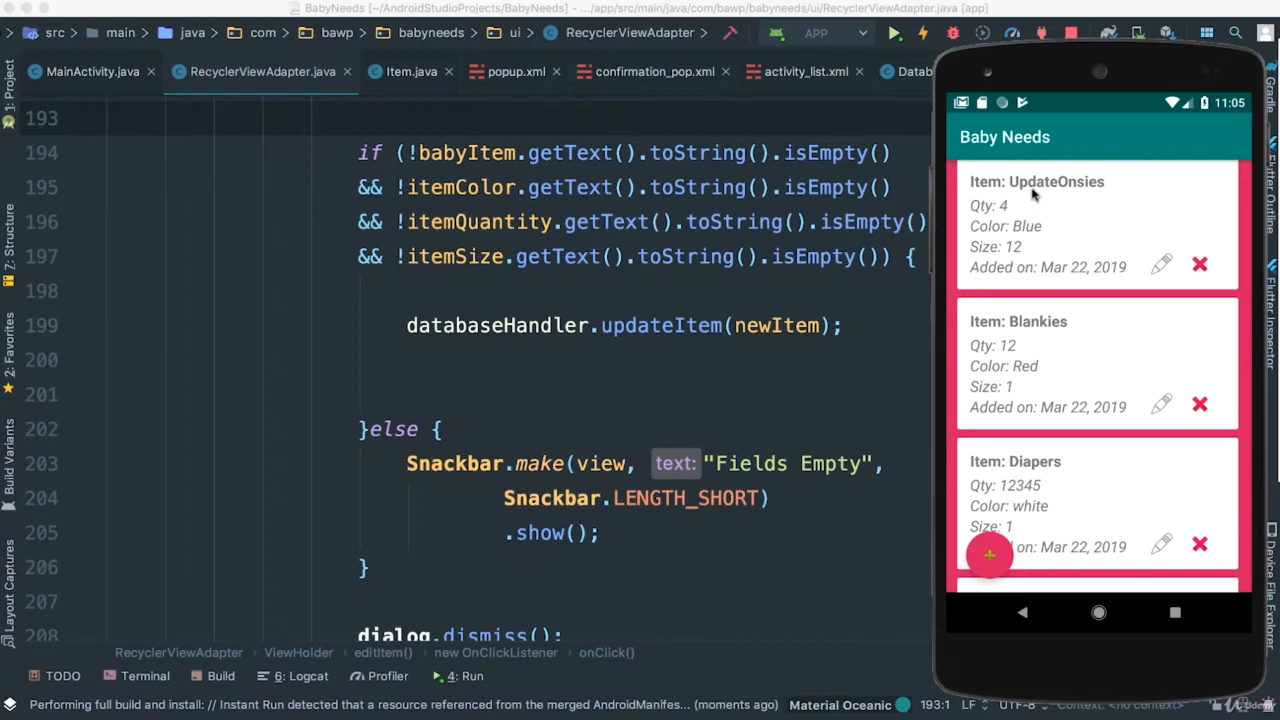
{"action": "mouse_move", "coordinate": [1017, 270]}
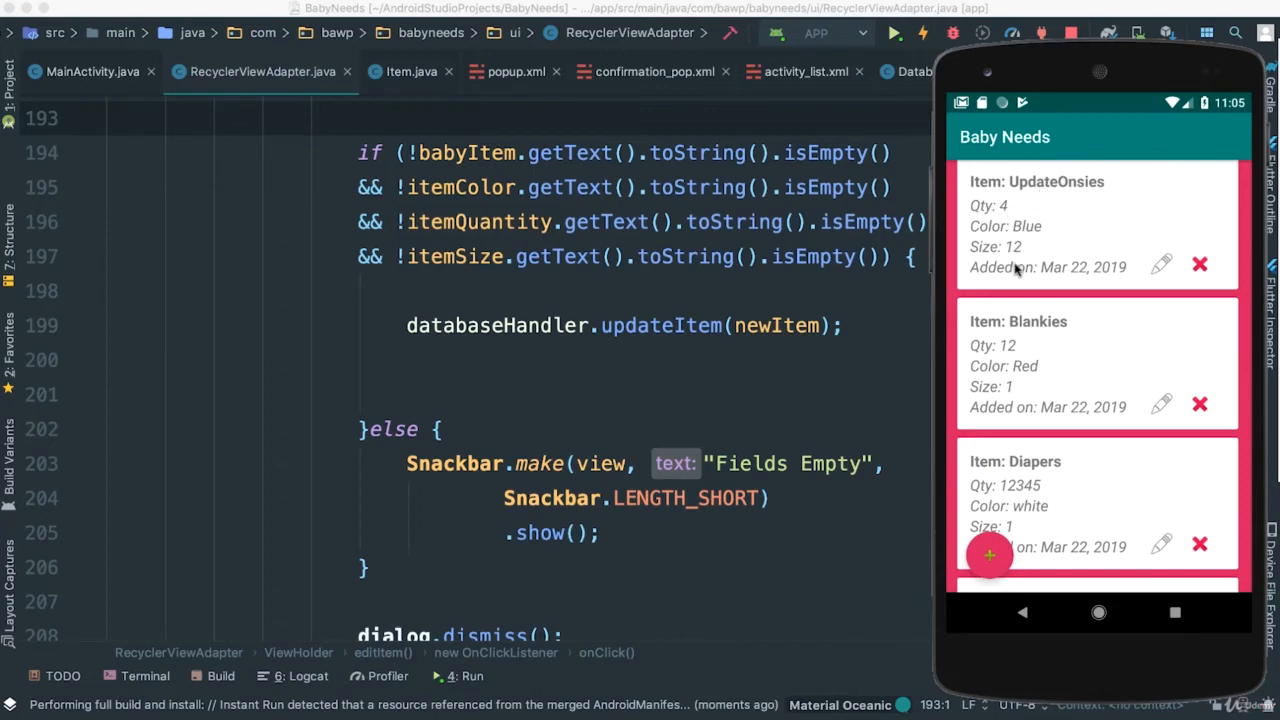
{"action": "mouse_move", "coordinate": [1013, 495]}
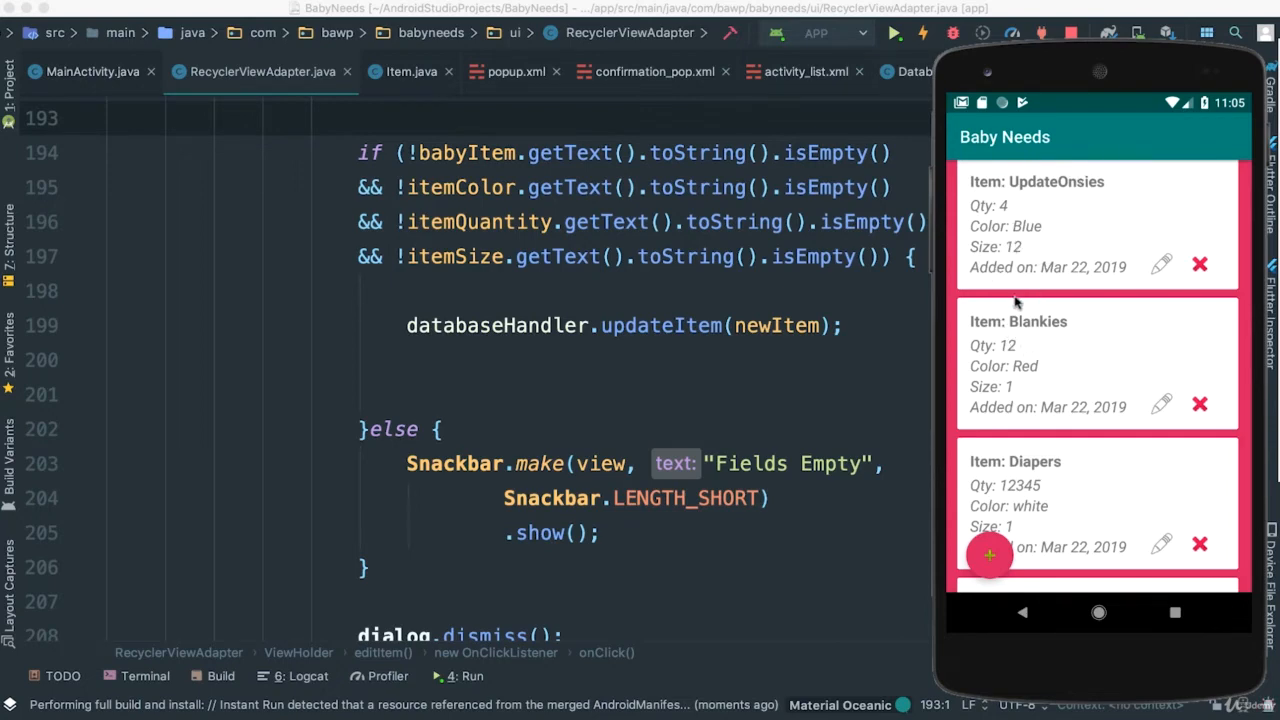
{"action": "mouse_move", "coordinate": [600, 358]}
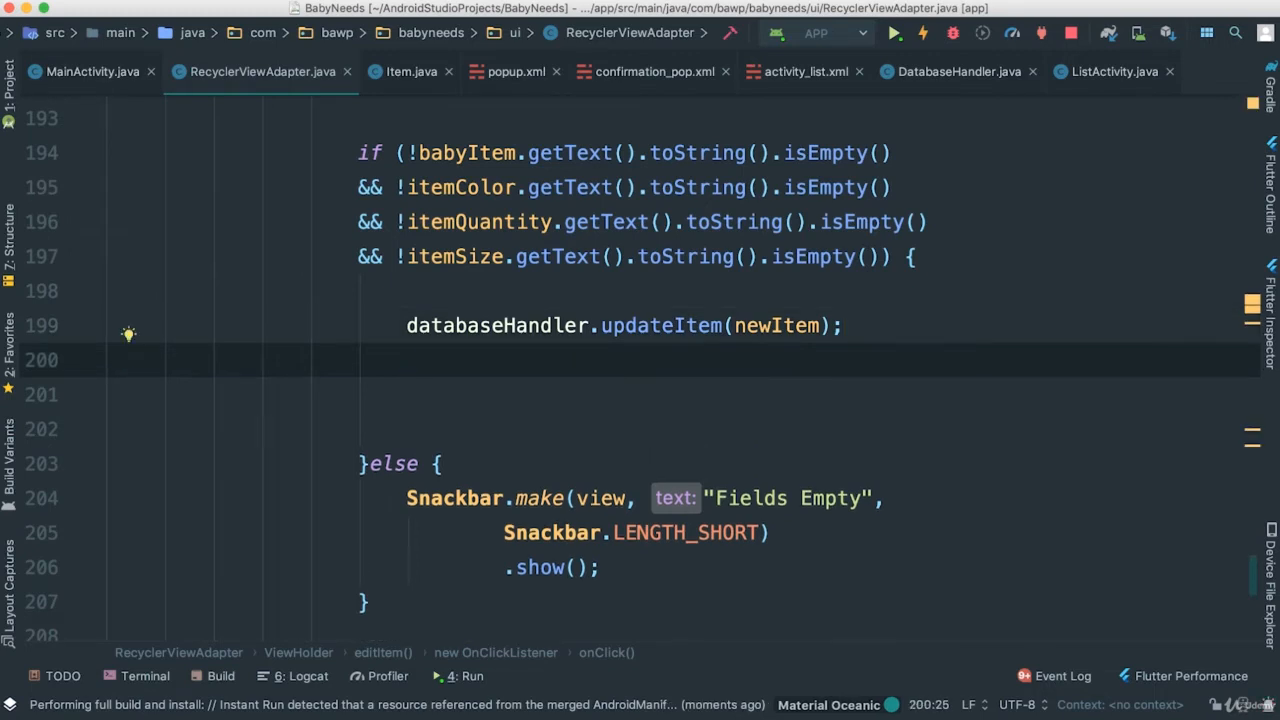
Add notifyItemChanged(getAdapterPosition(), newItem); //important! below updateItem and save all files.
{"action": "type", "text": "notifyItemChanged();"}
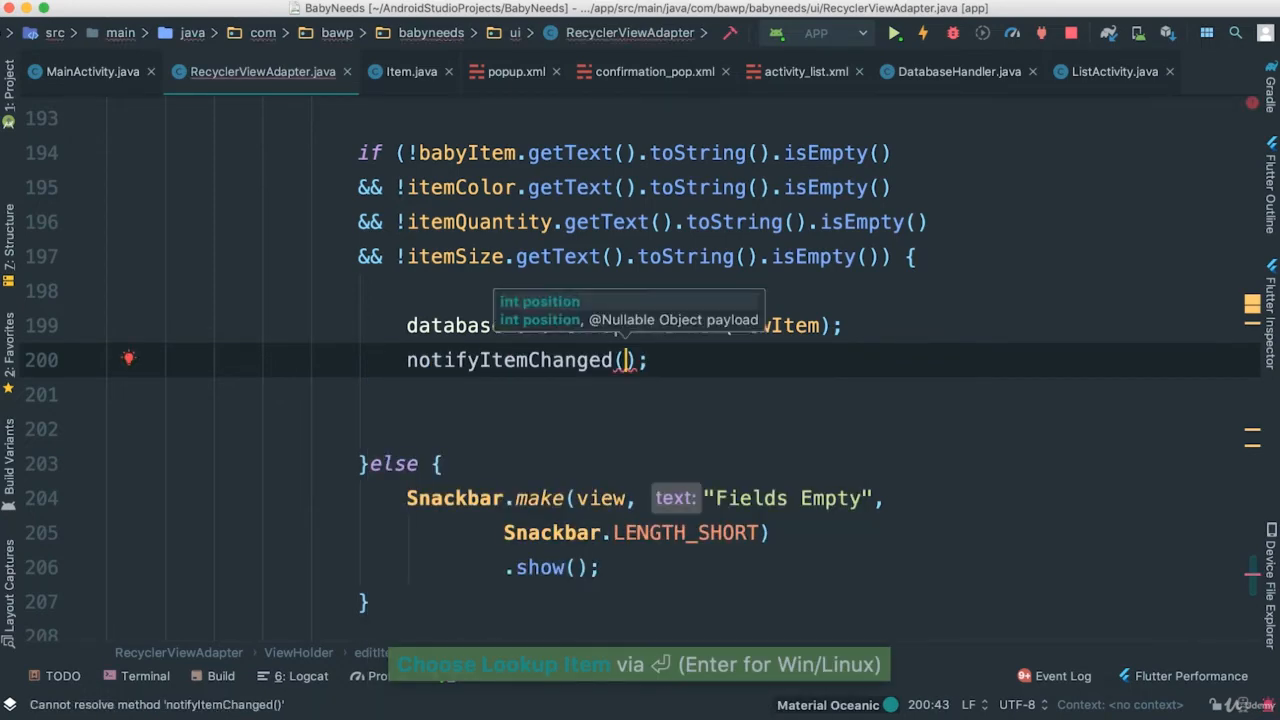
{"action": "type", "text": "g"}
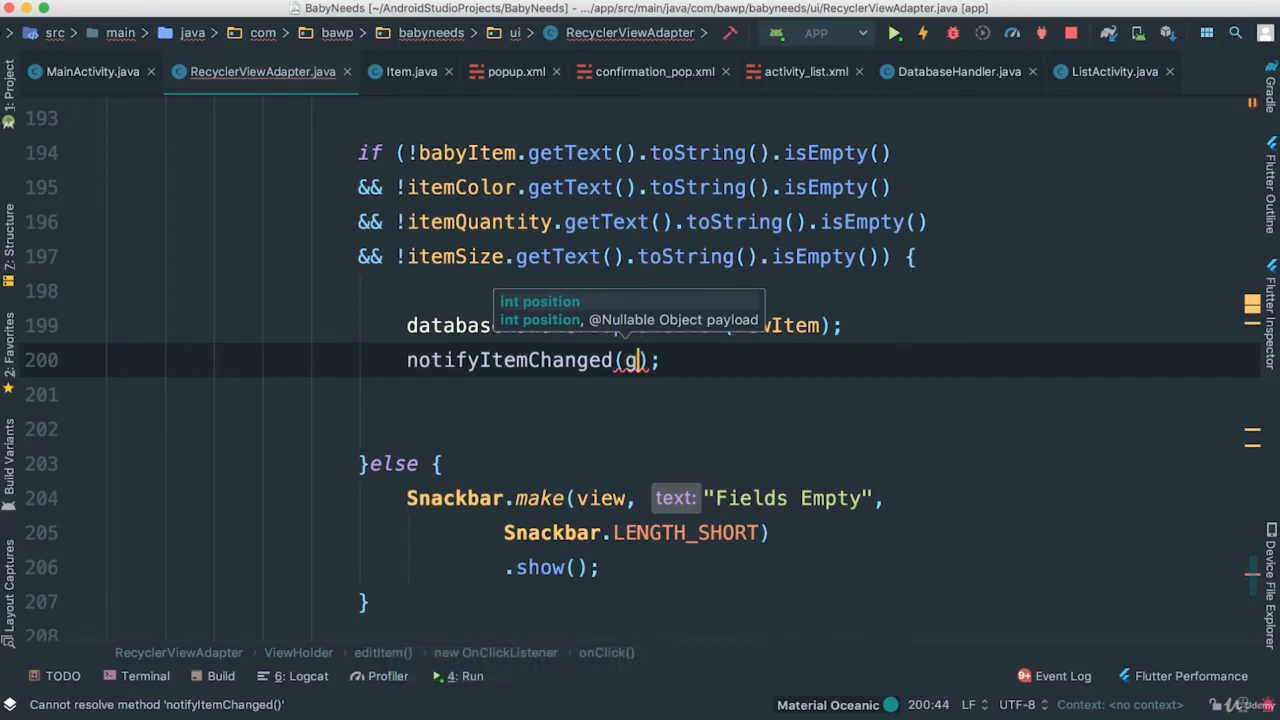
{"action": "type", "text": "etAdapterPosition()"}
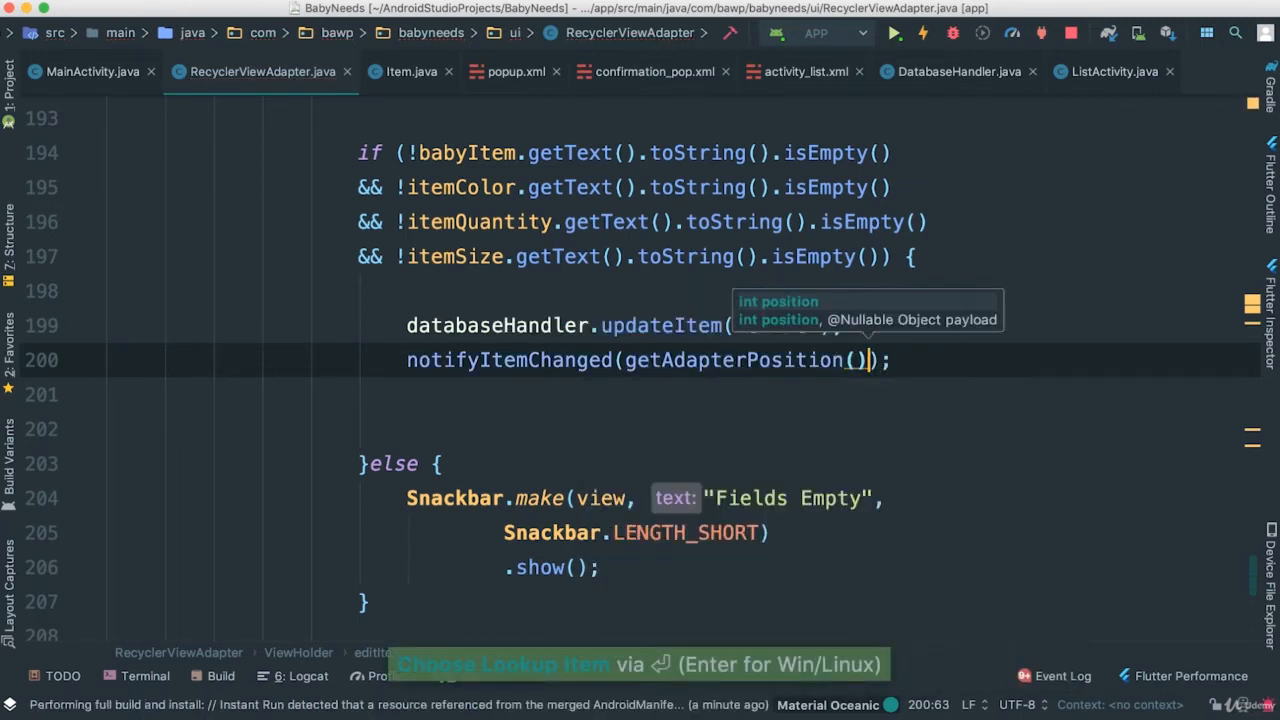
{"action": "type", "text": ","}
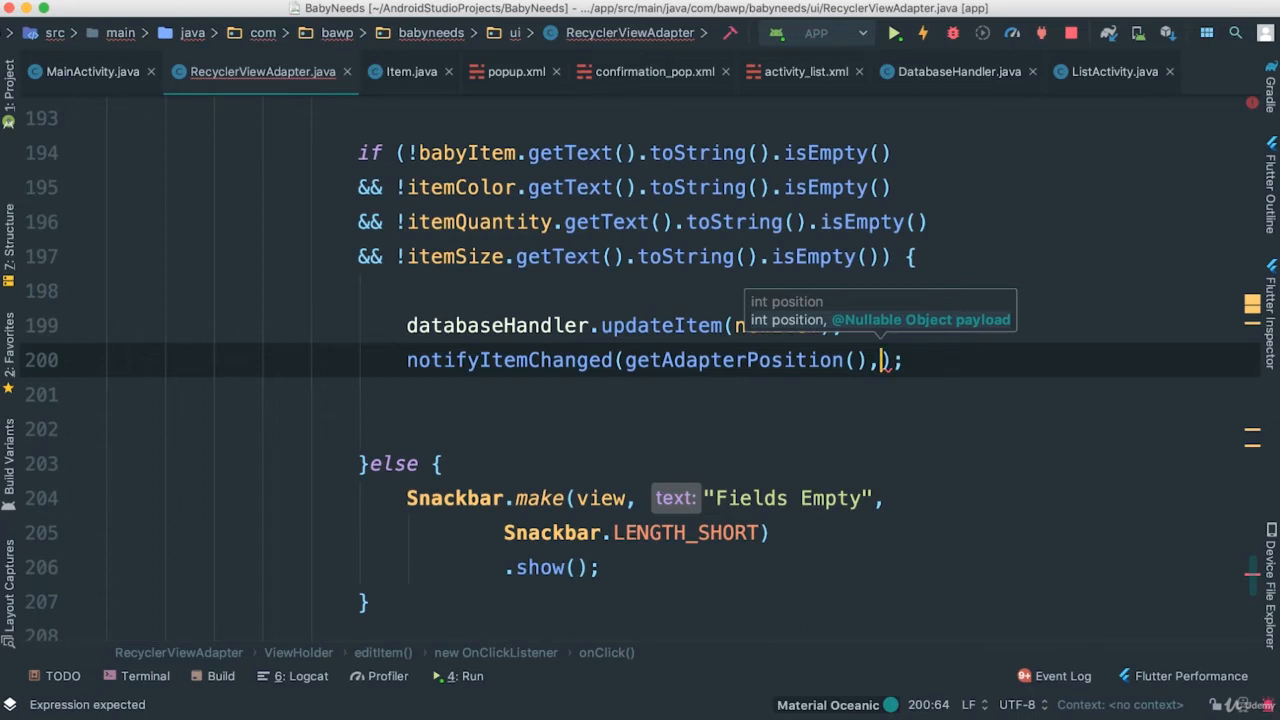
{"action": "type", "text": "newItem"}
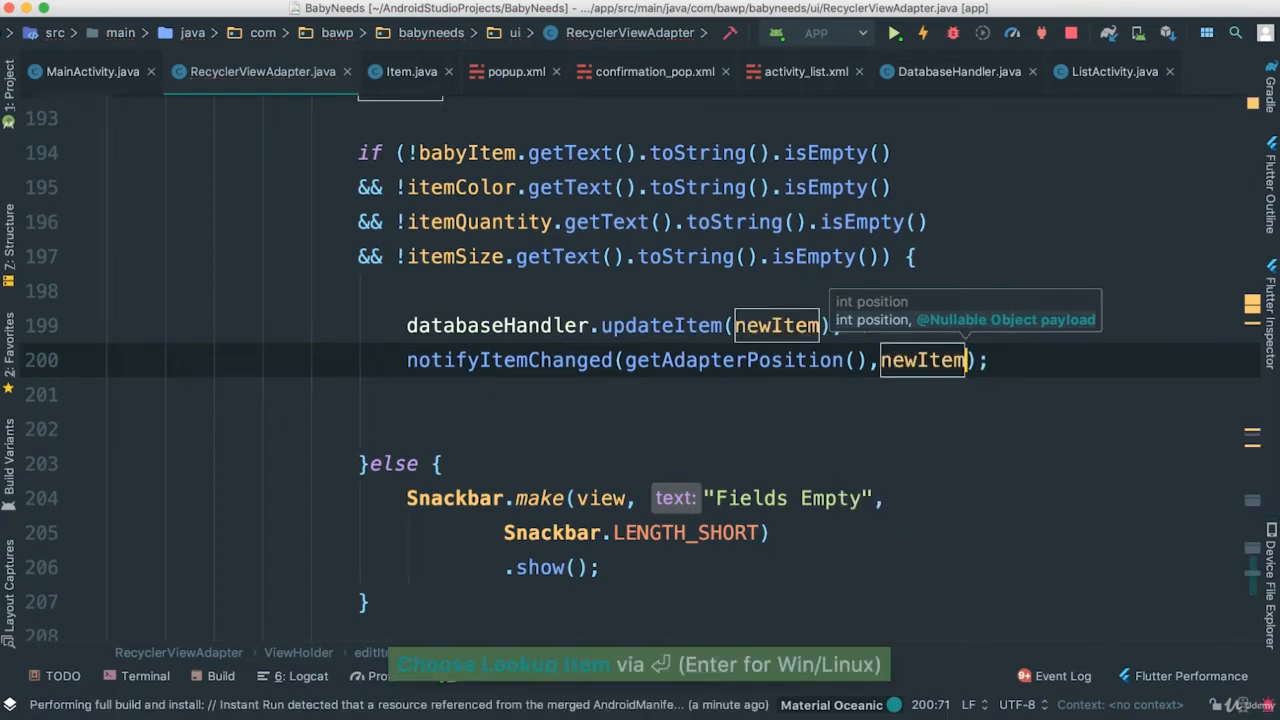
{"action": "type", "text": "//importan"}
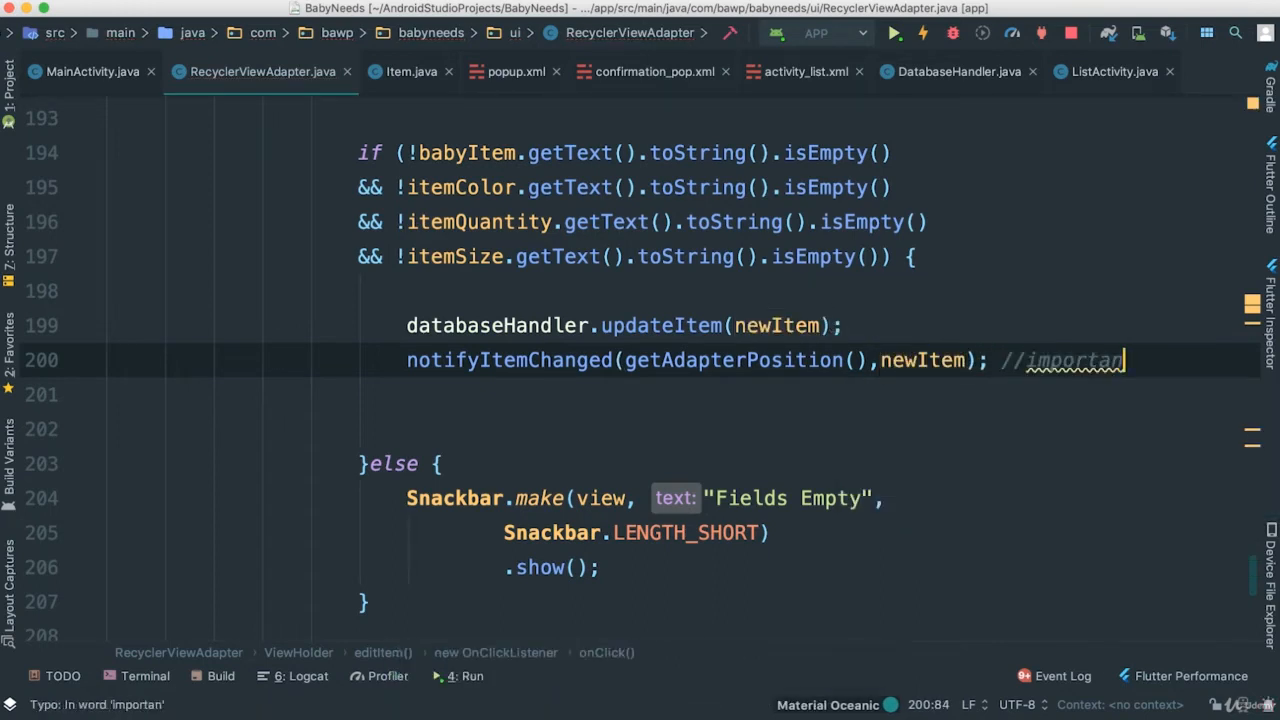
{"action": "type", "text": "t!"}
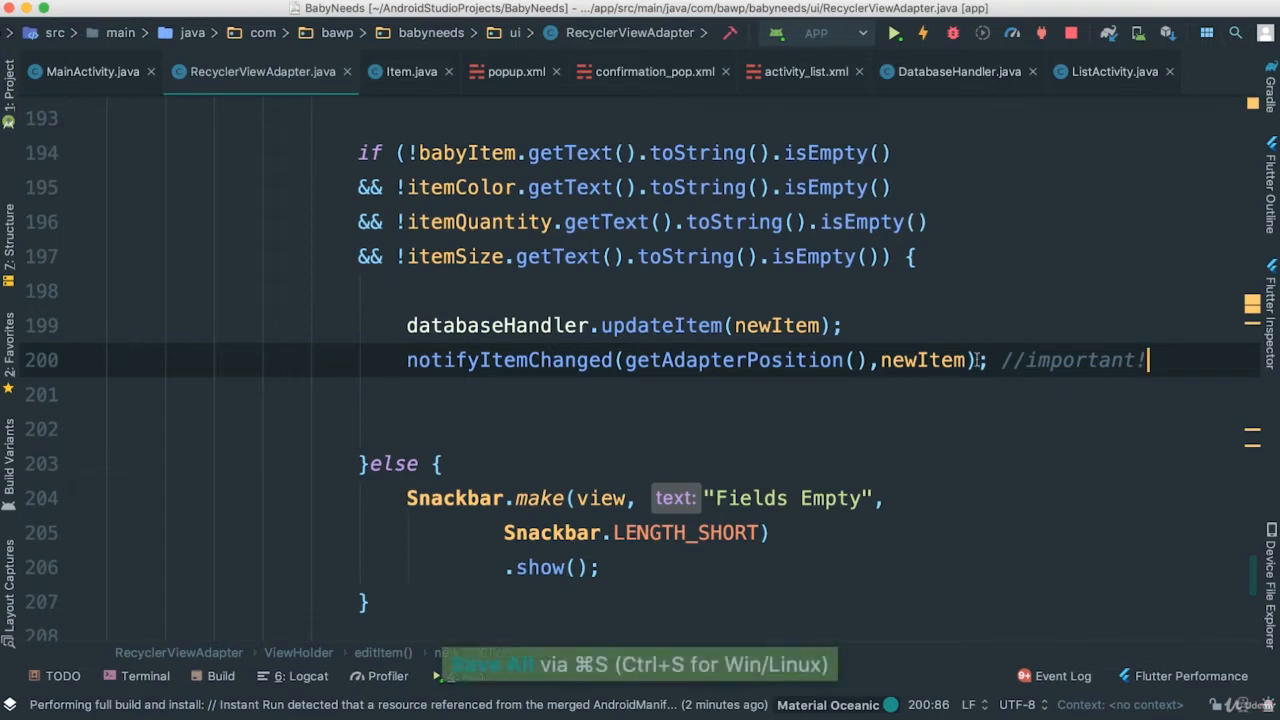
{"action": "double_click", "coordinate": [508, 360]}
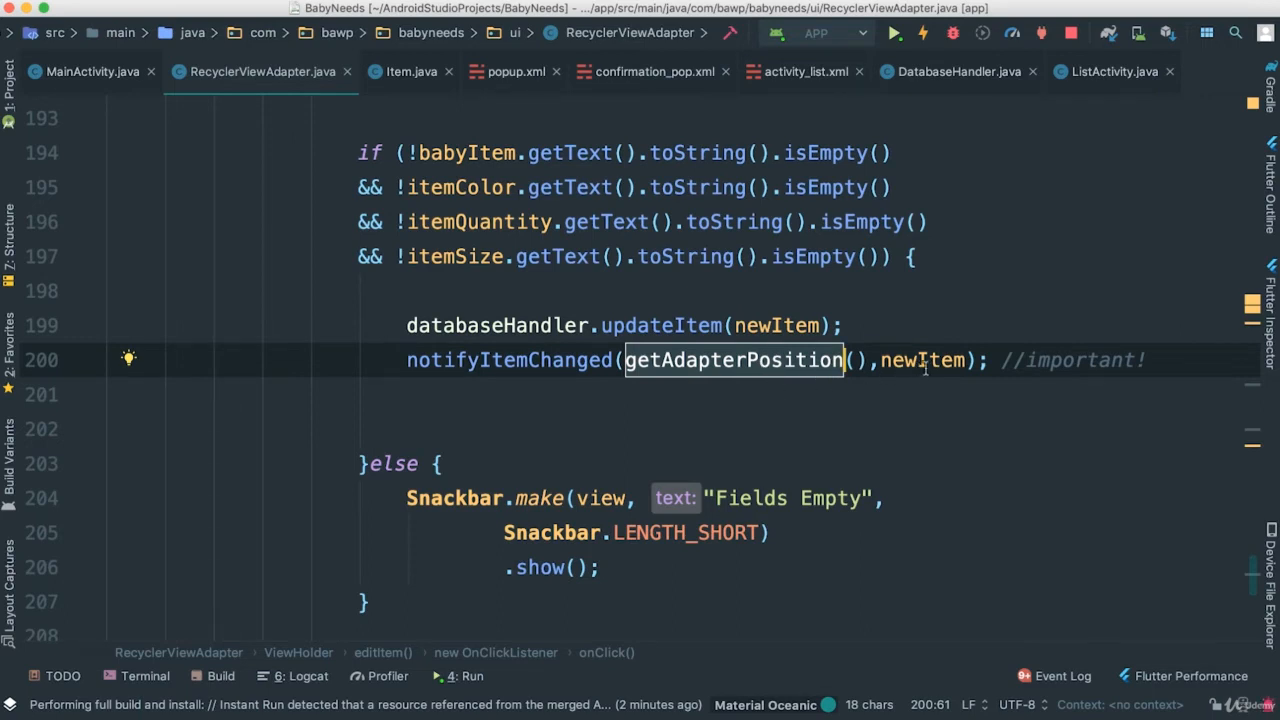
{"action": "double_click", "coordinate": [922, 360]}
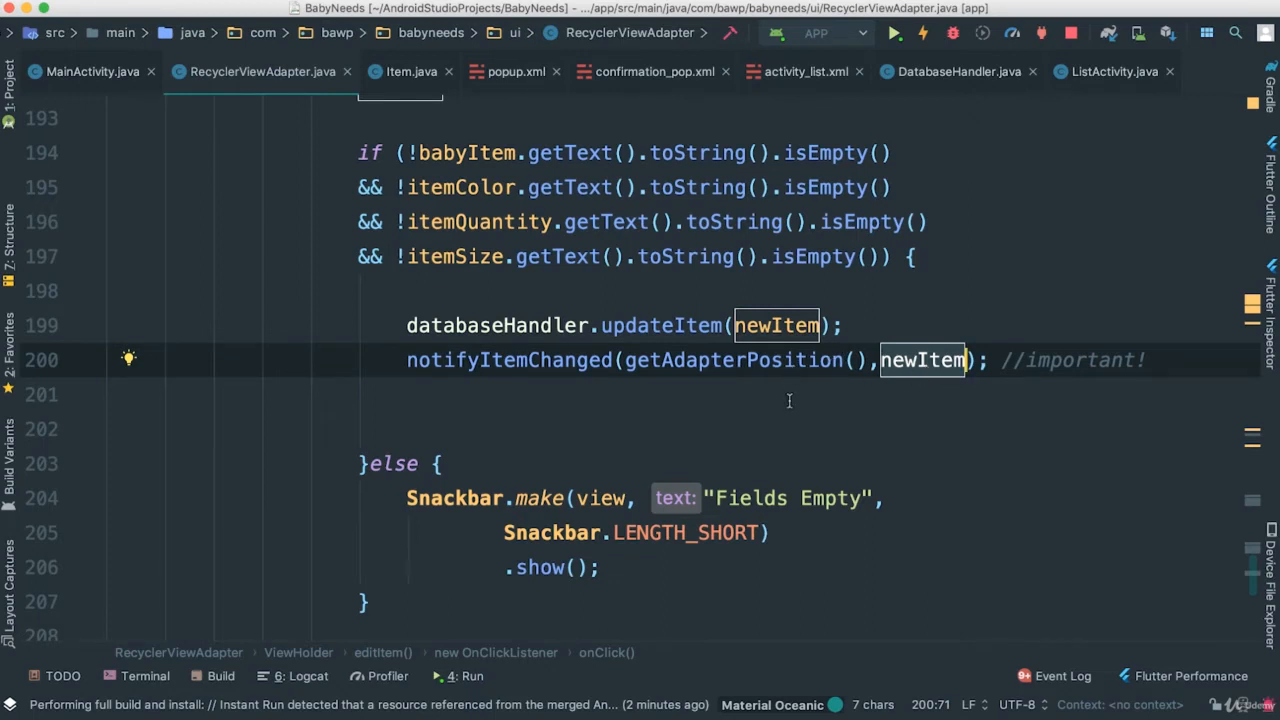
{"action": "key", "text": "cmd+s"}
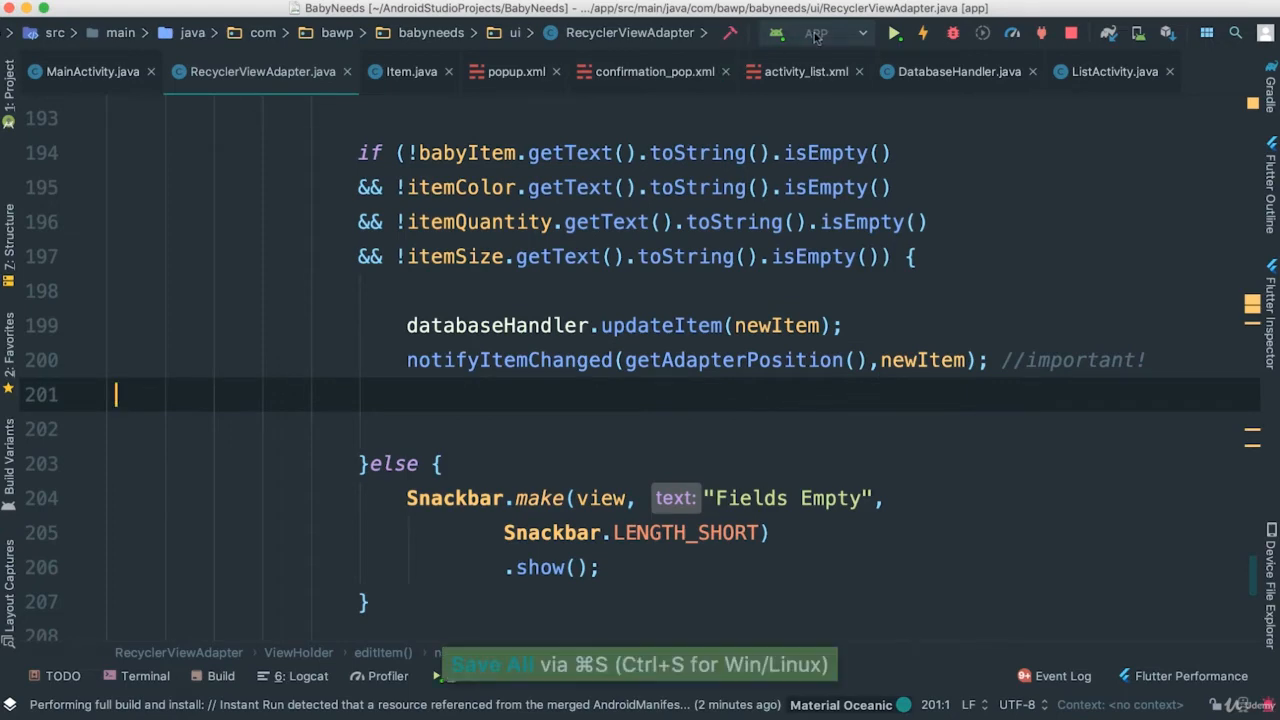
Rerun the app and edit Blankies to Updated Blankies, quantity 122, colour Pink.
{"action": "left_click", "coordinate": [893, 33]}
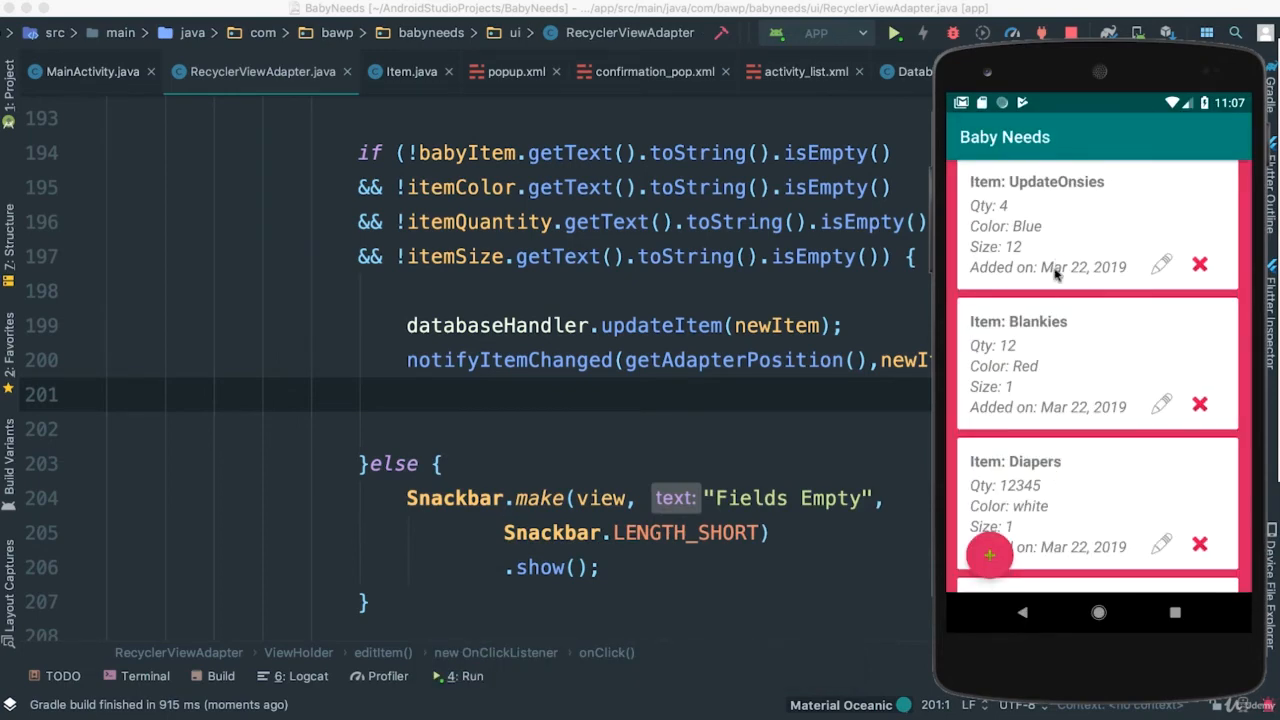
{"action": "scroll", "scroll_direction": "down", "scroll_amount": 3}
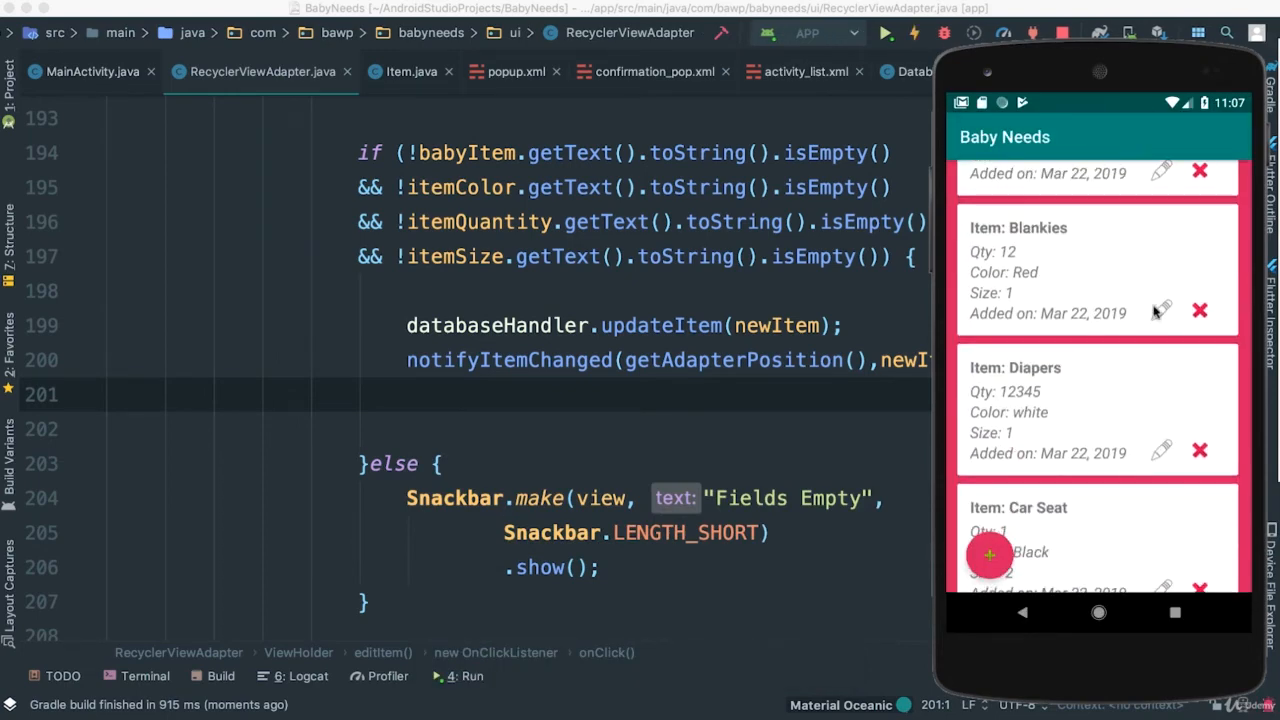
{"action": "left_click", "coordinate": [1160, 310]}
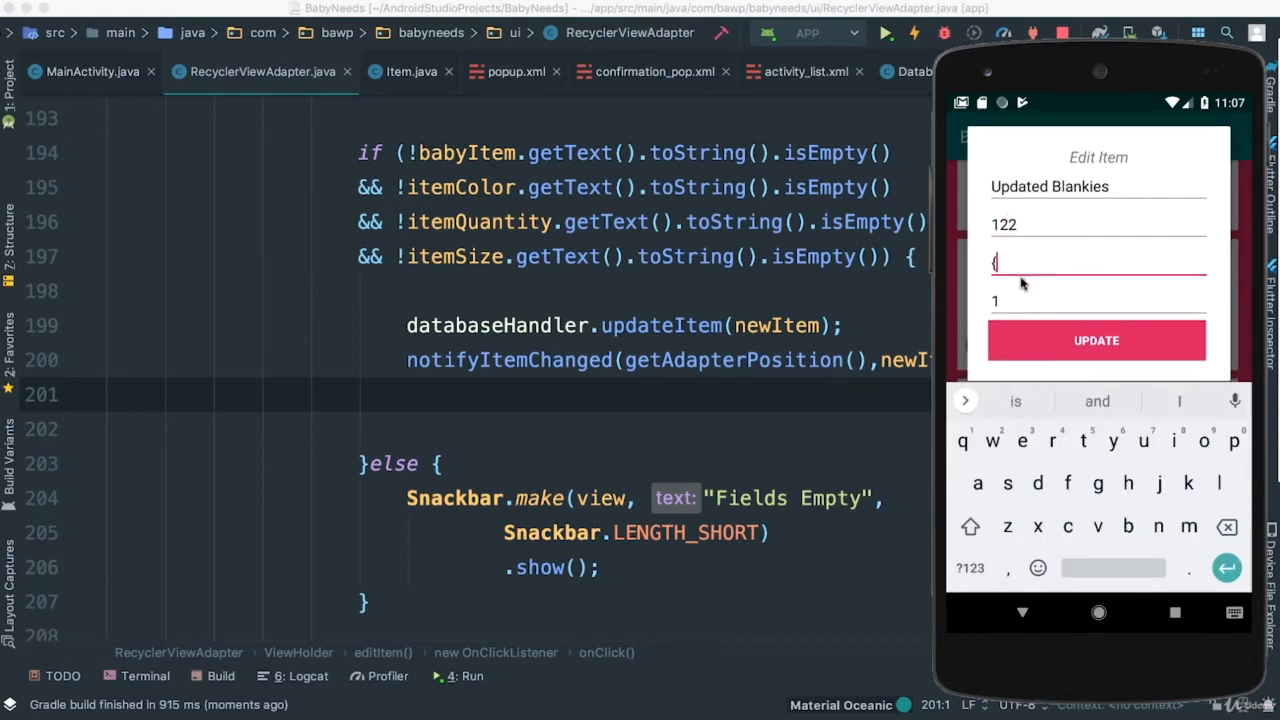
{"action": "type", "text": "Pink"}
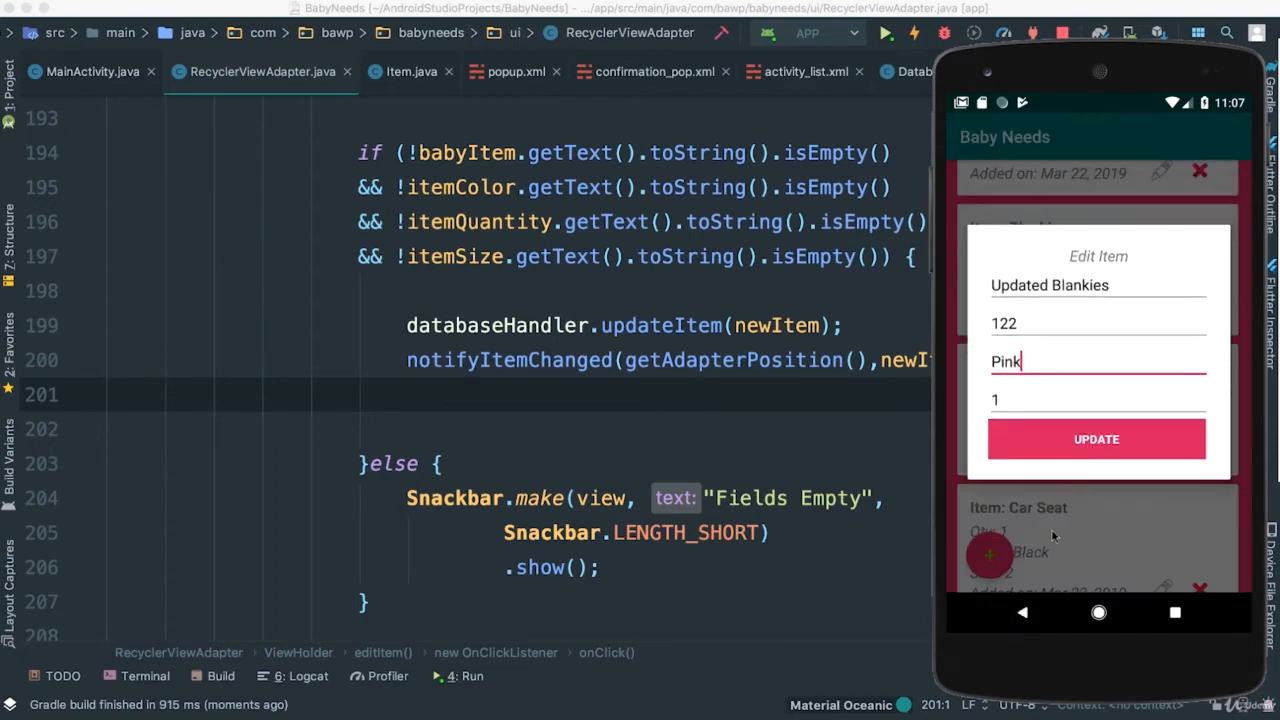
{"action": "left_click", "coordinate": [1096, 439]}
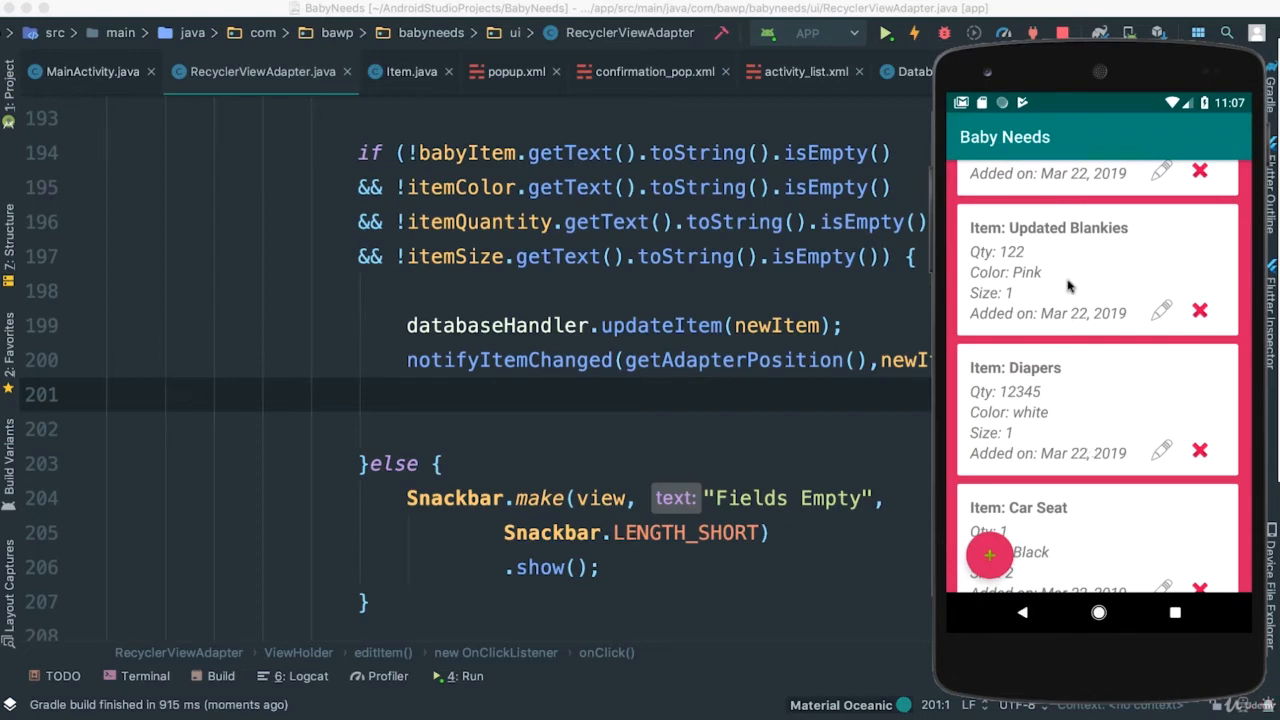
{"action": "mouse_move", "coordinate": [1035, 283]}
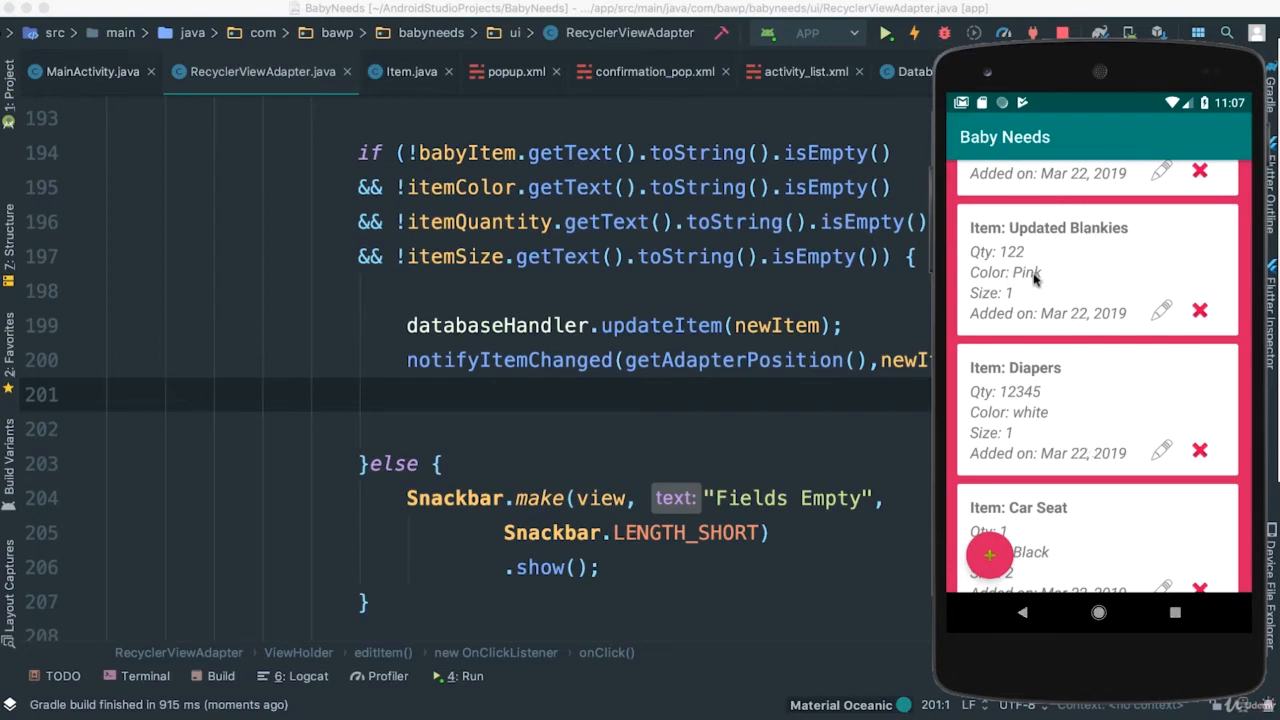
{"action": "mouse_move", "coordinate": [1070, 372]}
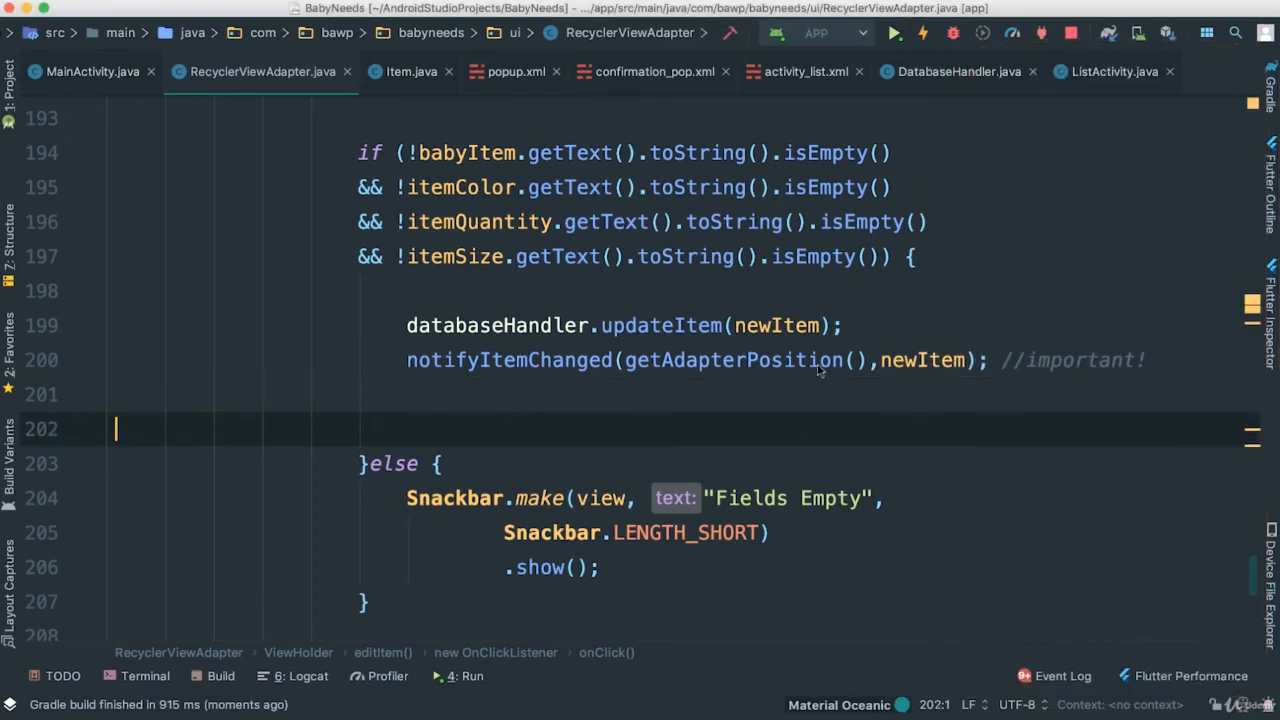
{"action": "mouse_move", "coordinate": [475, 365]}
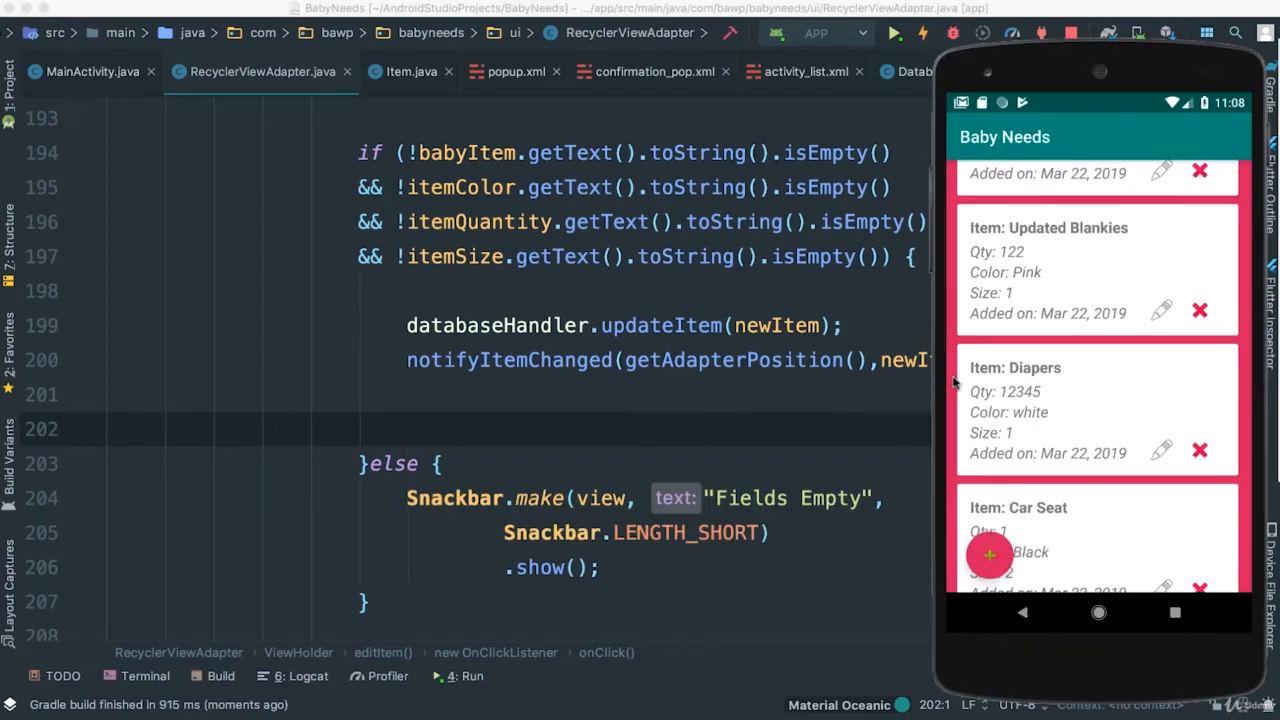
Edit the Diapers item to read Stroller, quantity 1, colour red, and save.
{"action": "scroll", "scroll_direction": "down", "scroll_amount": 3}
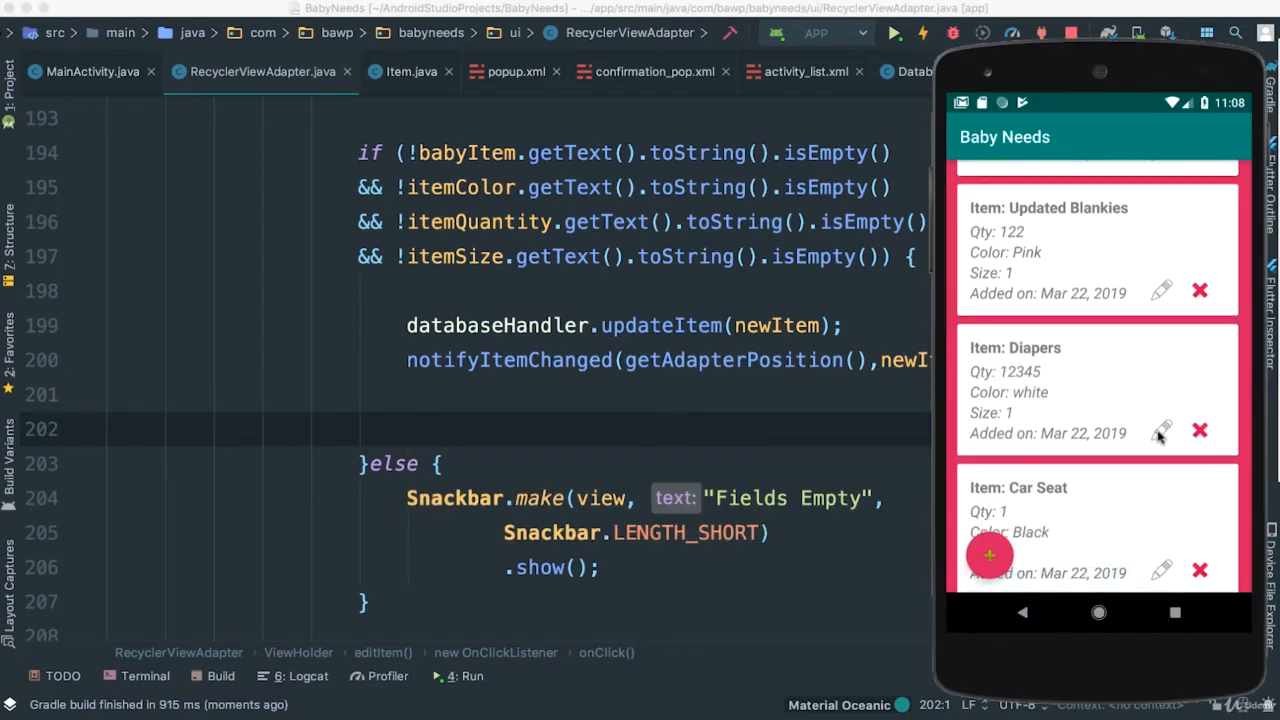
{"action": "left_click", "coordinate": [1160, 431]}
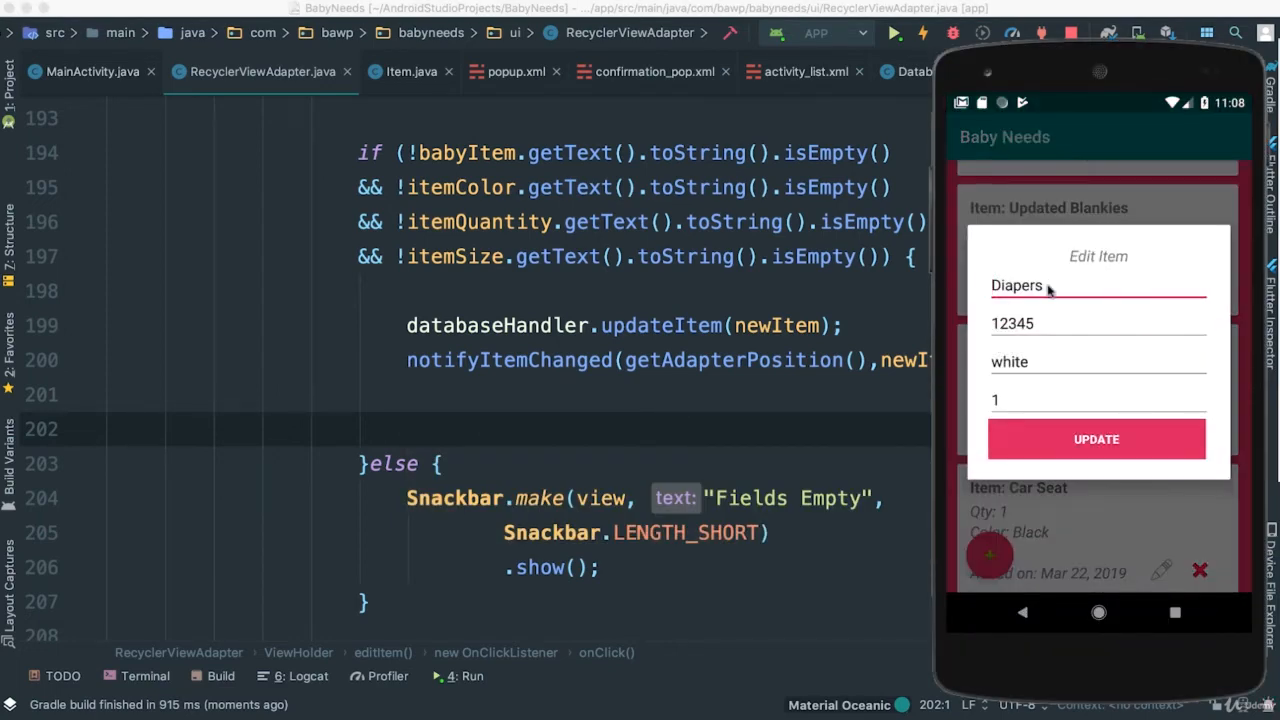
{"action": "left_click", "coordinate": [1097, 285]}
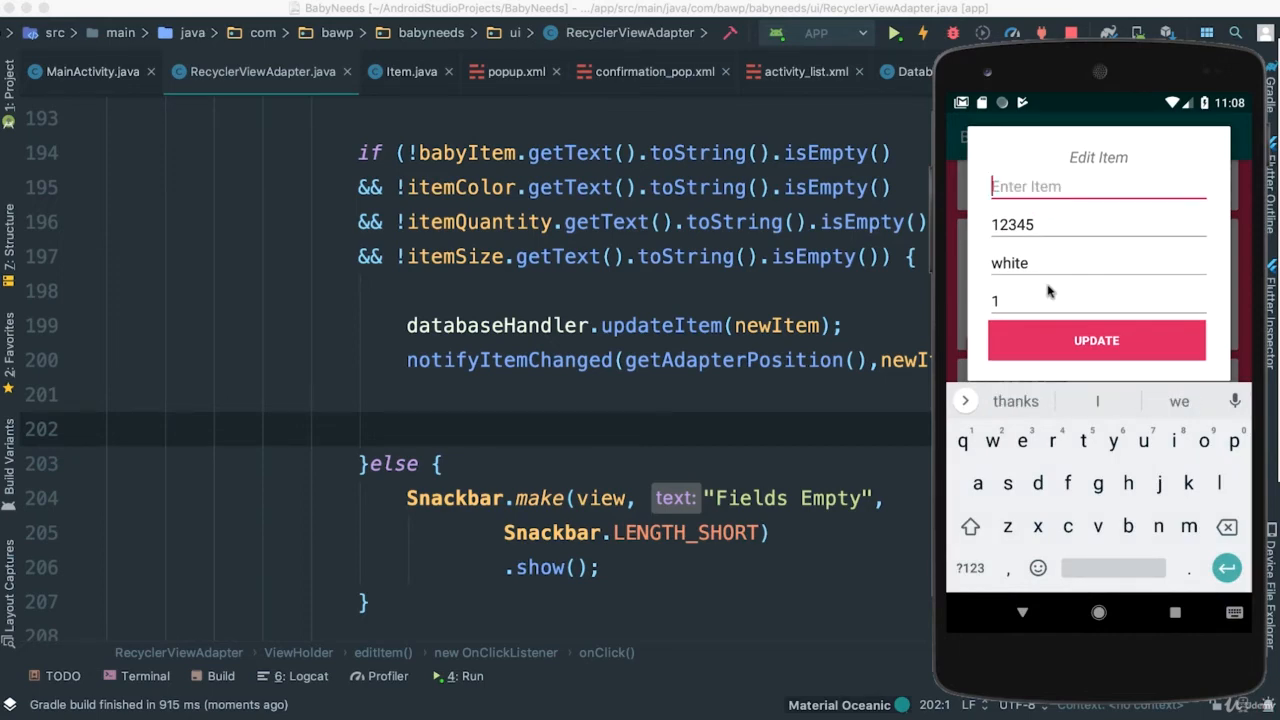
{"action": "type", "text": "Stroller"}
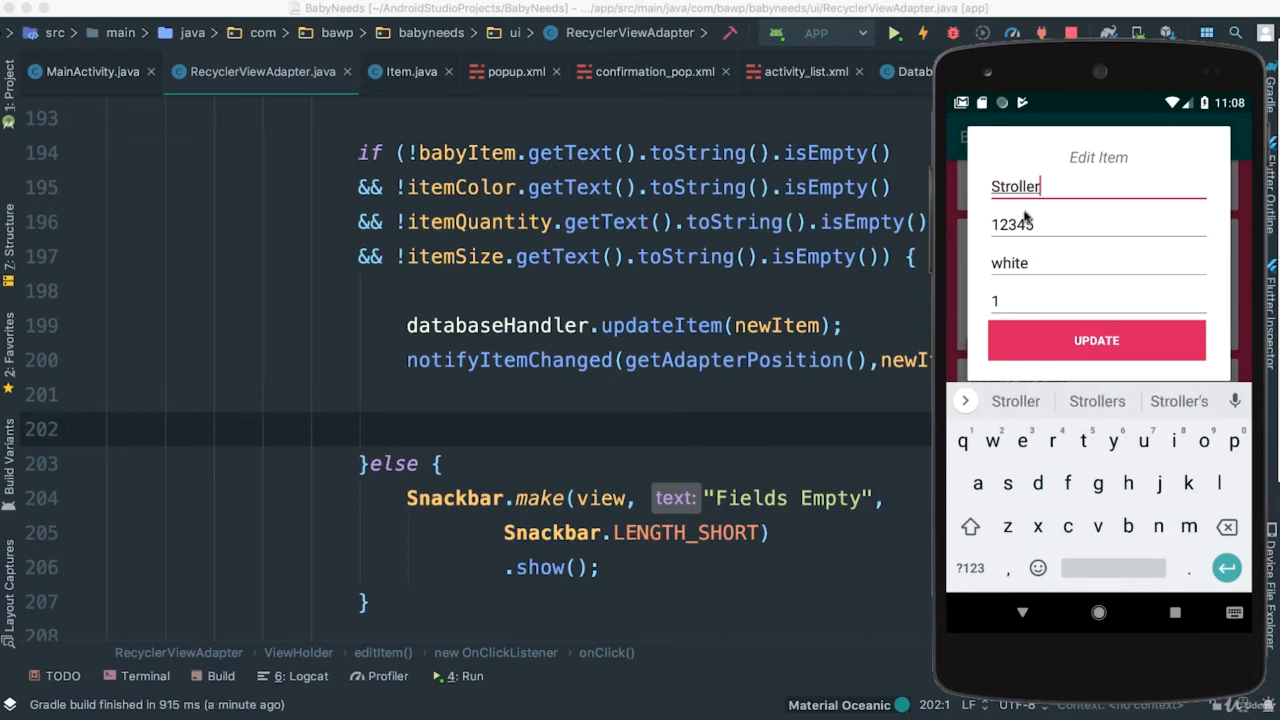
{"action": "left_click", "coordinate": [1097, 224]}
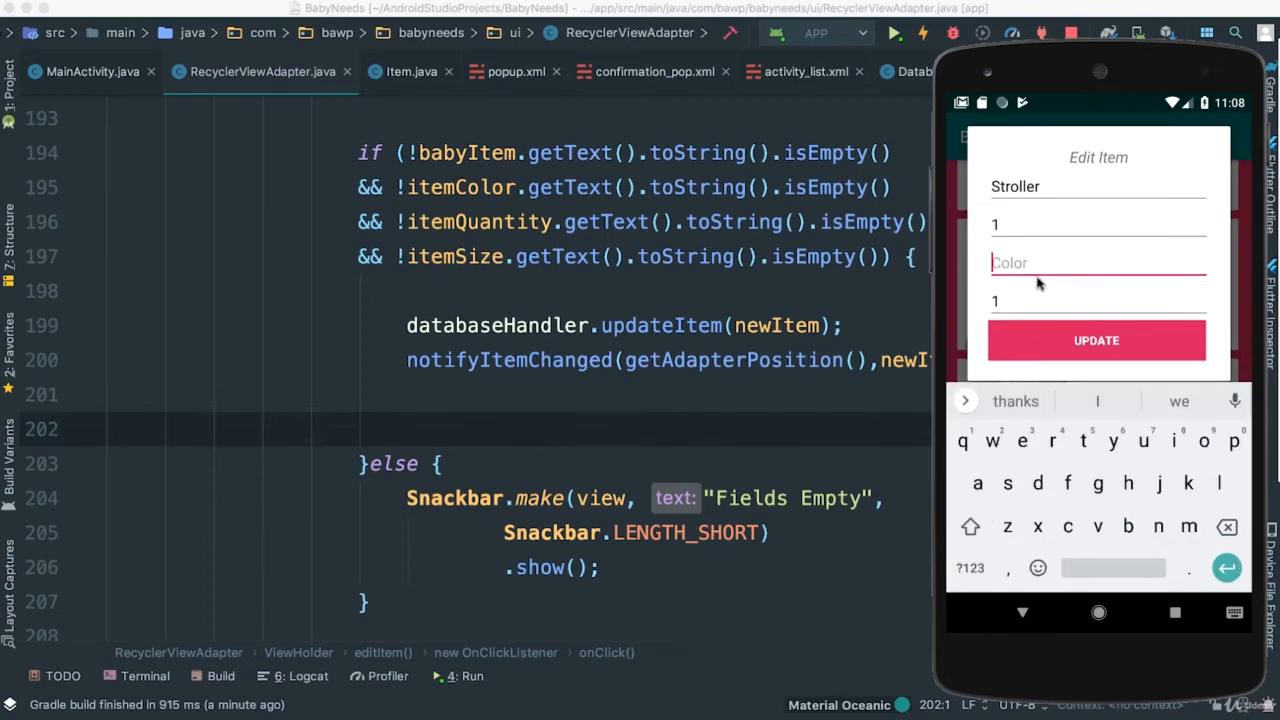
{"action": "type", "text": "red"}
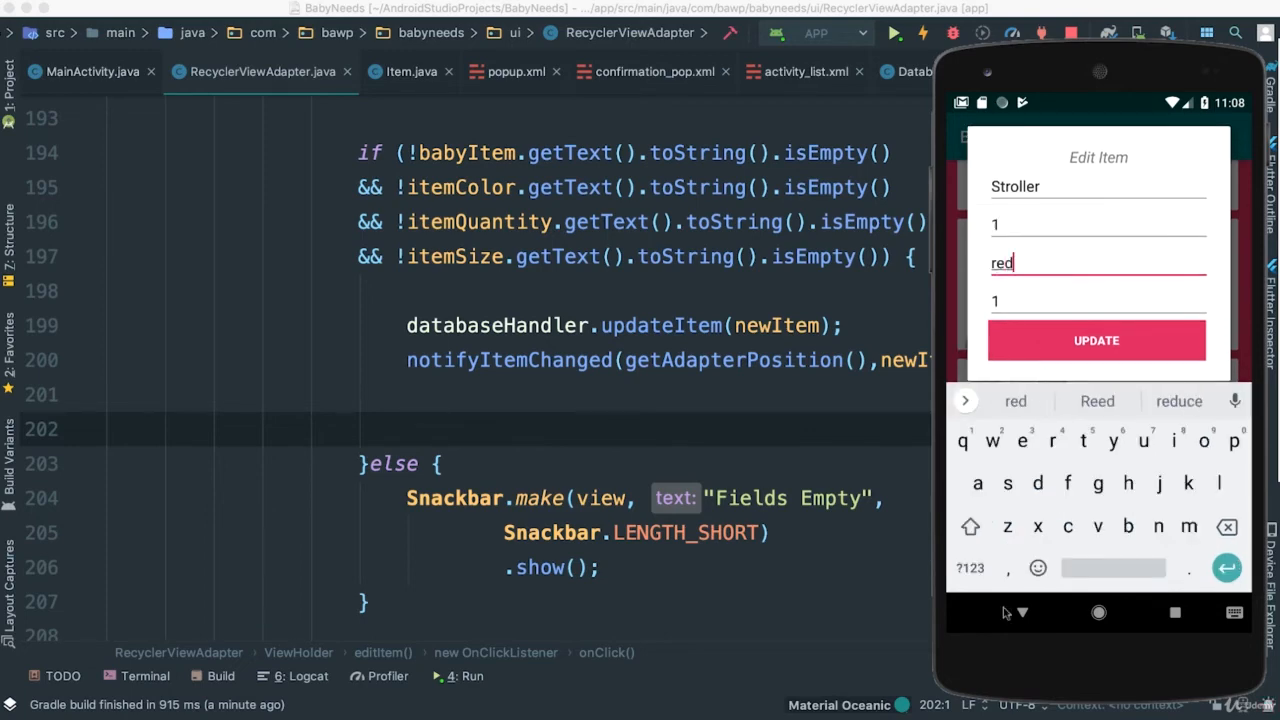
{"action": "left_click", "coordinate": [1096, 340]}
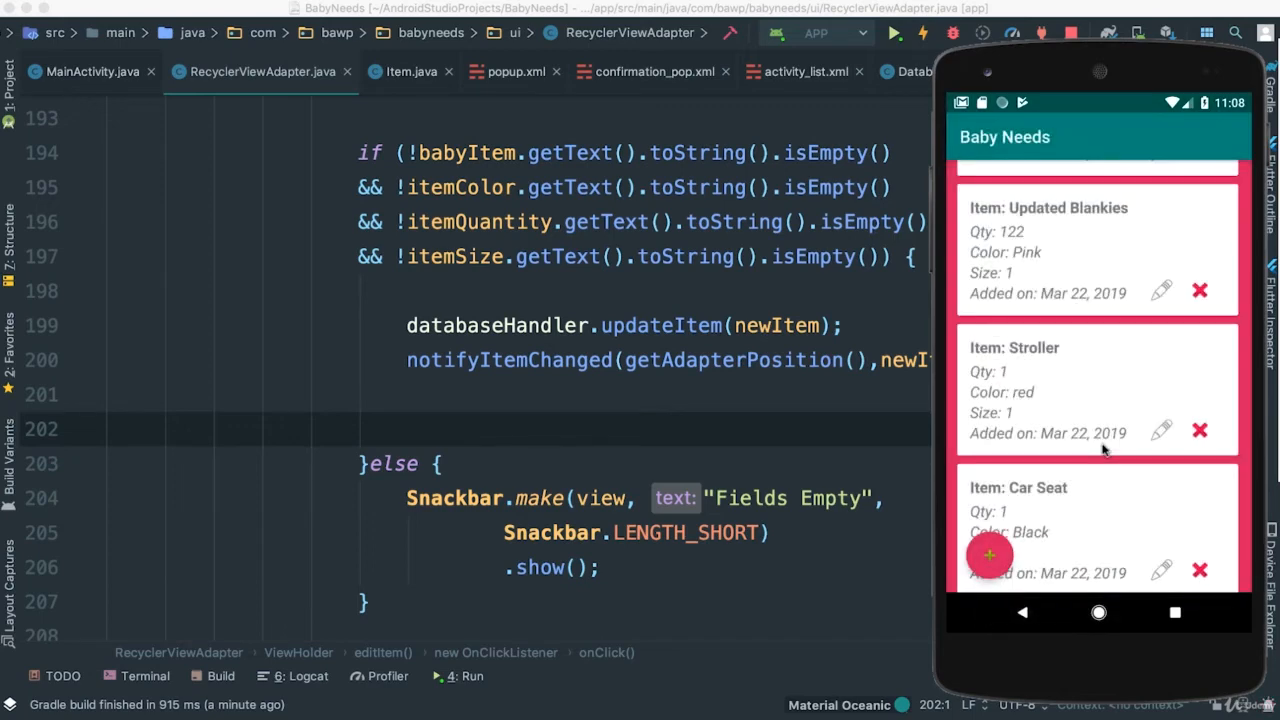
{"action": "mouse_move", "coordinate": [1058, 360]}
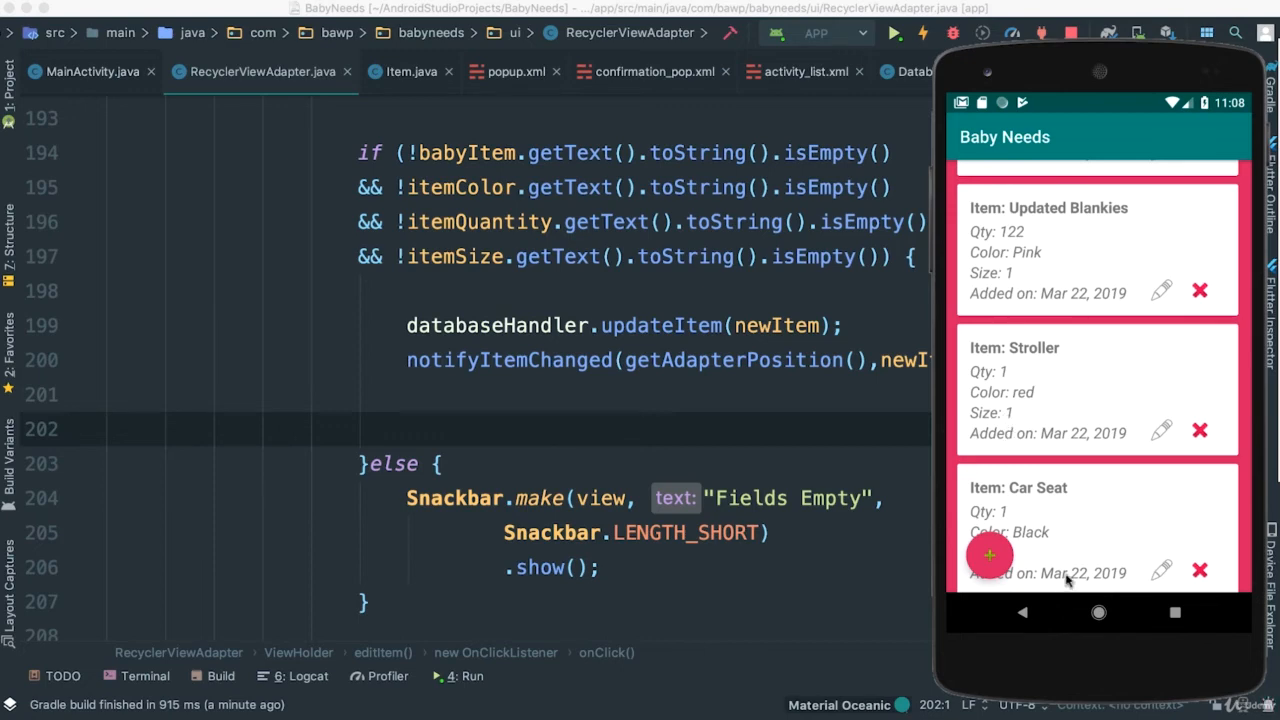
{"action": "mouse_move", "coordinate": [1204, 454]}
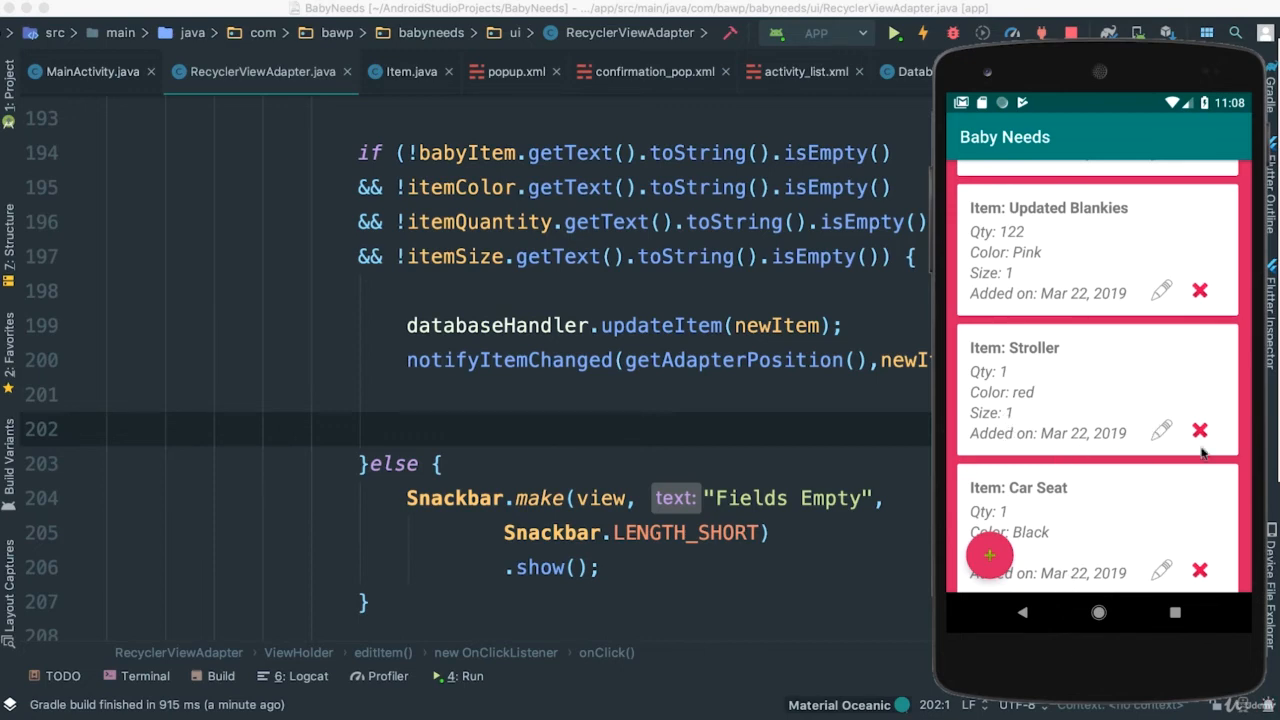
Delete the Stroller card and confirm YES in the Are you sure? prompt.
{"action": "left_click", "coordinate": [1199, 431]}
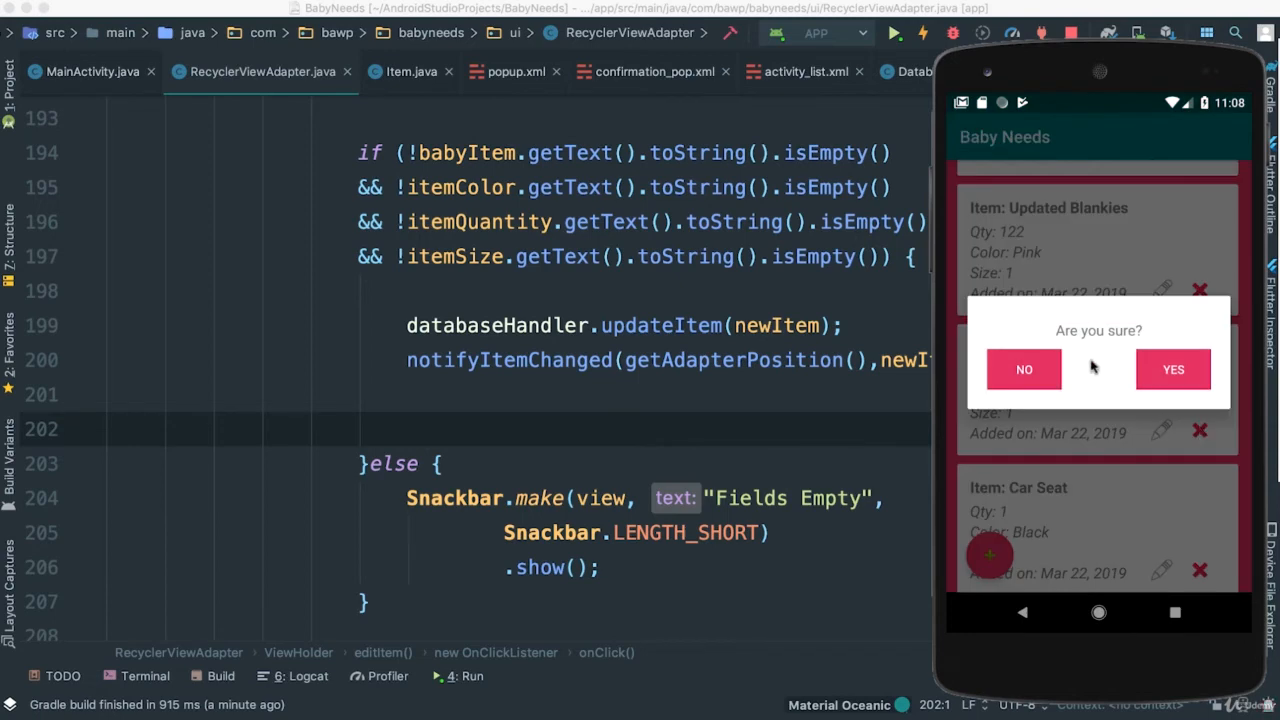
{"action": "mouse_move", "coordinate": [1130, 358]}
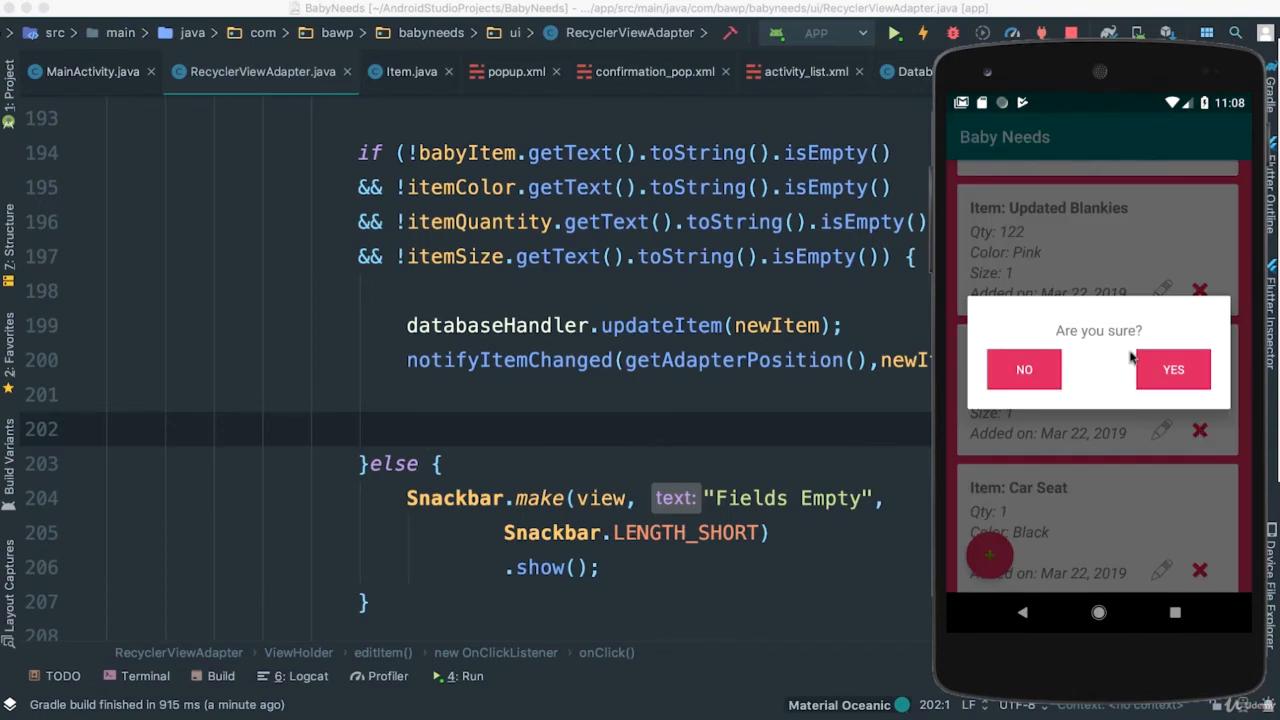
{"action": "mouse_move", "coordinate": [1101, 361]}
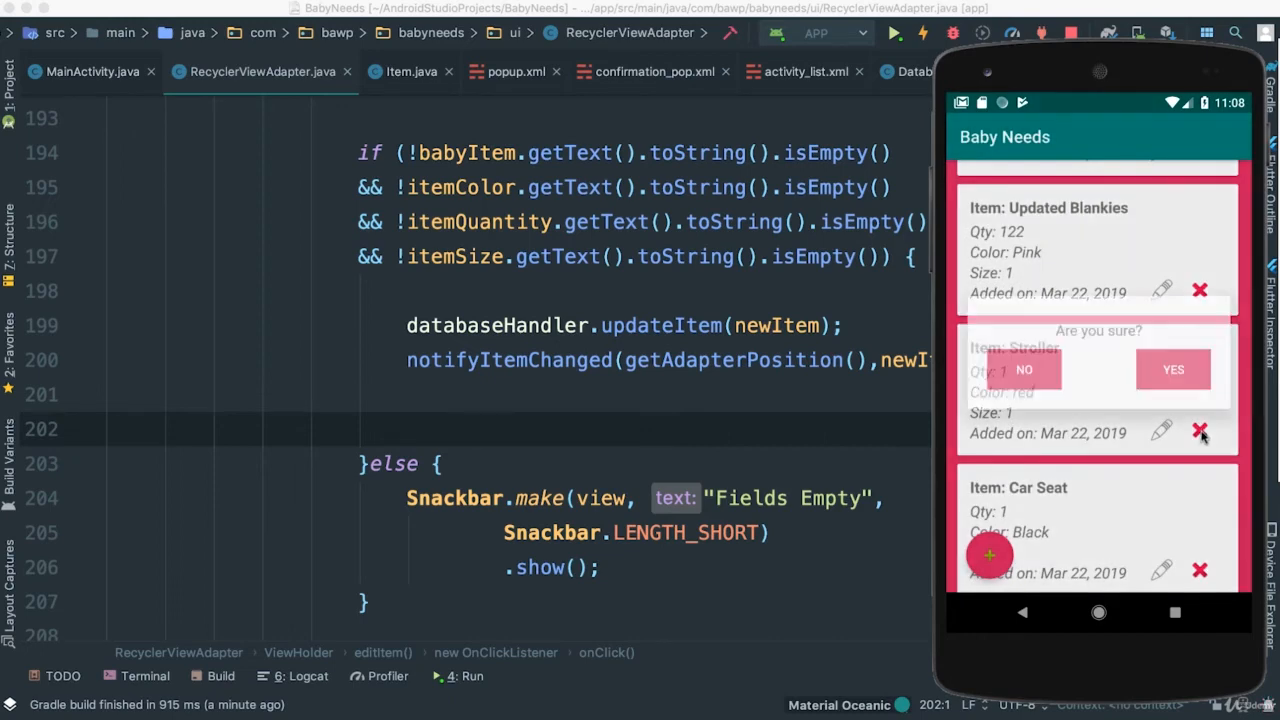
{"action": "left_click", "coordinate": [1173, 369]}
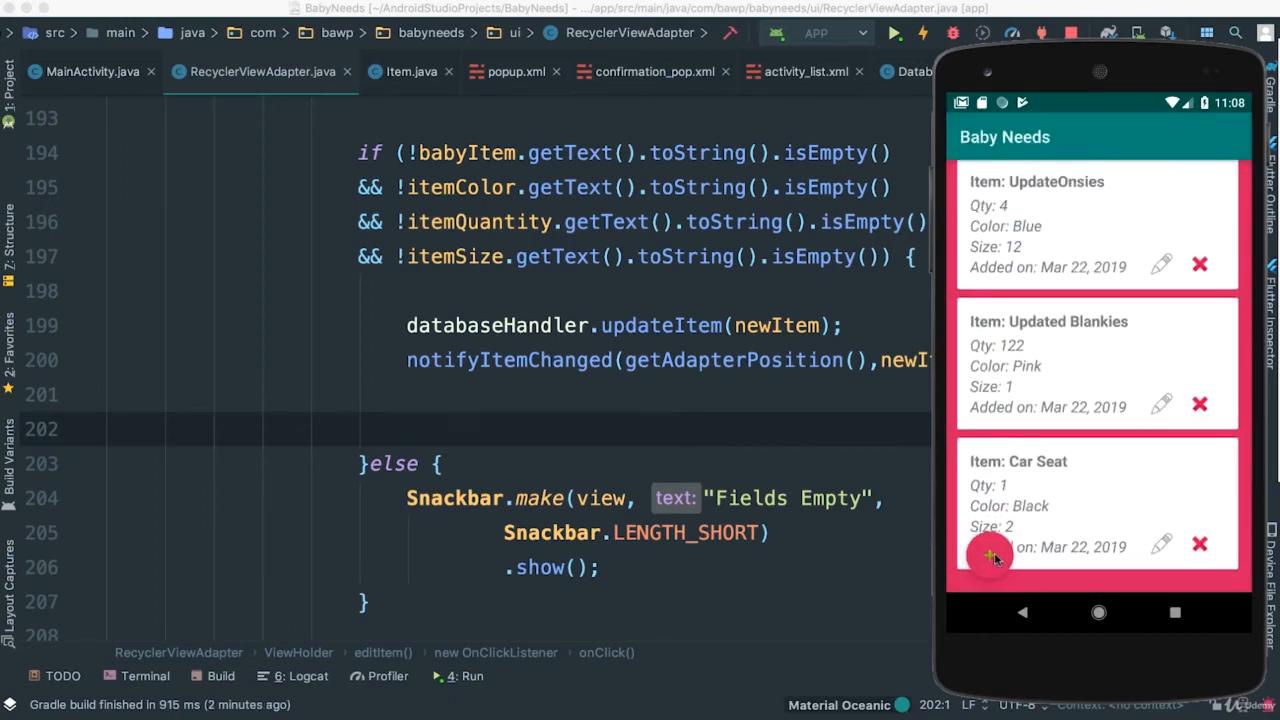
Create a Maternity Clothes item with quantity 123, colour red, size 4.
{"action": "left_click", "coordinate": [989, 555]}
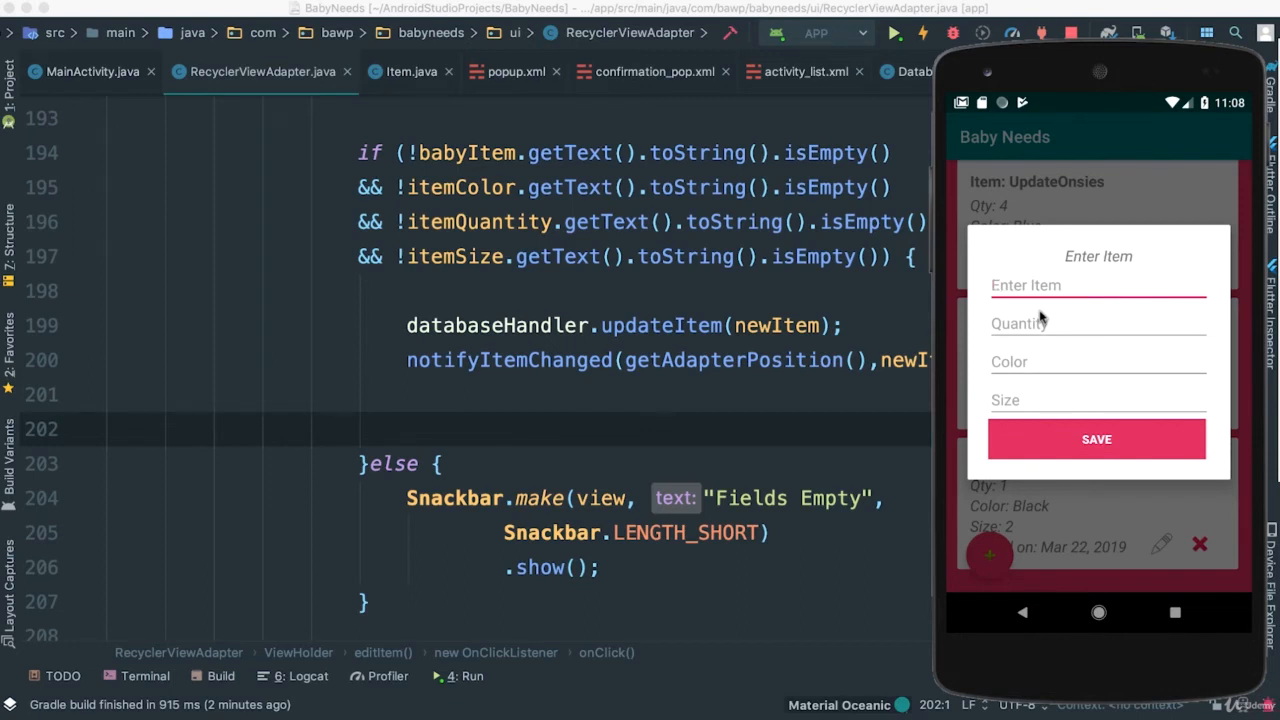
{"action": "type", "text": "Matr"}
{"action": "left_click", "coordinate": [1098, 400]}
{"action": "type", "text": "4"}
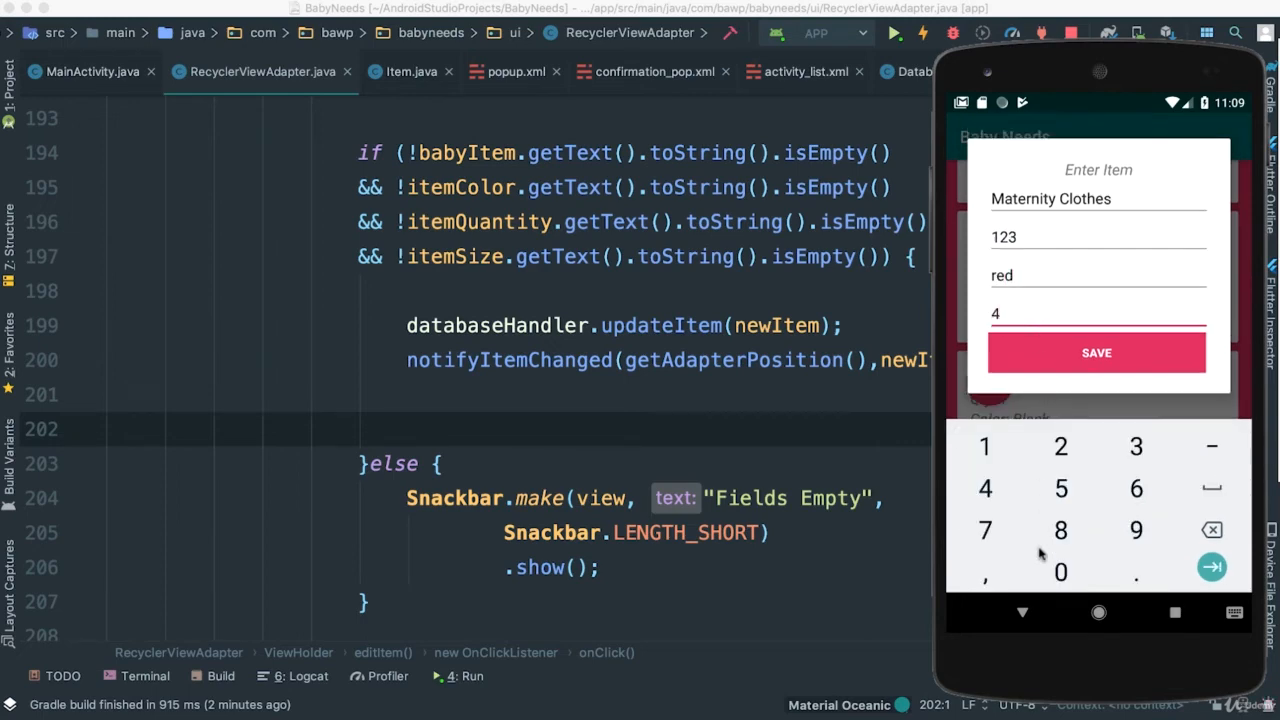
{"action": "left_click", "coordinate": [1096, 352]}
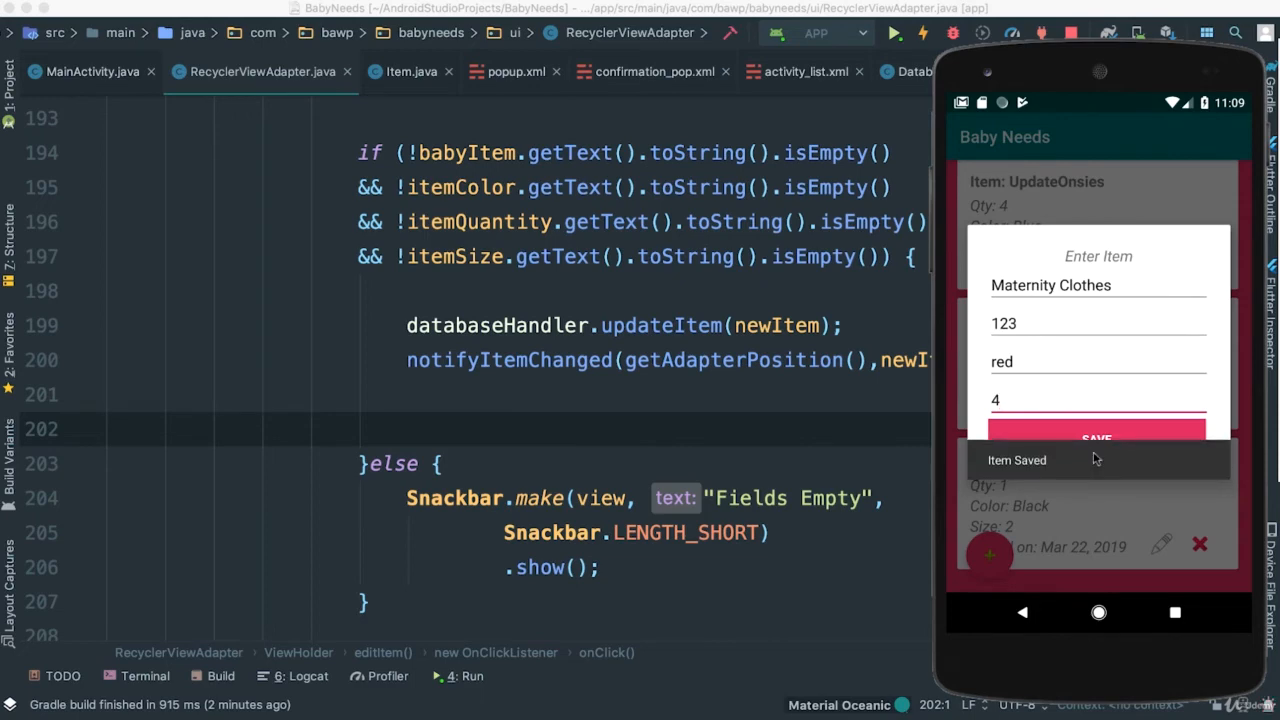
{"action": "left_click", "coordinate": [1096, 435]}
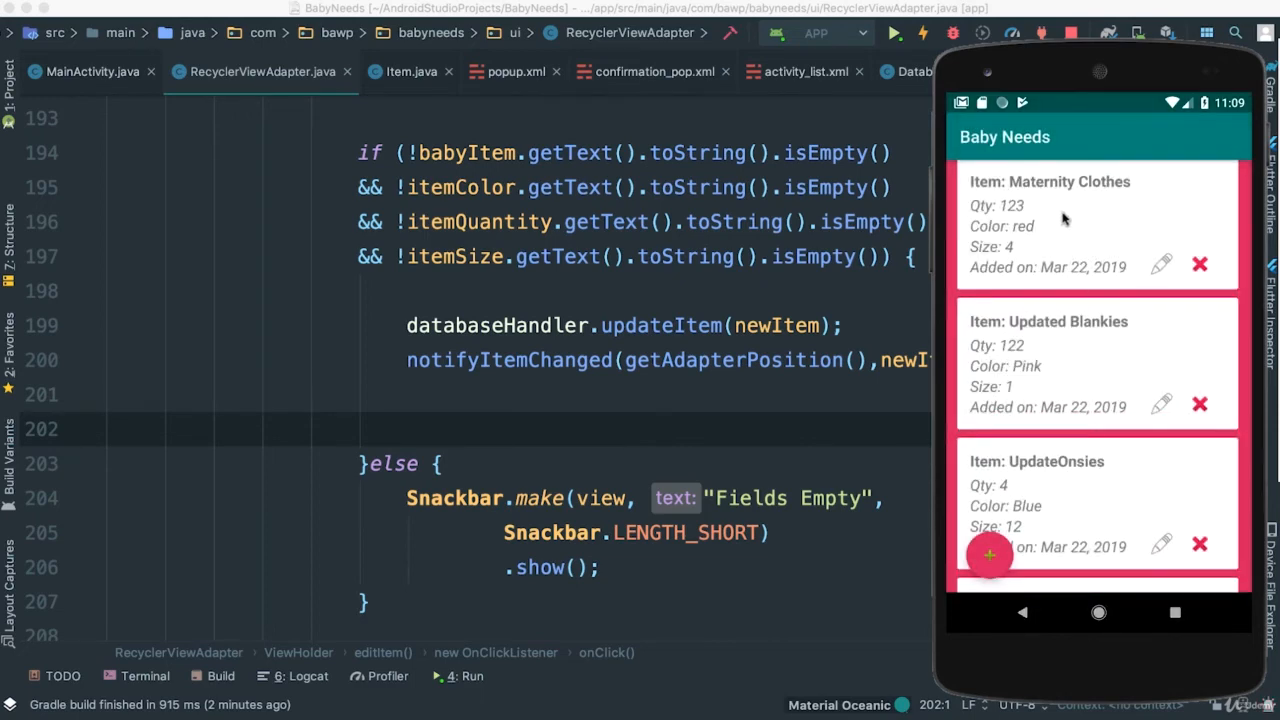
{"action": "mouse_move", "coordinate": [1063, 332]}
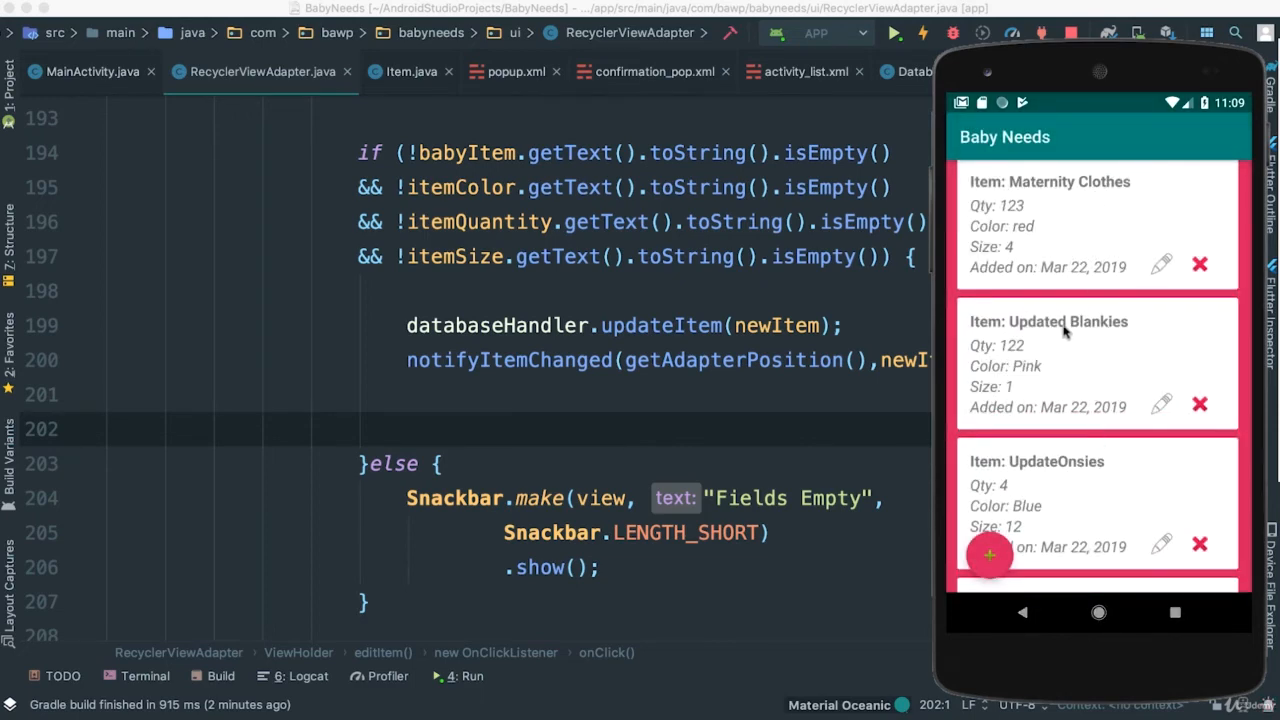
{"action": "scroll", "scroll_direction": "down", "scroll_amount": 3}
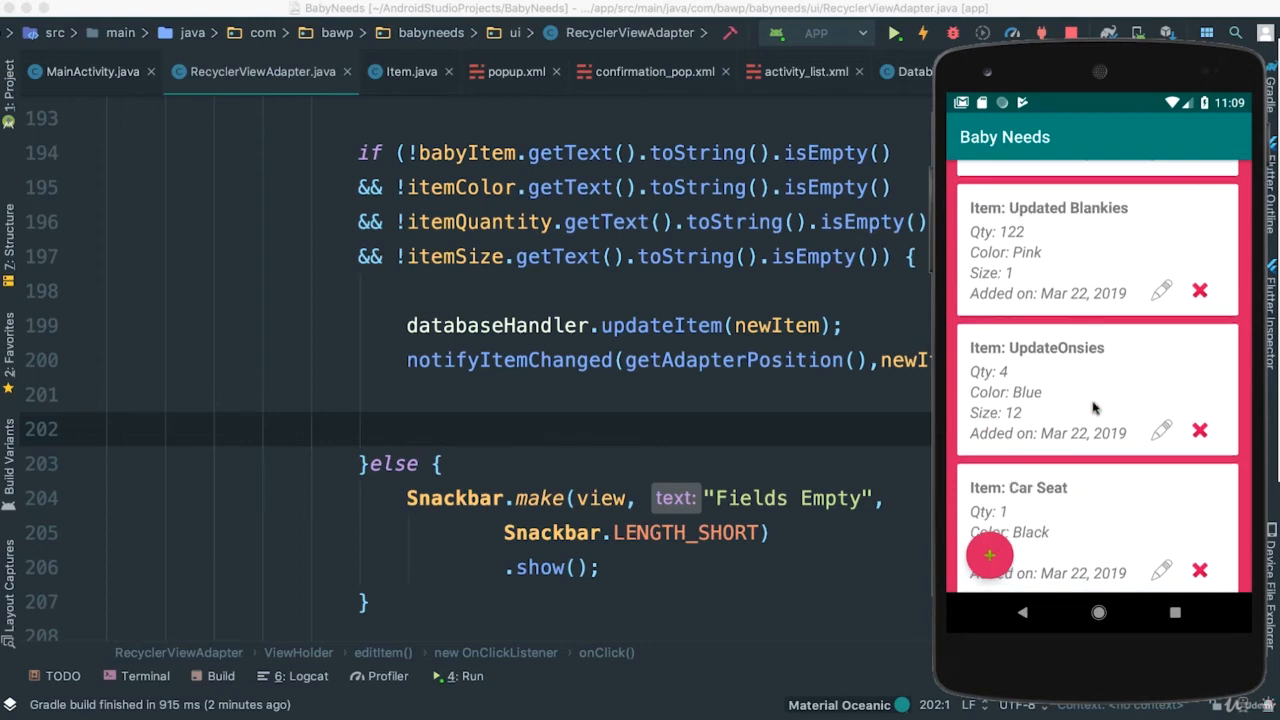
{"action": "mouse_move", "coordinate": [1077, 220]}
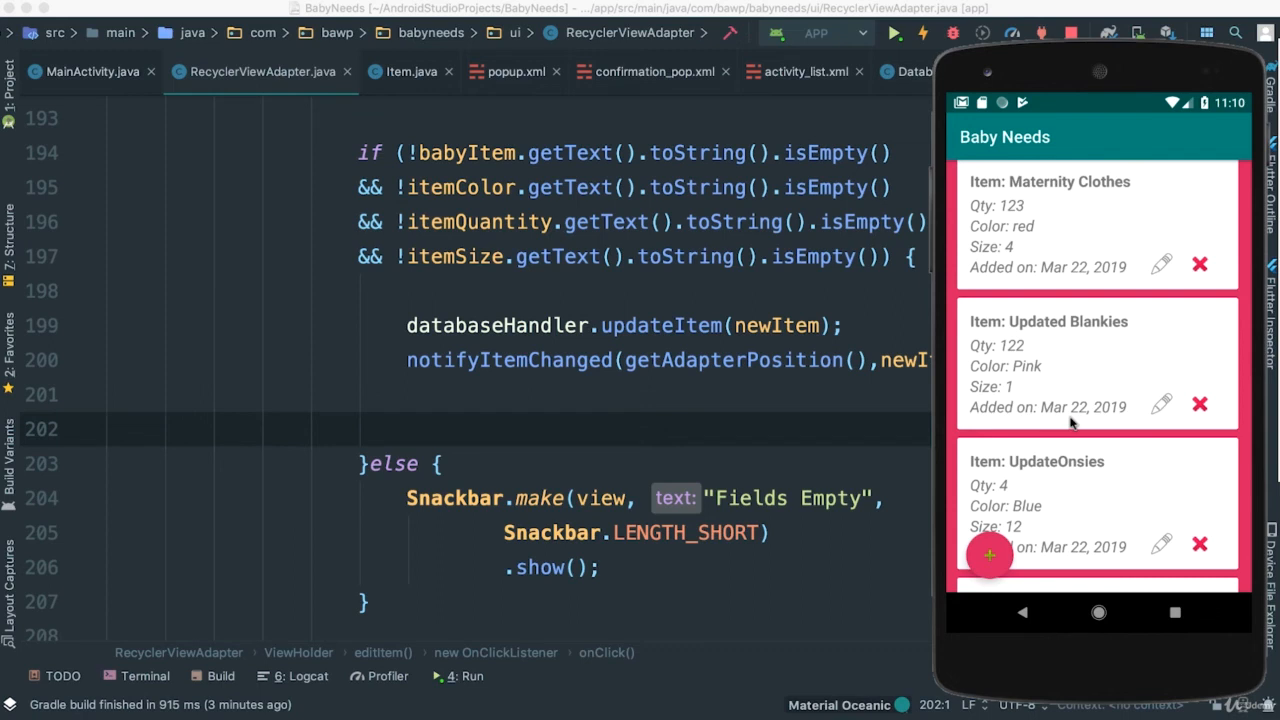
{"action": "mouse_move", "coordinate": [980, 442]}
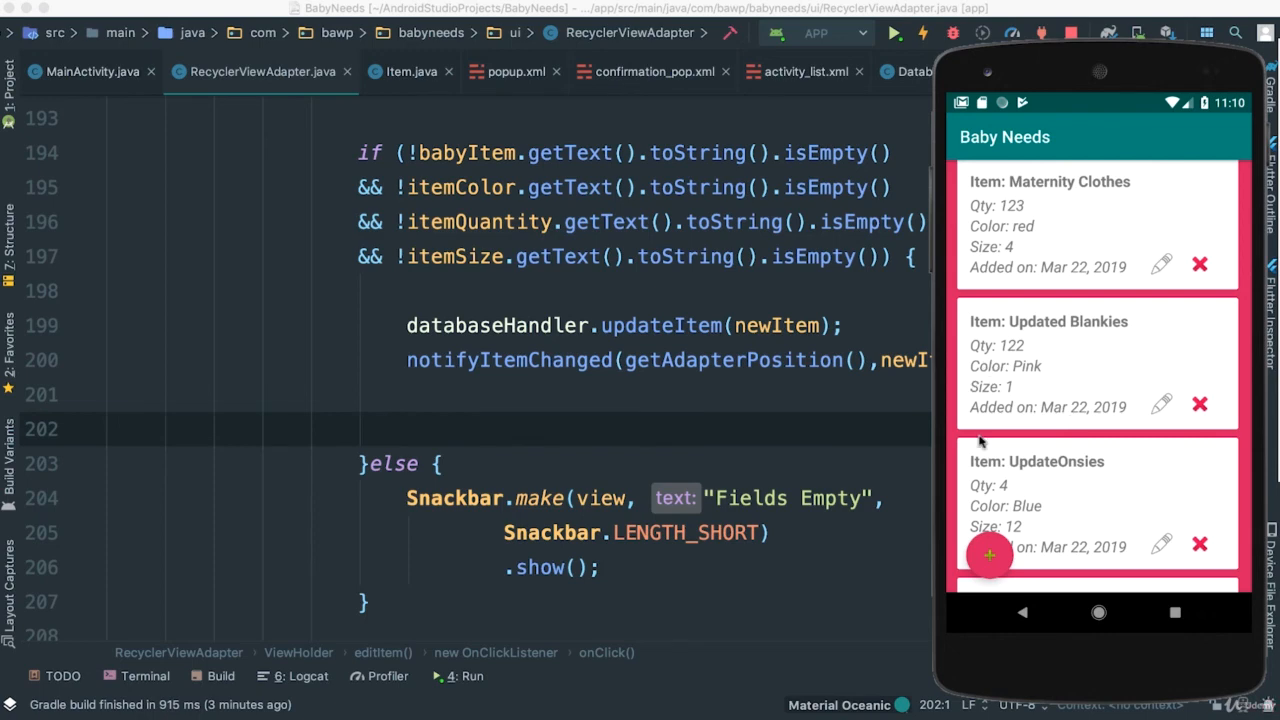
{"action": "mouse_move", "coordinate": [1113, 333]}
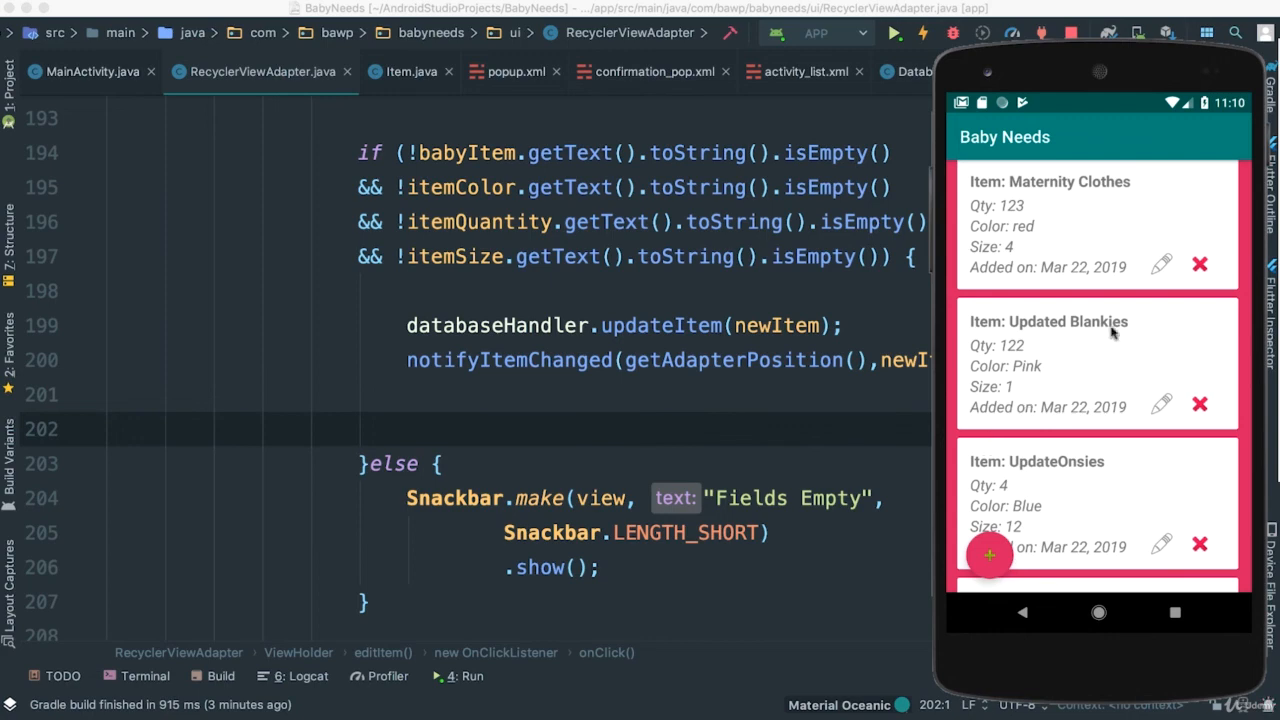
{"action": "scroll", "scroll_direction": "down", "scroll_amount": 3}
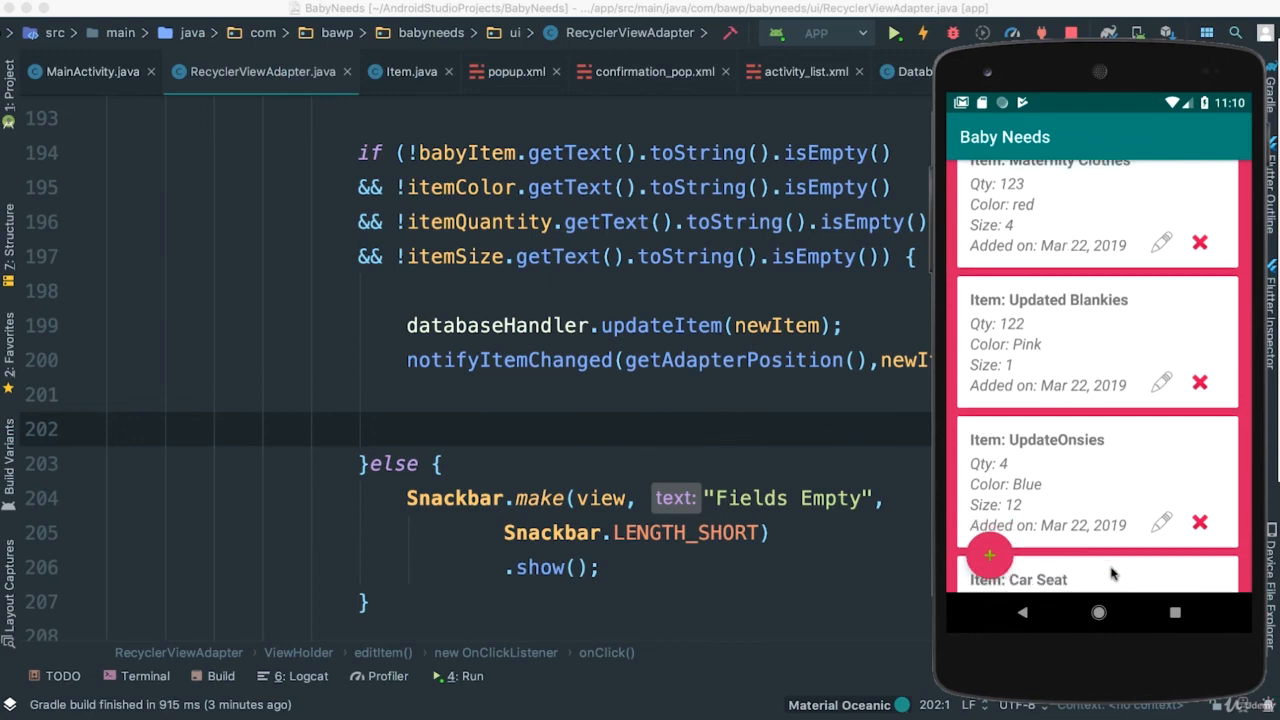